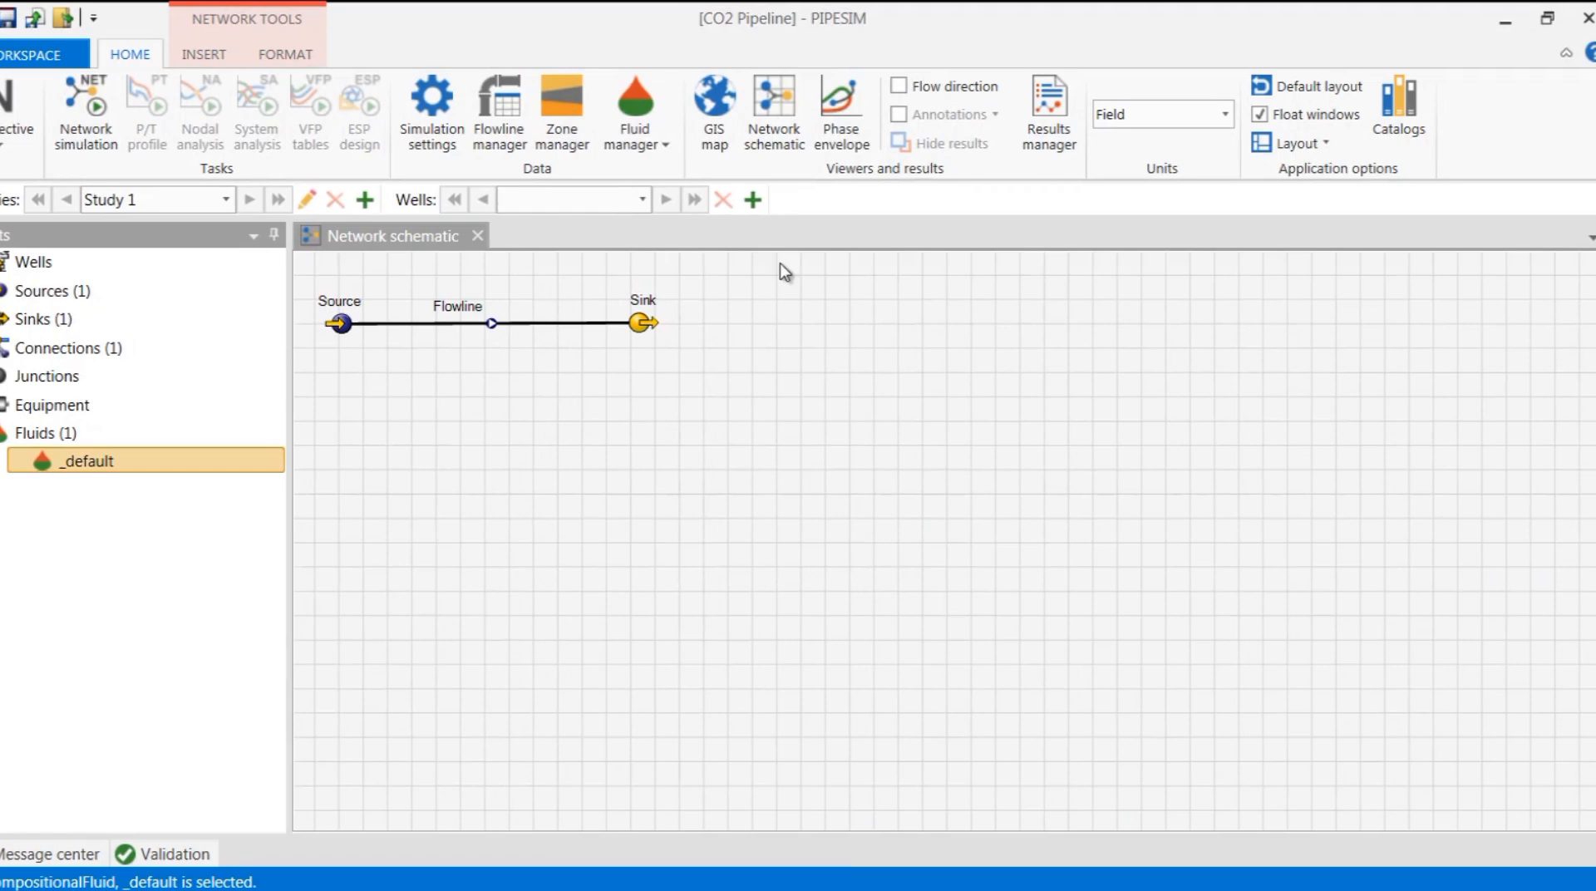
- Inspect the _default fluid's Carbon Dioxide amount from the model's fluid list
{"action": "left_click", "coordinate": [633, 111]}
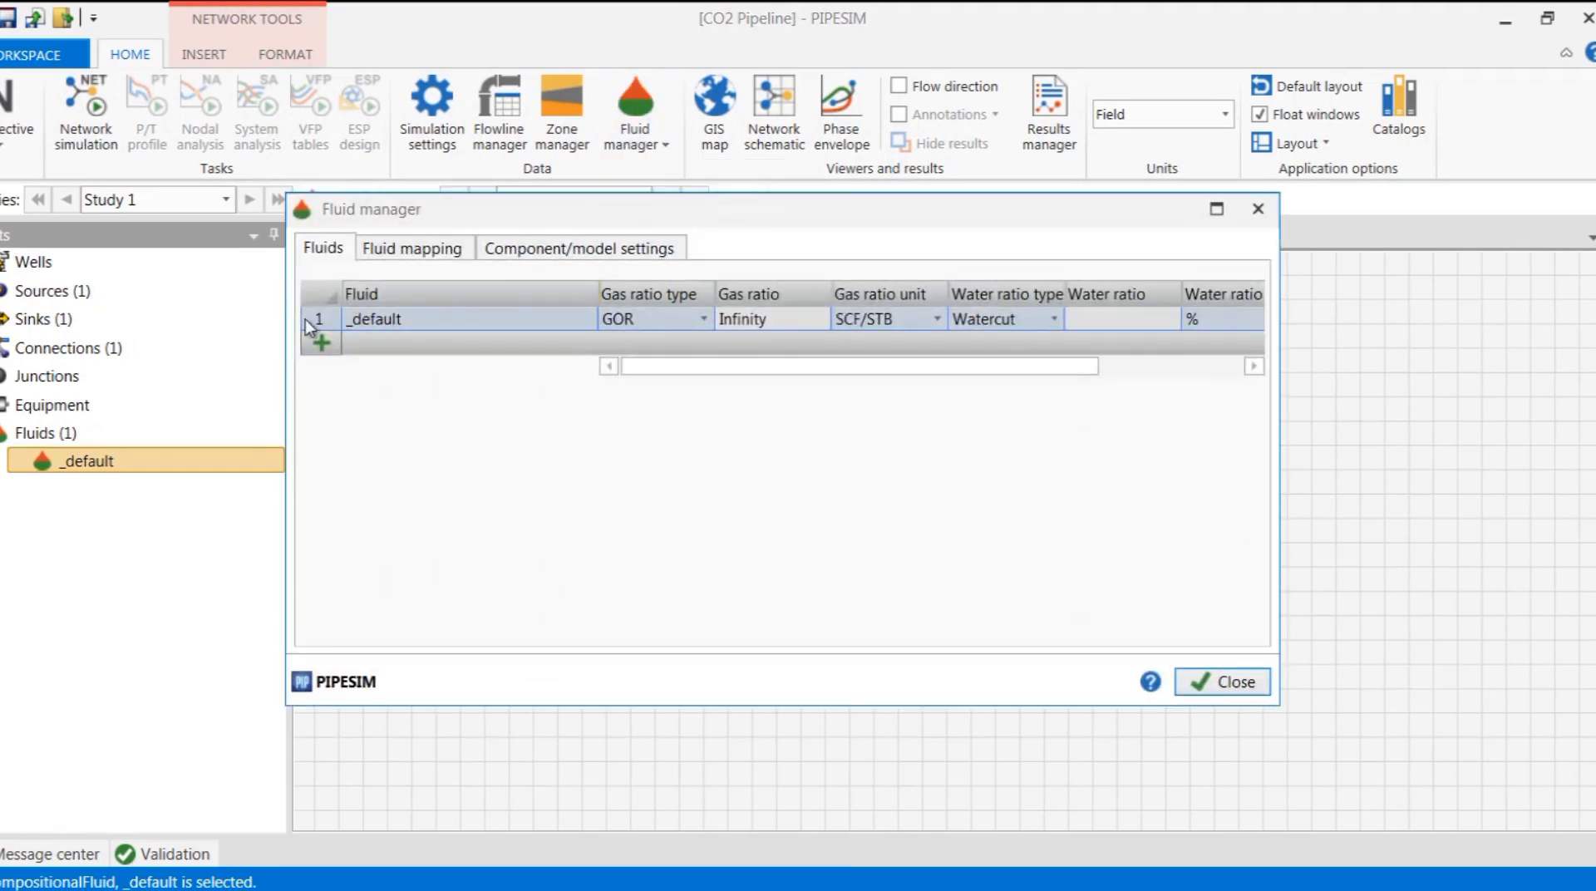
{"action": "double_click", "coordinate": [371, 319]}
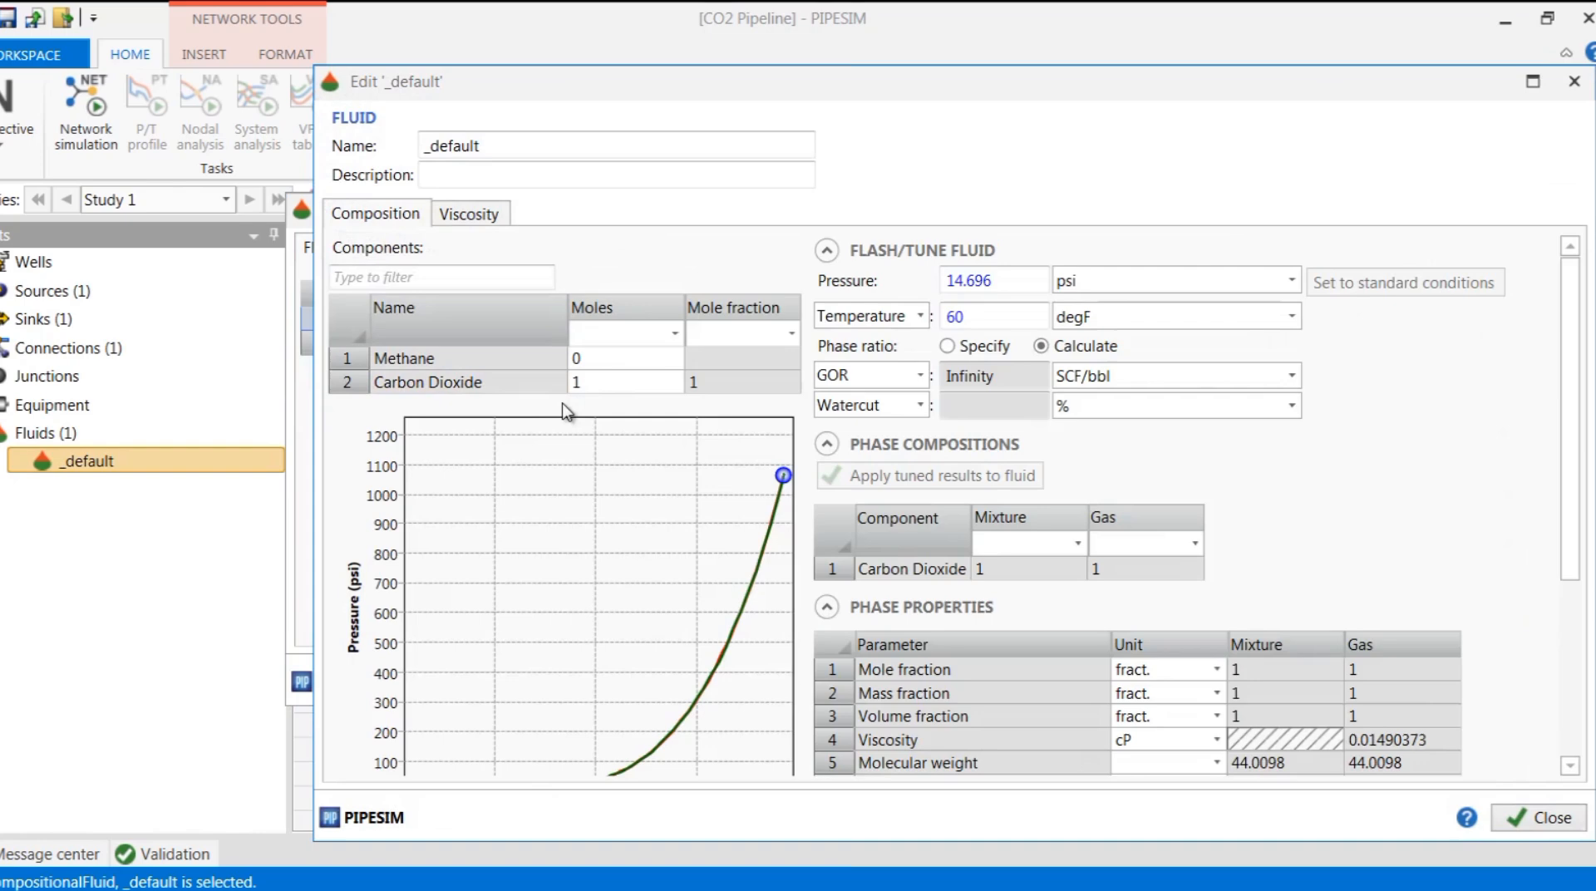
{"action": "left_click", "coordinate": [624, 382]}
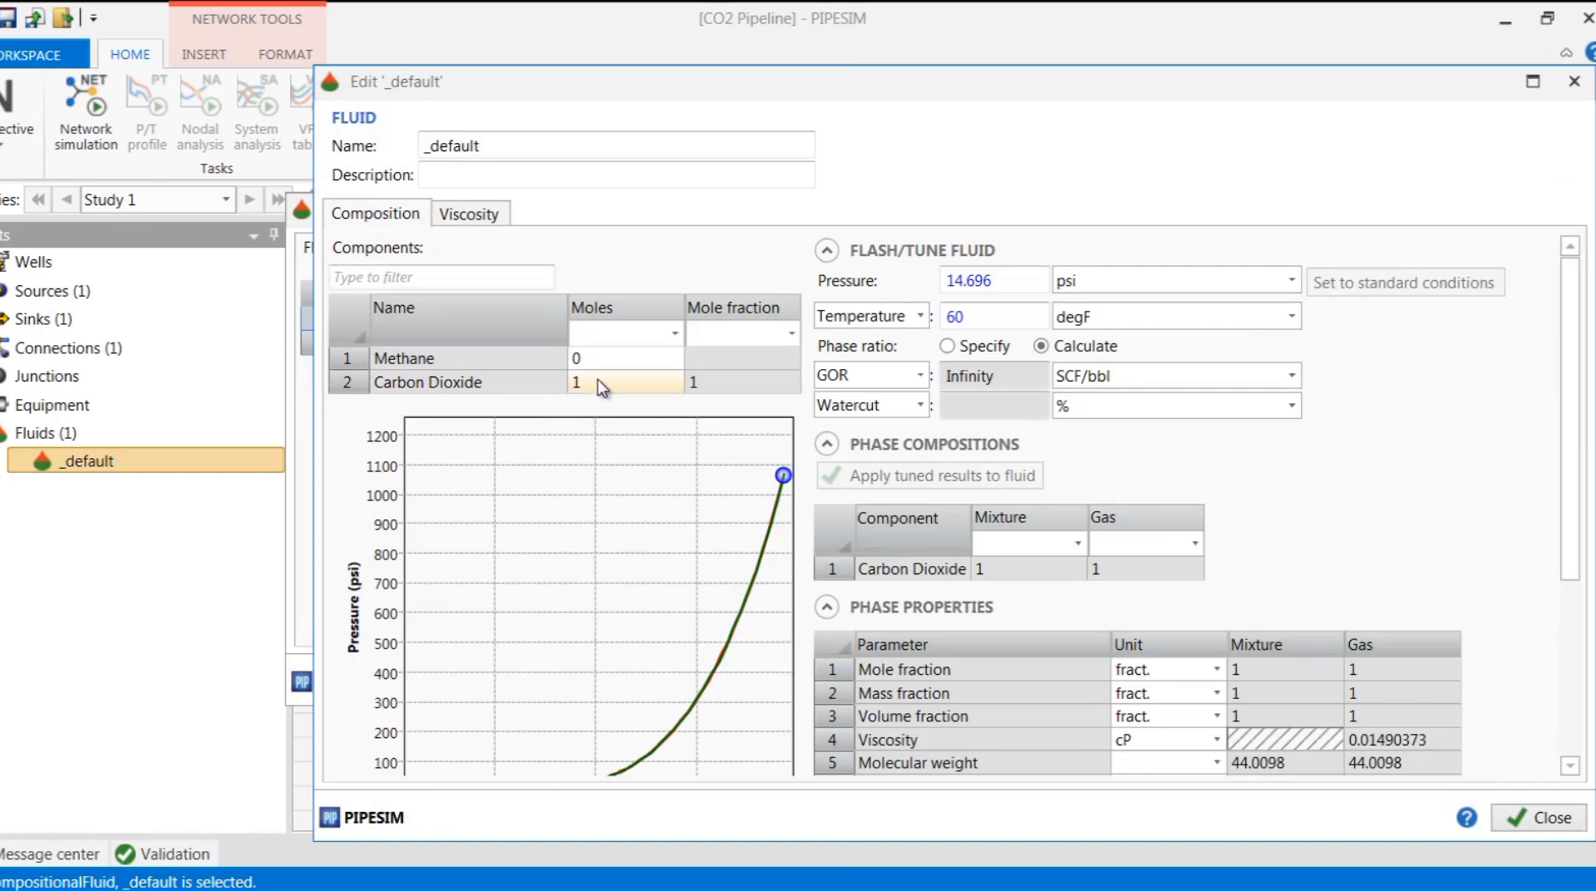
{"action": "mouse_move", "coordinate": [602, 386]}
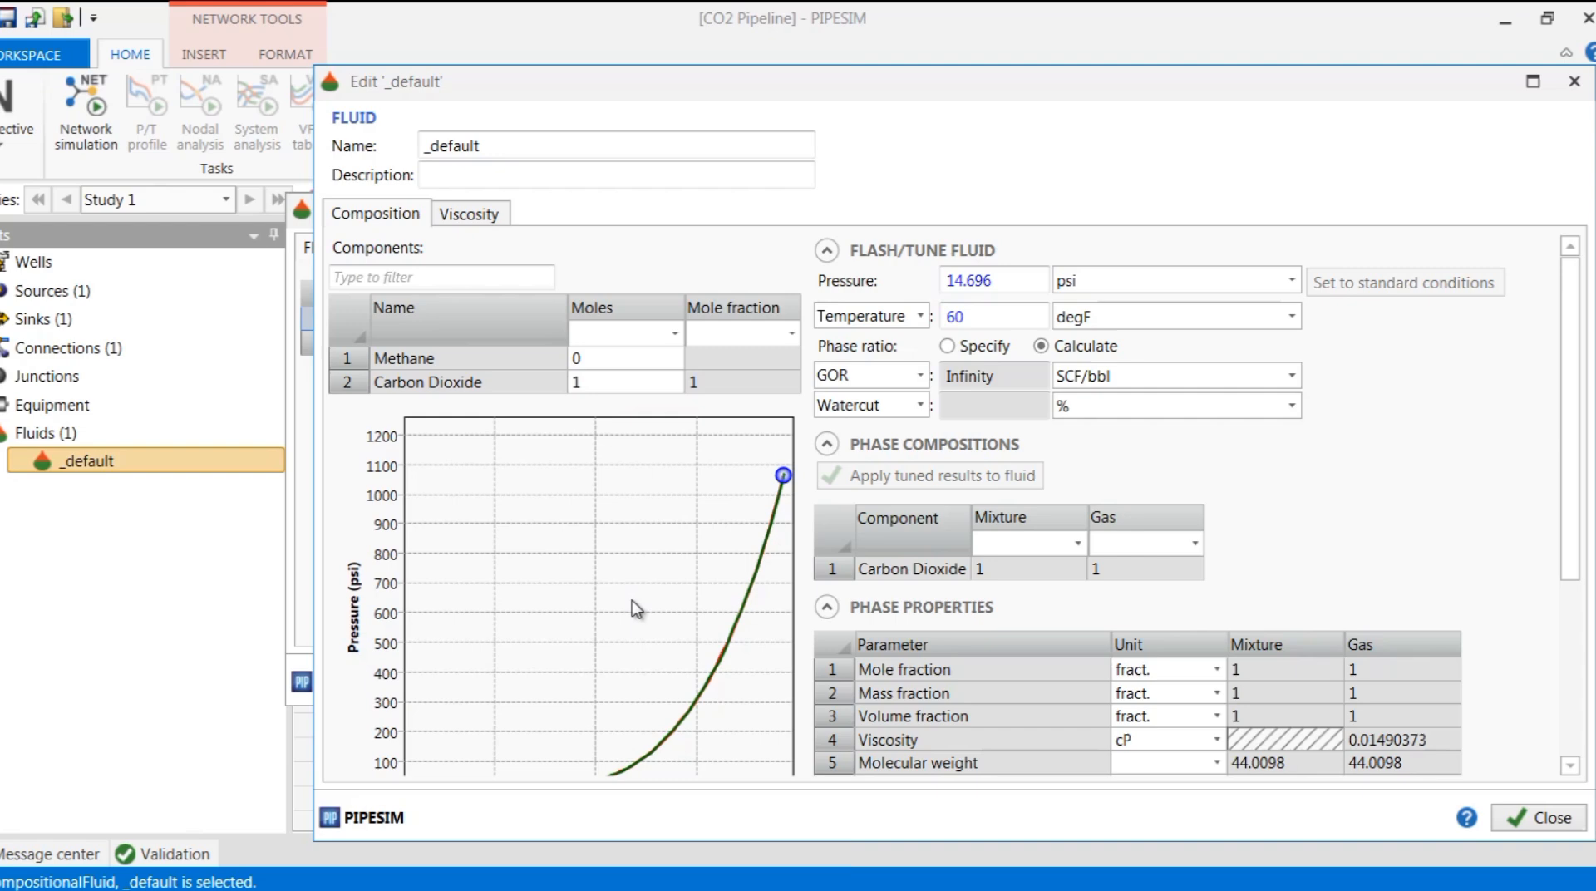
{"action": "mouse_move", "coordinate": [708, 625]}
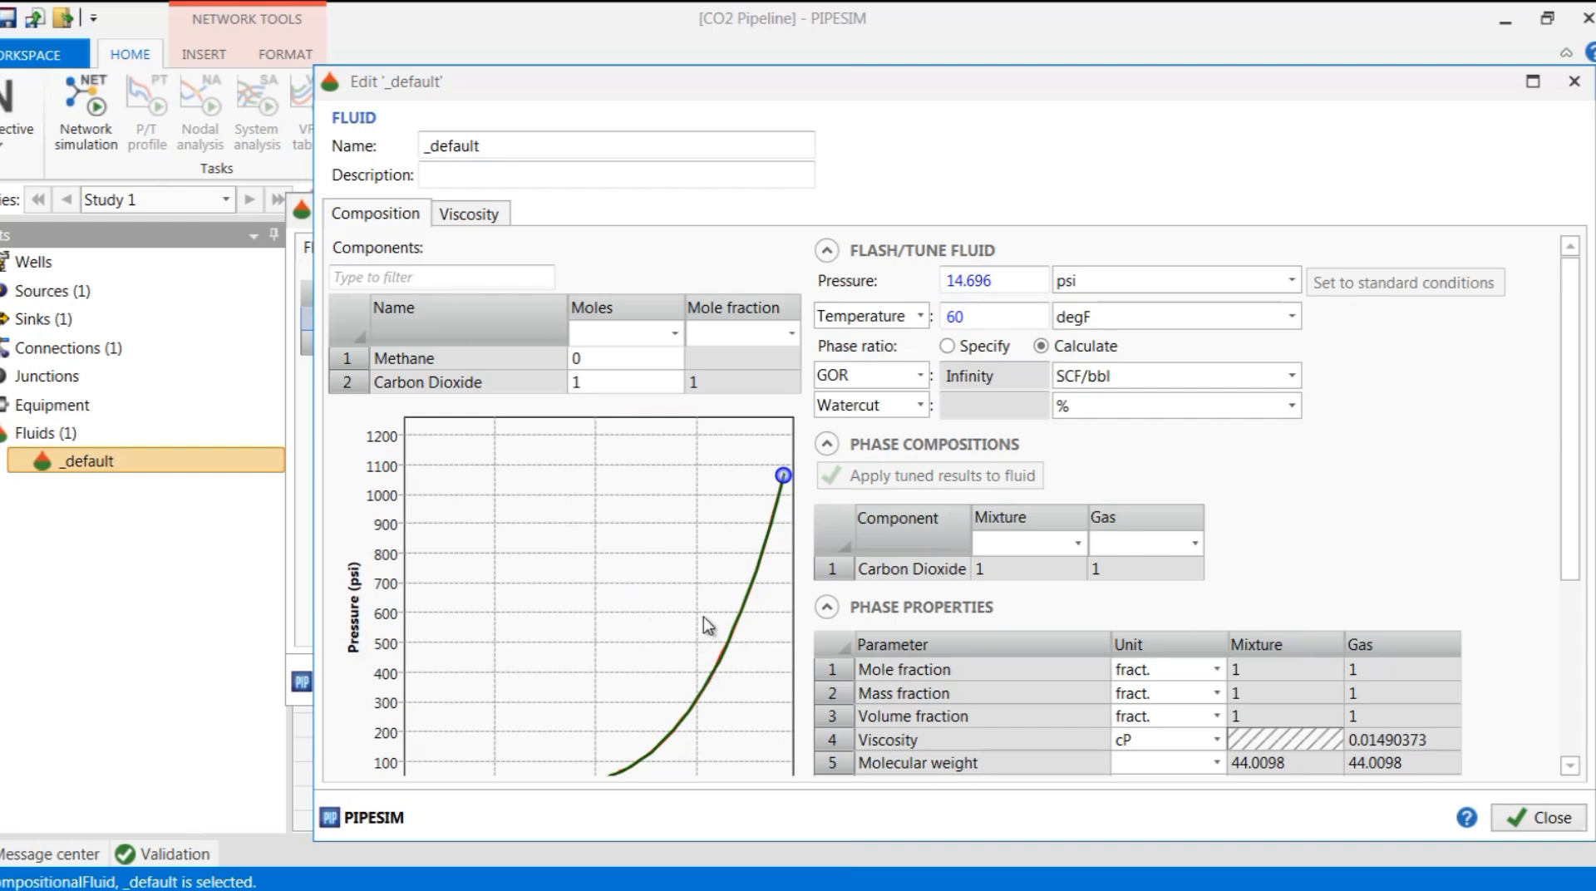
{"action": "mouse_move", "coordinate": [719, 701]}
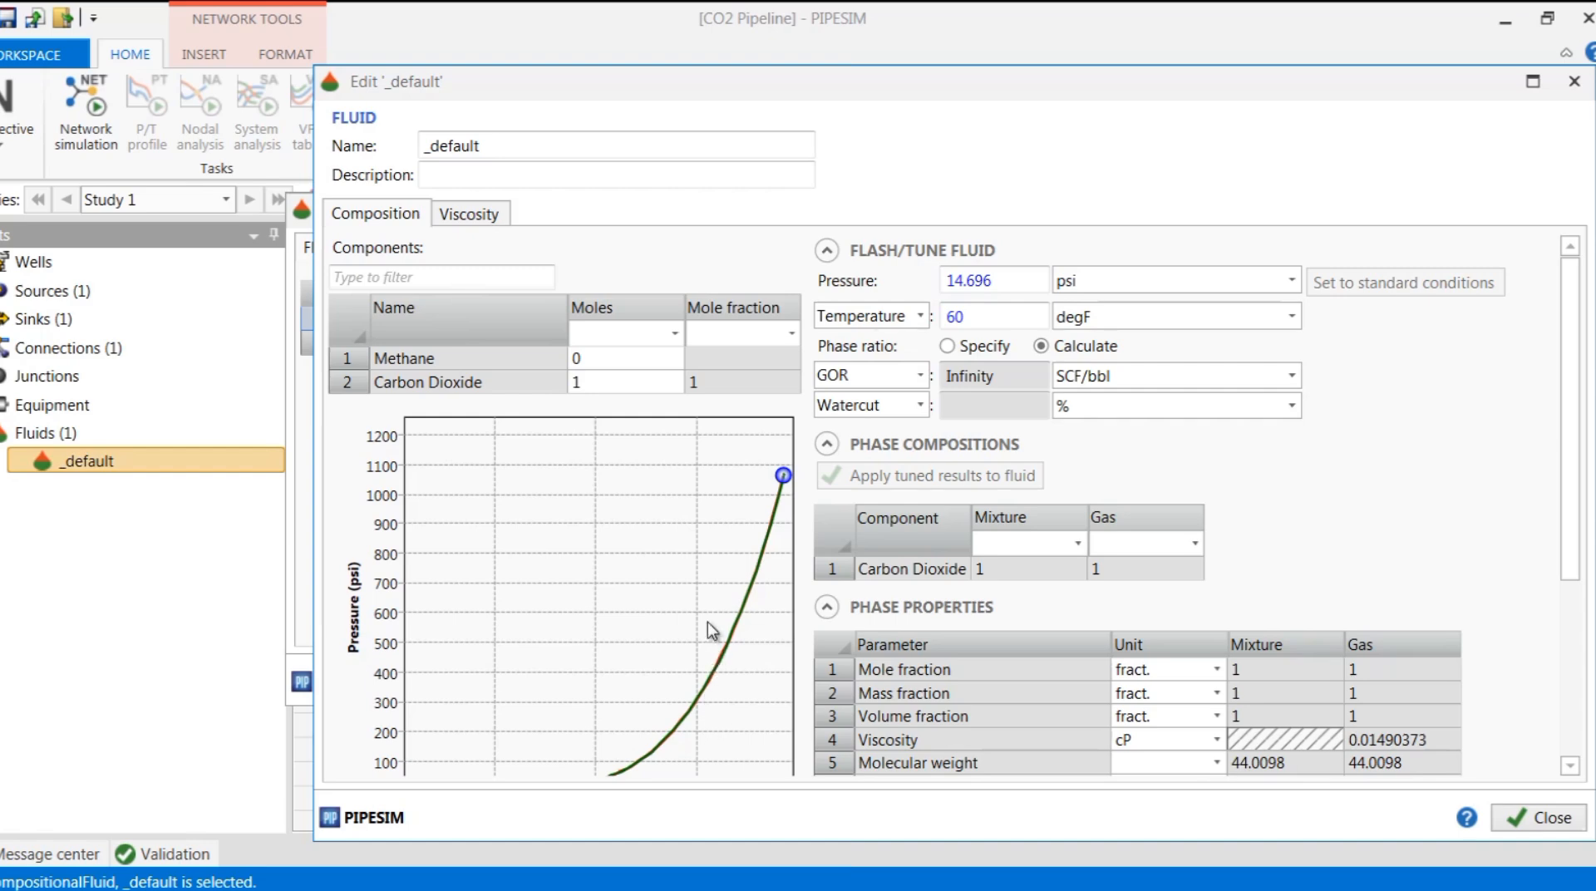
{"action": "mouse_move", "coordinate": [720, 586]}
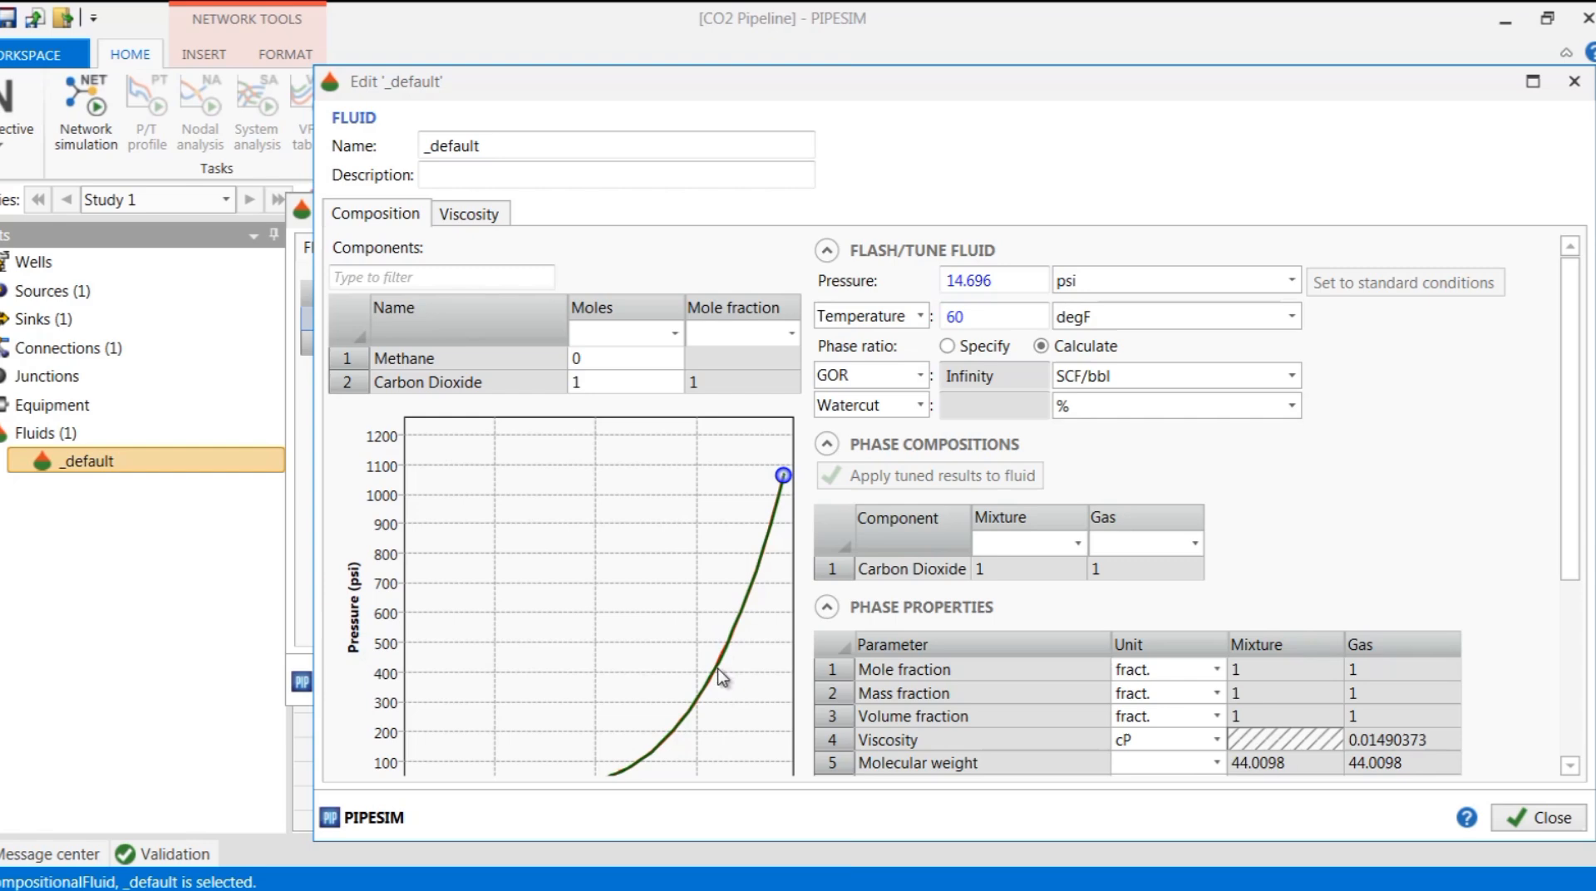
{"action": "mouse_move", "coordinate": [710, 680]}
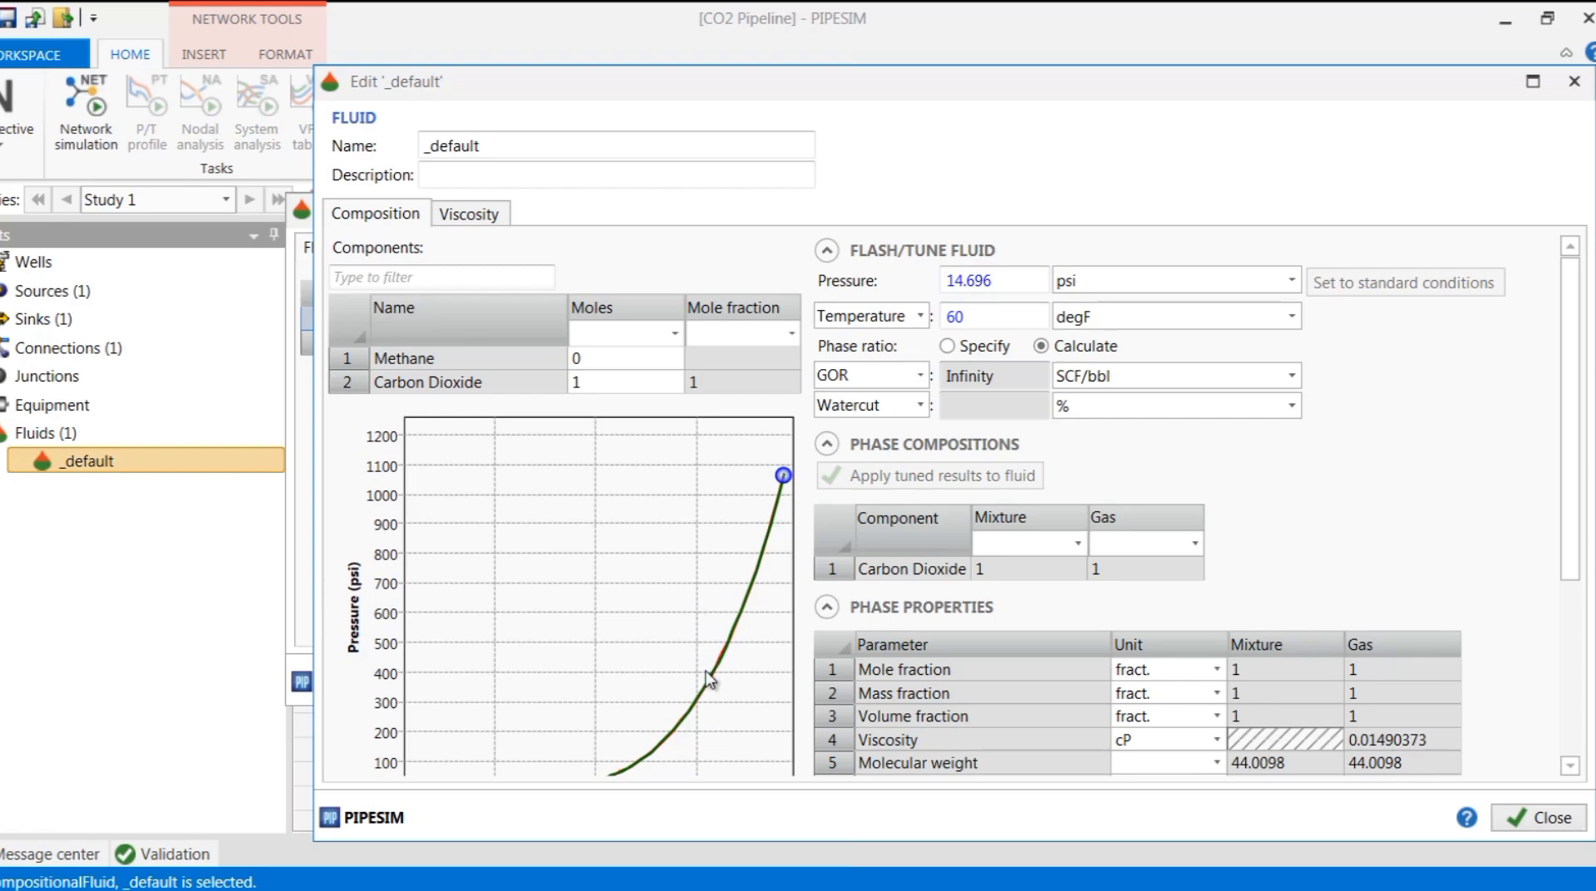
{"action": "mouse_move", "coordinate": [710, 740]}
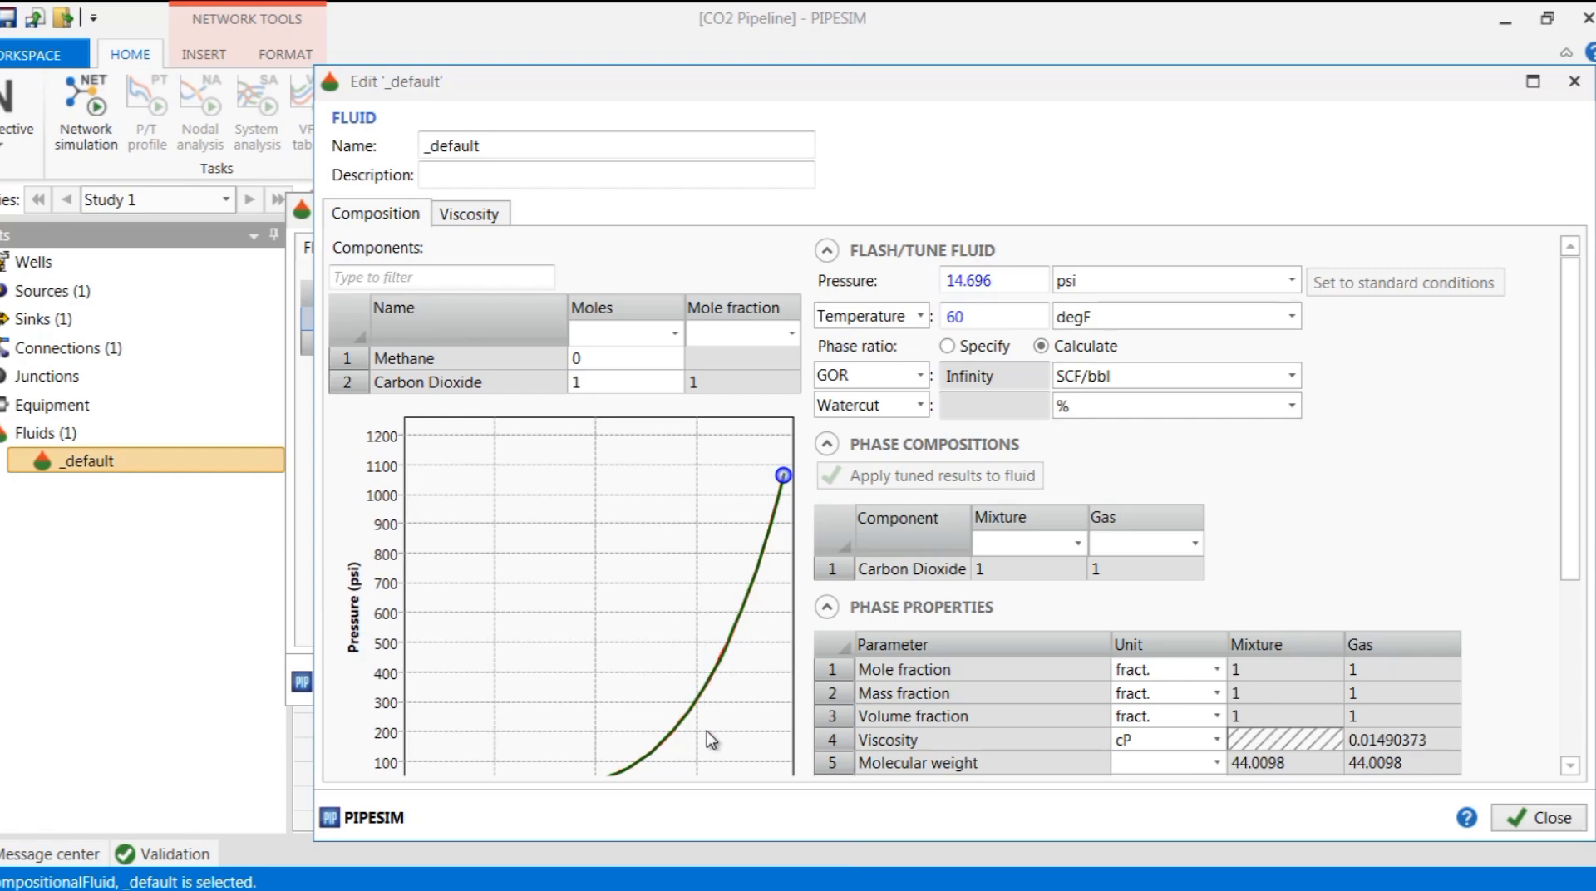
{"action": "mouse_move", "coordinate": [698, 775]}
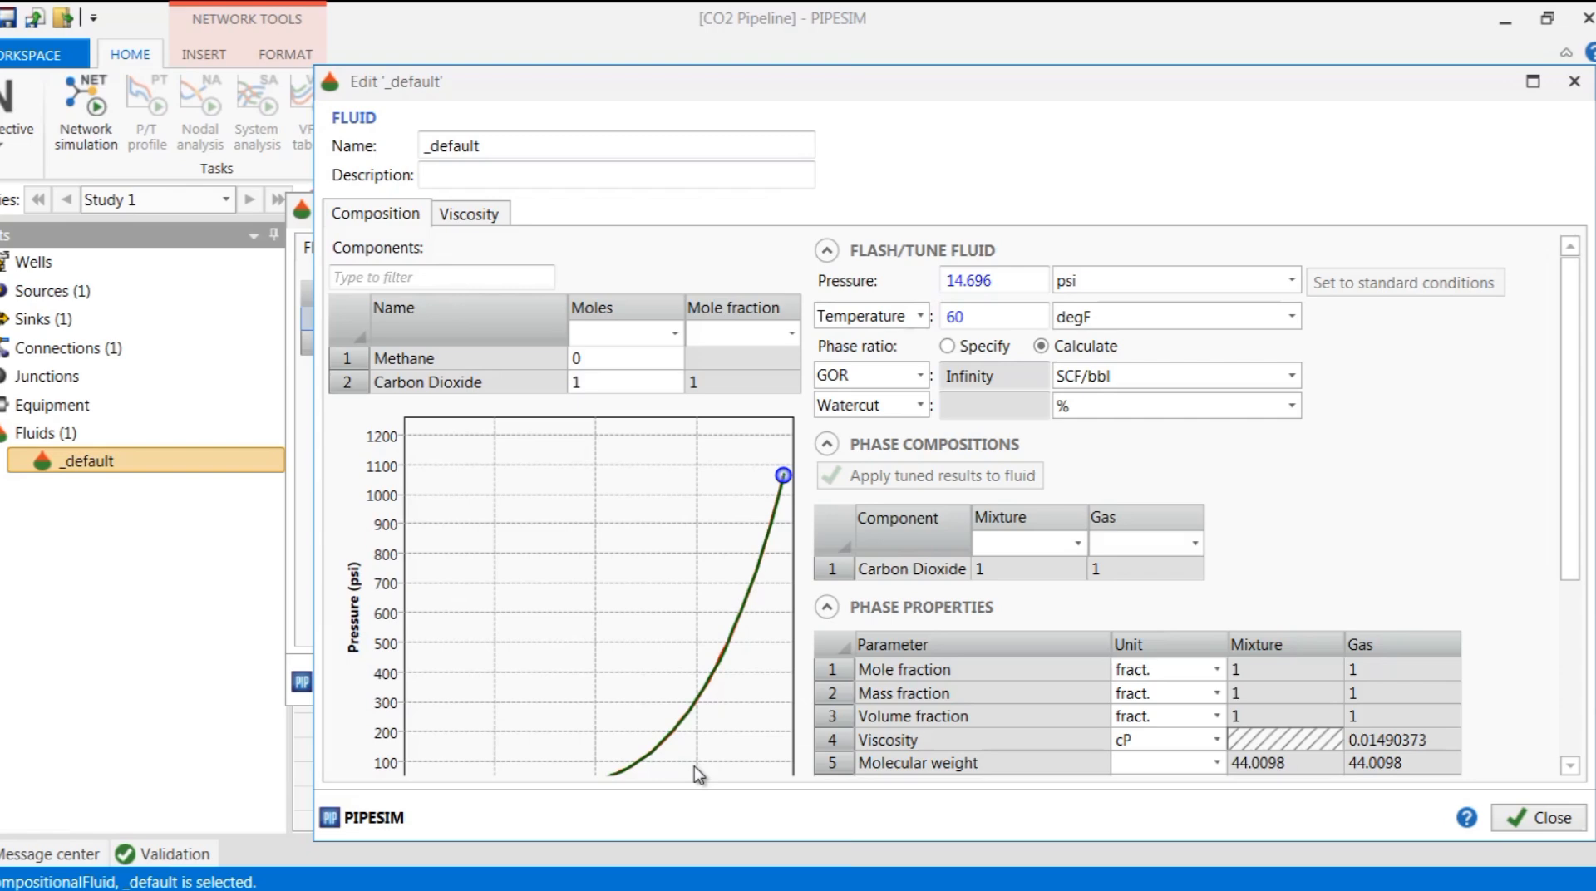
{"action": "mouse_move", "coordinate": [713, 620]}
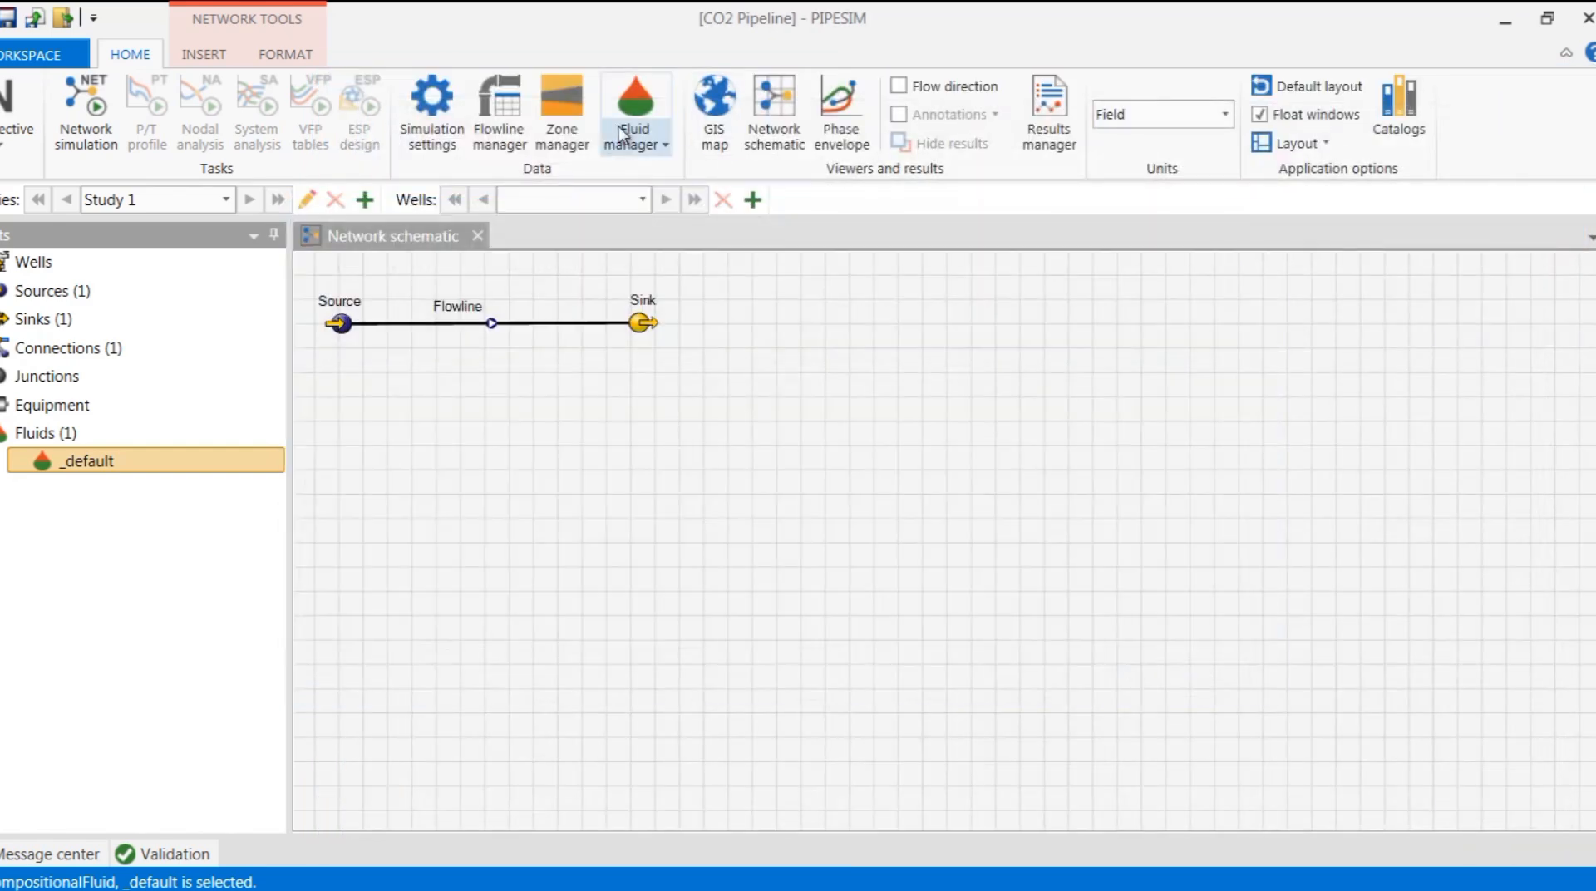
- Set Single component system to Automatic in advanced simulation settings and view compositional flashing help
{"action": "left_click", "coordinate": [431, 111]}
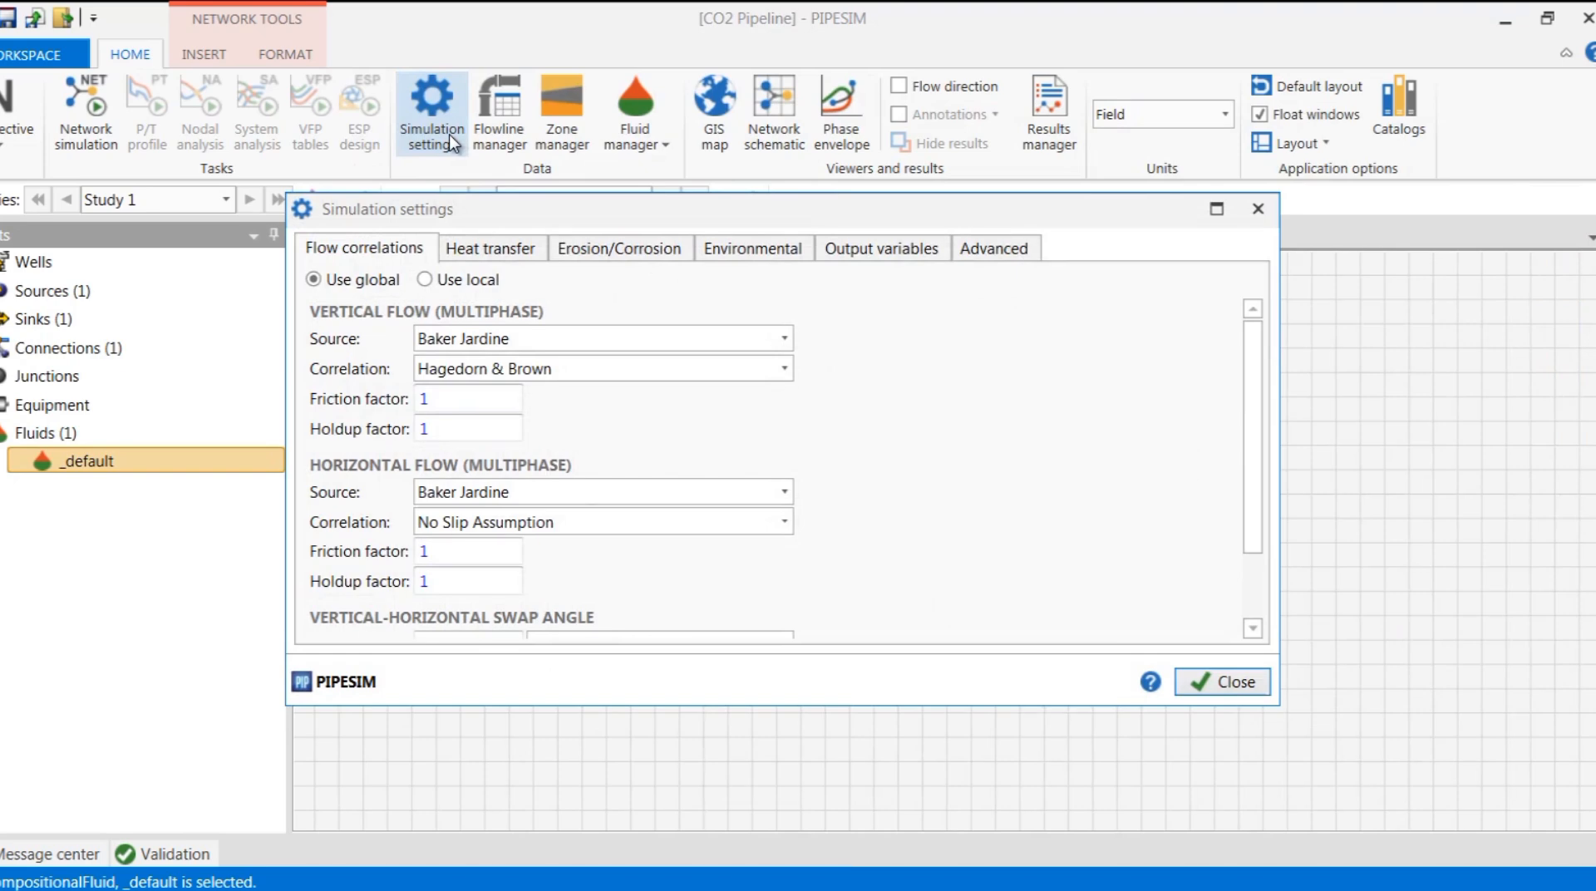
{"action": "left_click", "coordinate": [993, 248]}
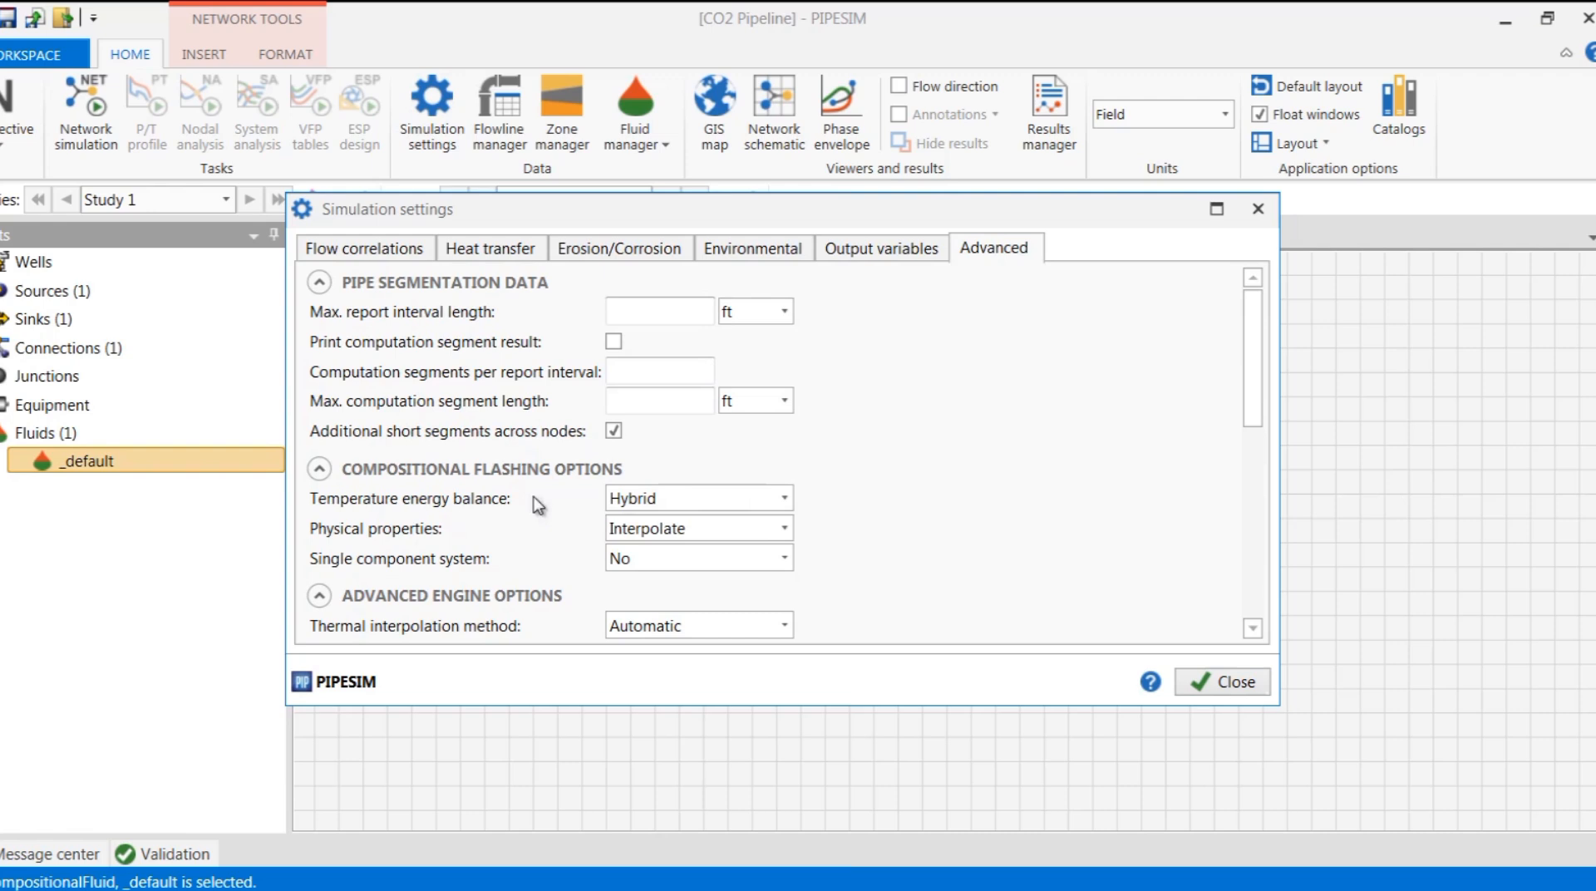
{"action": "mouse_move", "coordinate": [397, 537]}
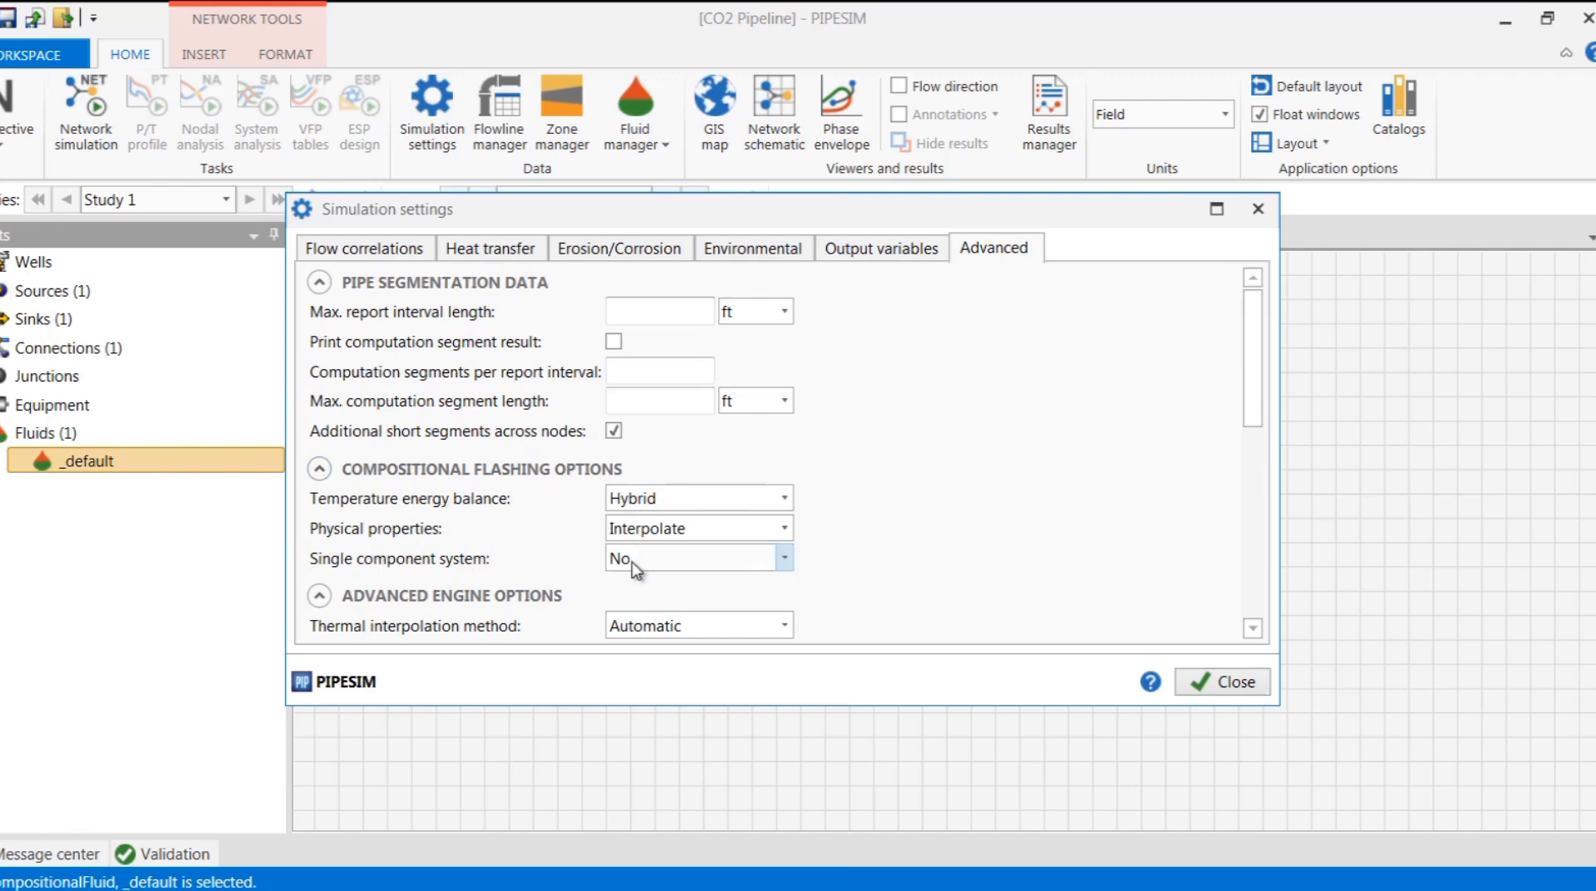
{"action": "left_click", "coordinate": [781, 559]}
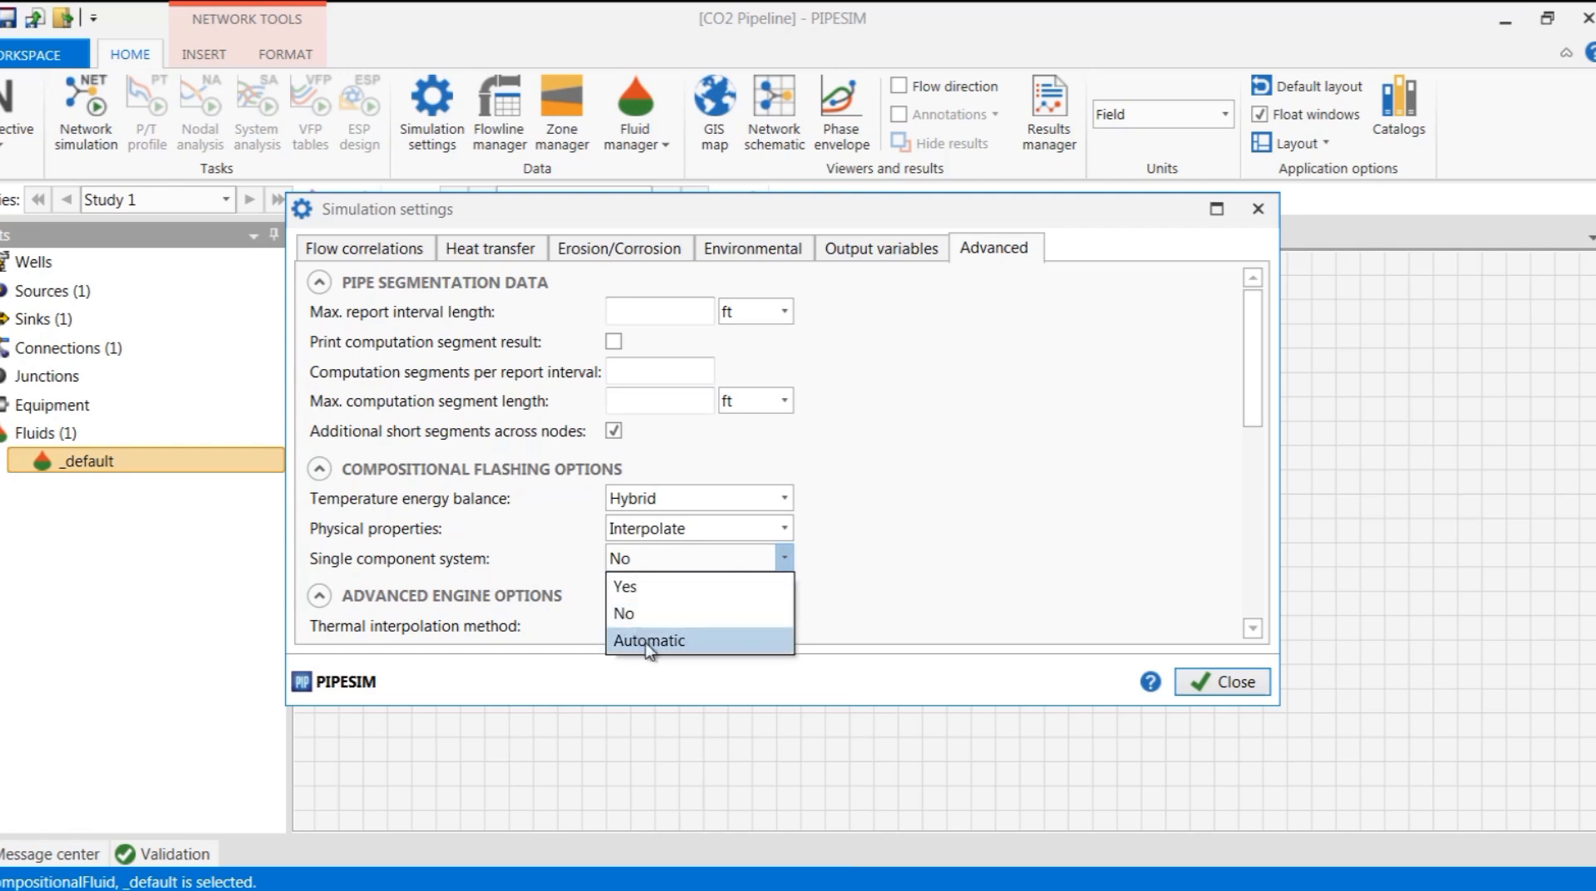
{"action": "left_click", "coordinate": [648, 640]}
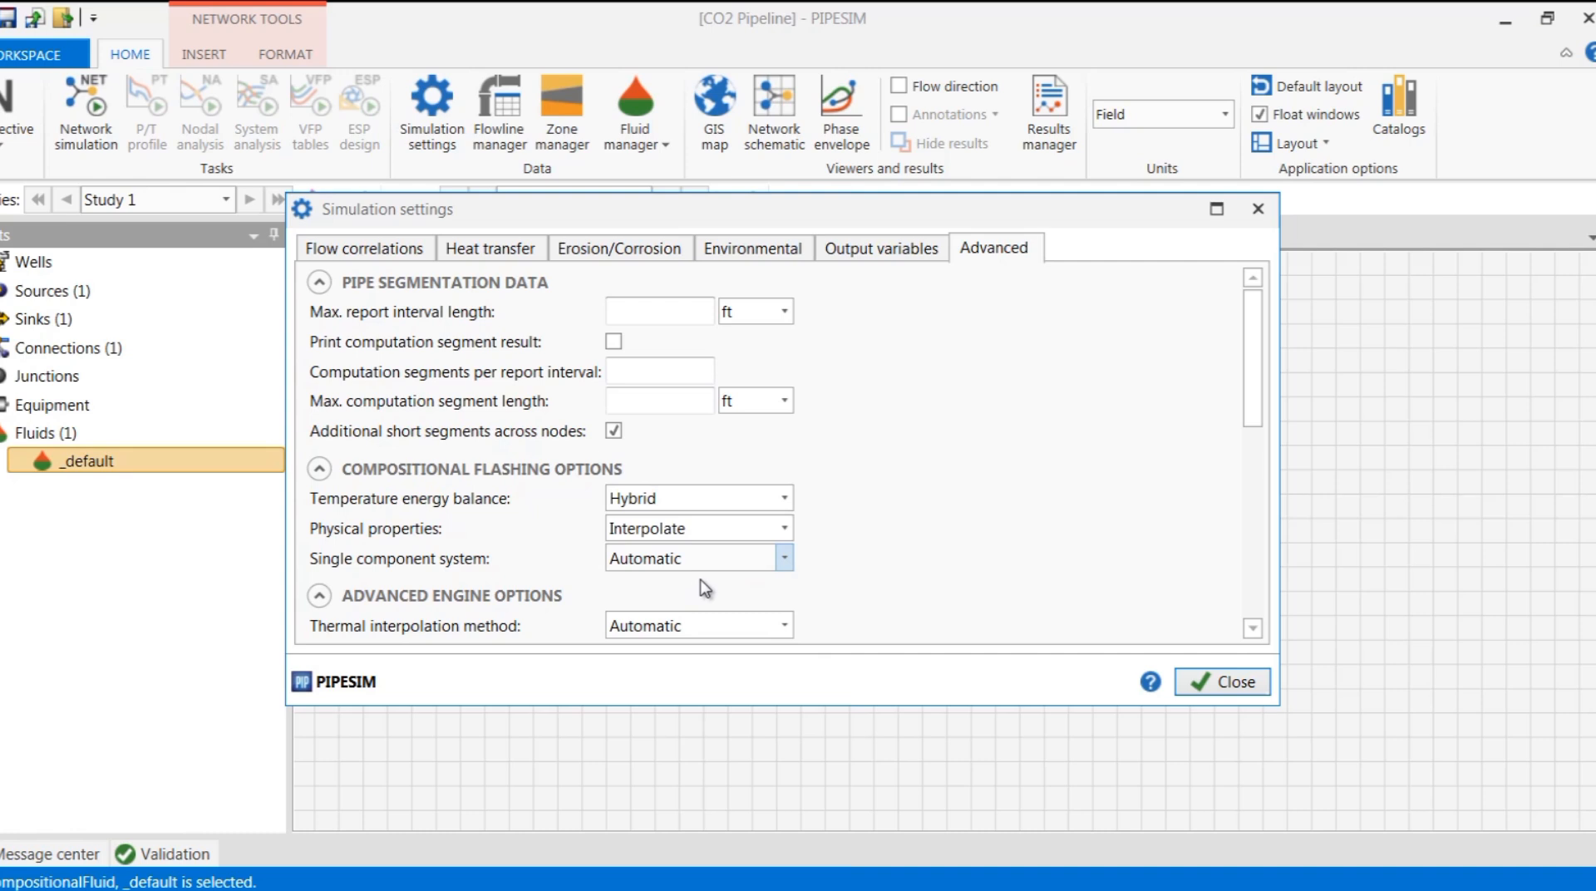
{"action": "mouse_move", "coordinate": [555, 579]}
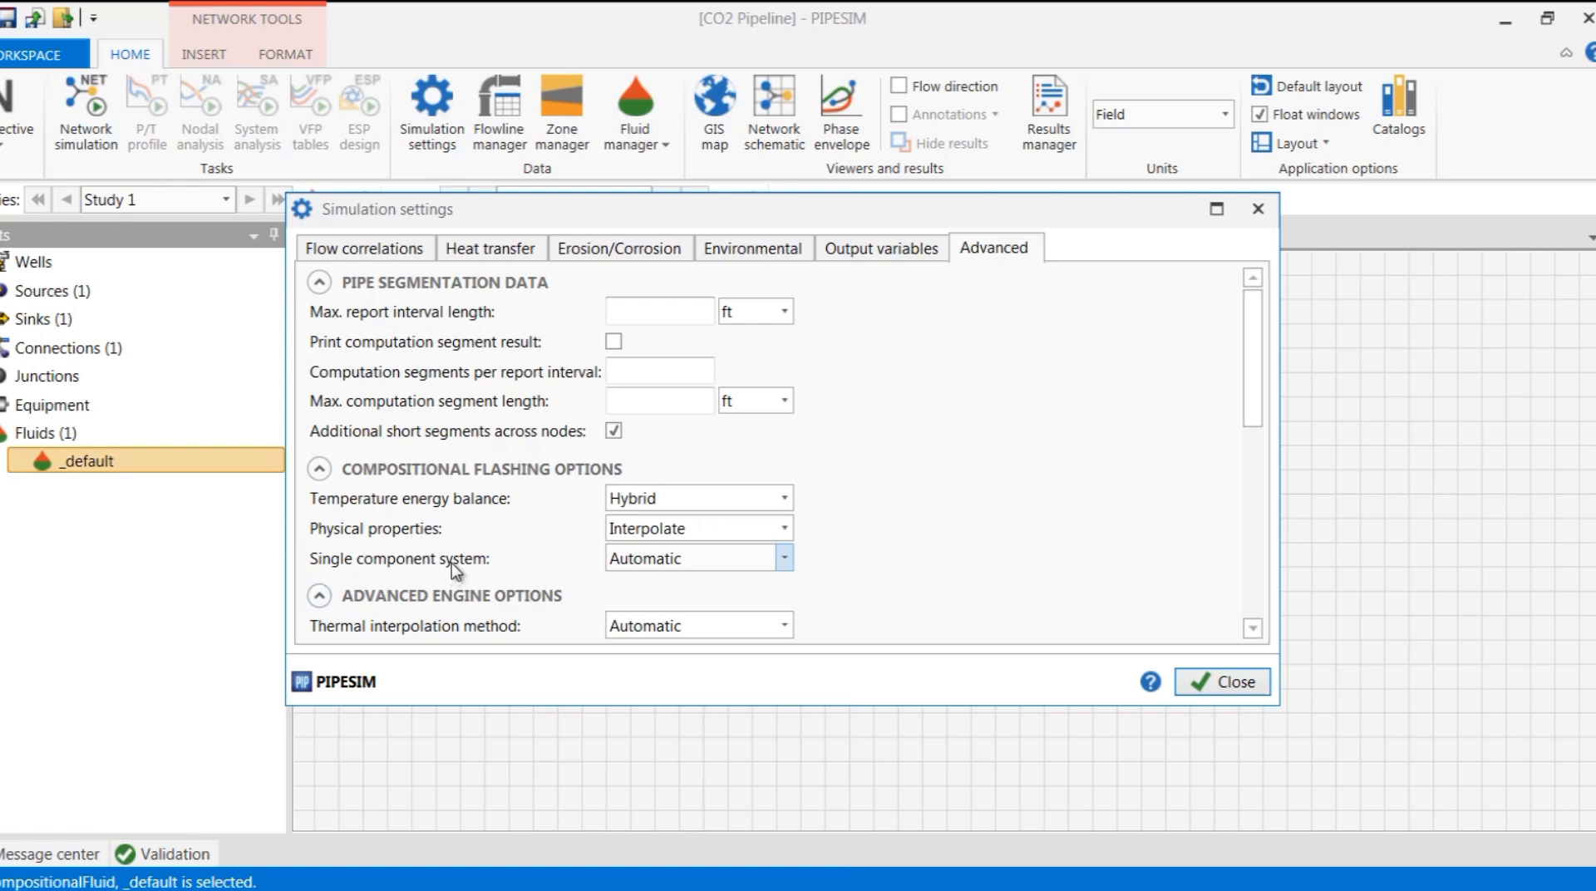
{"action": "mouse_move", "coordinate": [569, 572]}
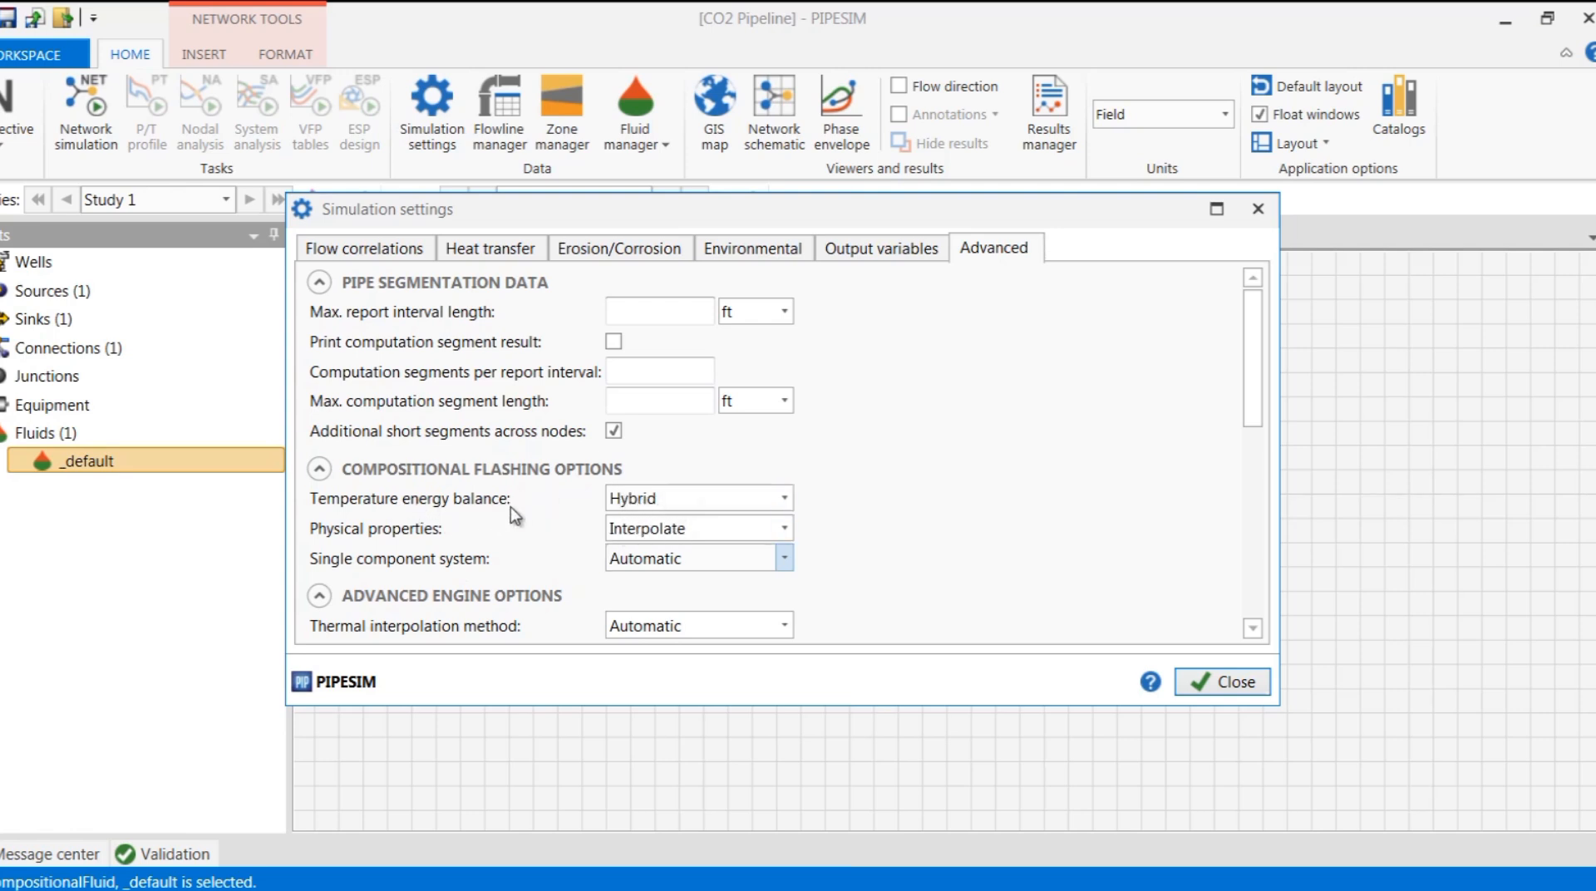
{"action": "mouse_move", "coordinate": [474, 546]}
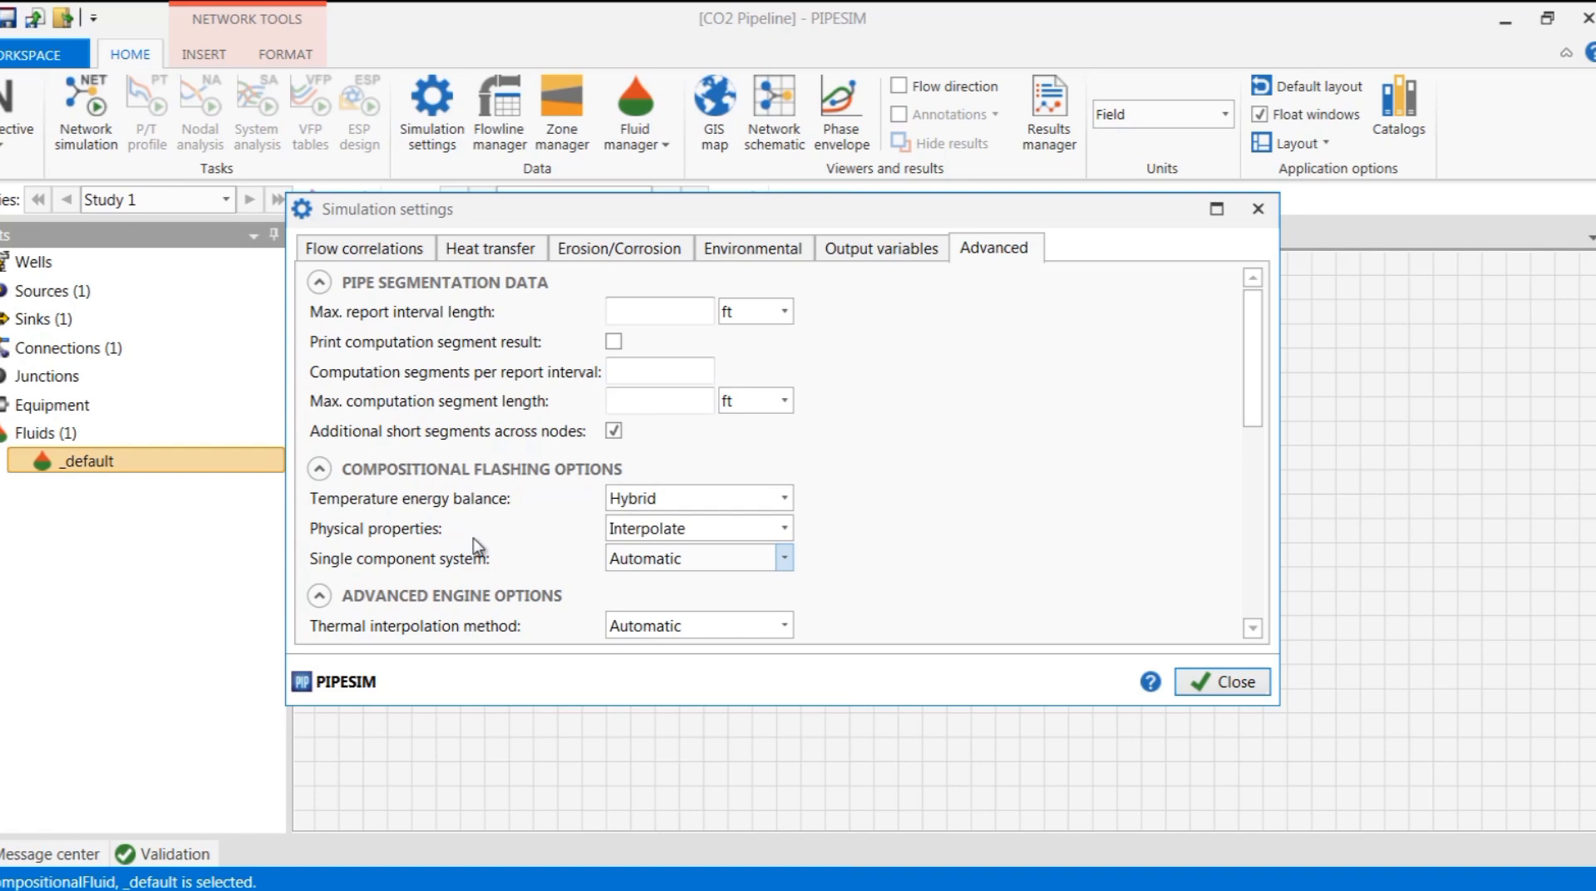
{"action": "mouse_move", "coordinate": [585, 532]}
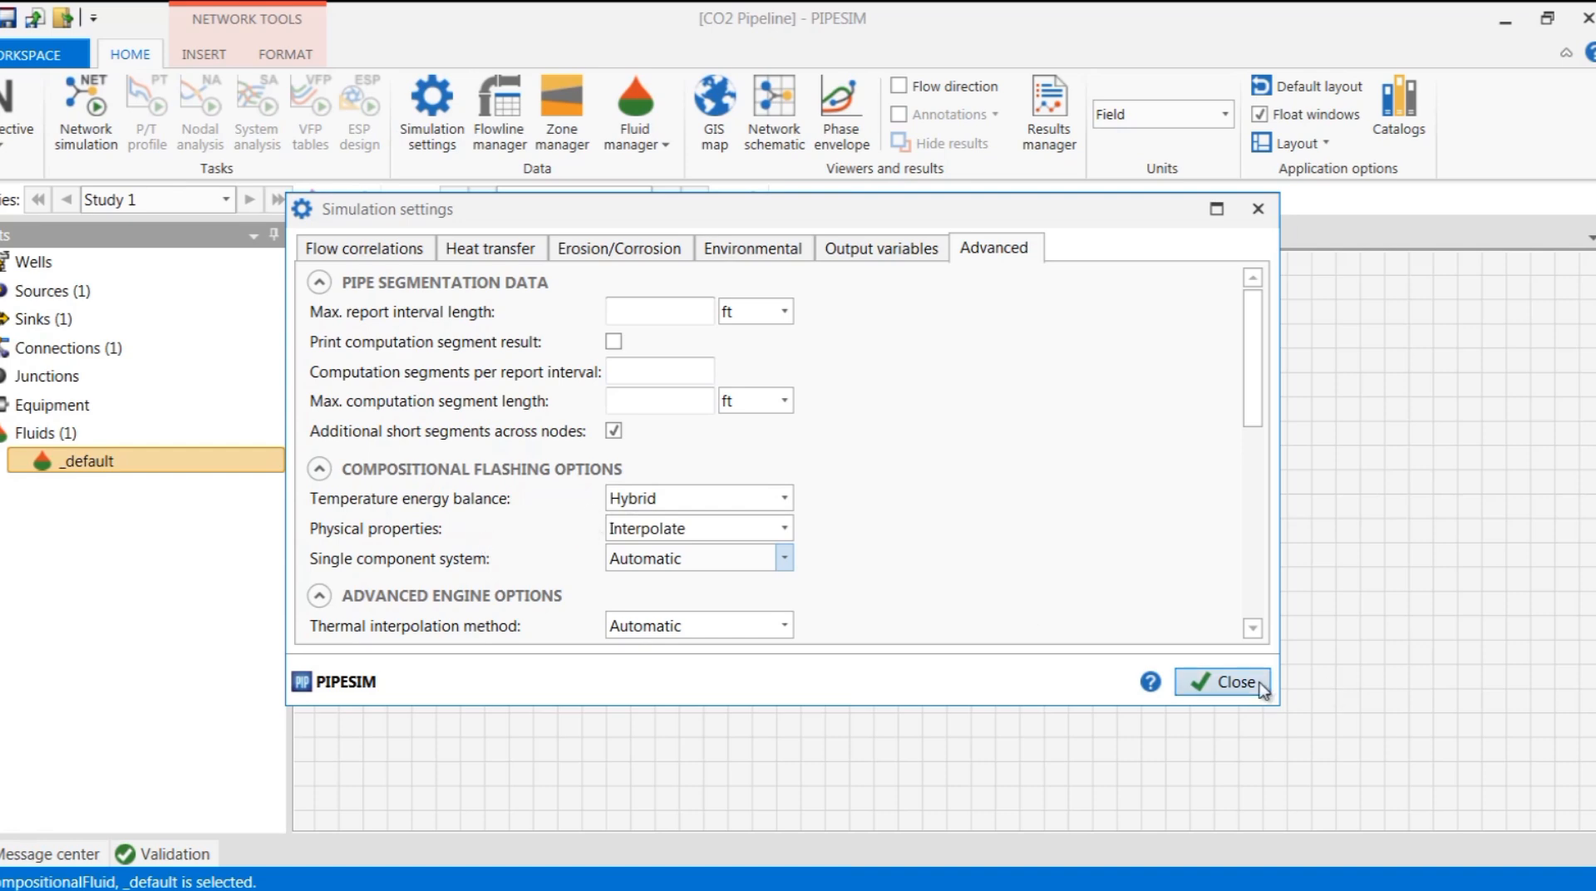
{"action": "left_click", "coordinate": [1149, 681]}
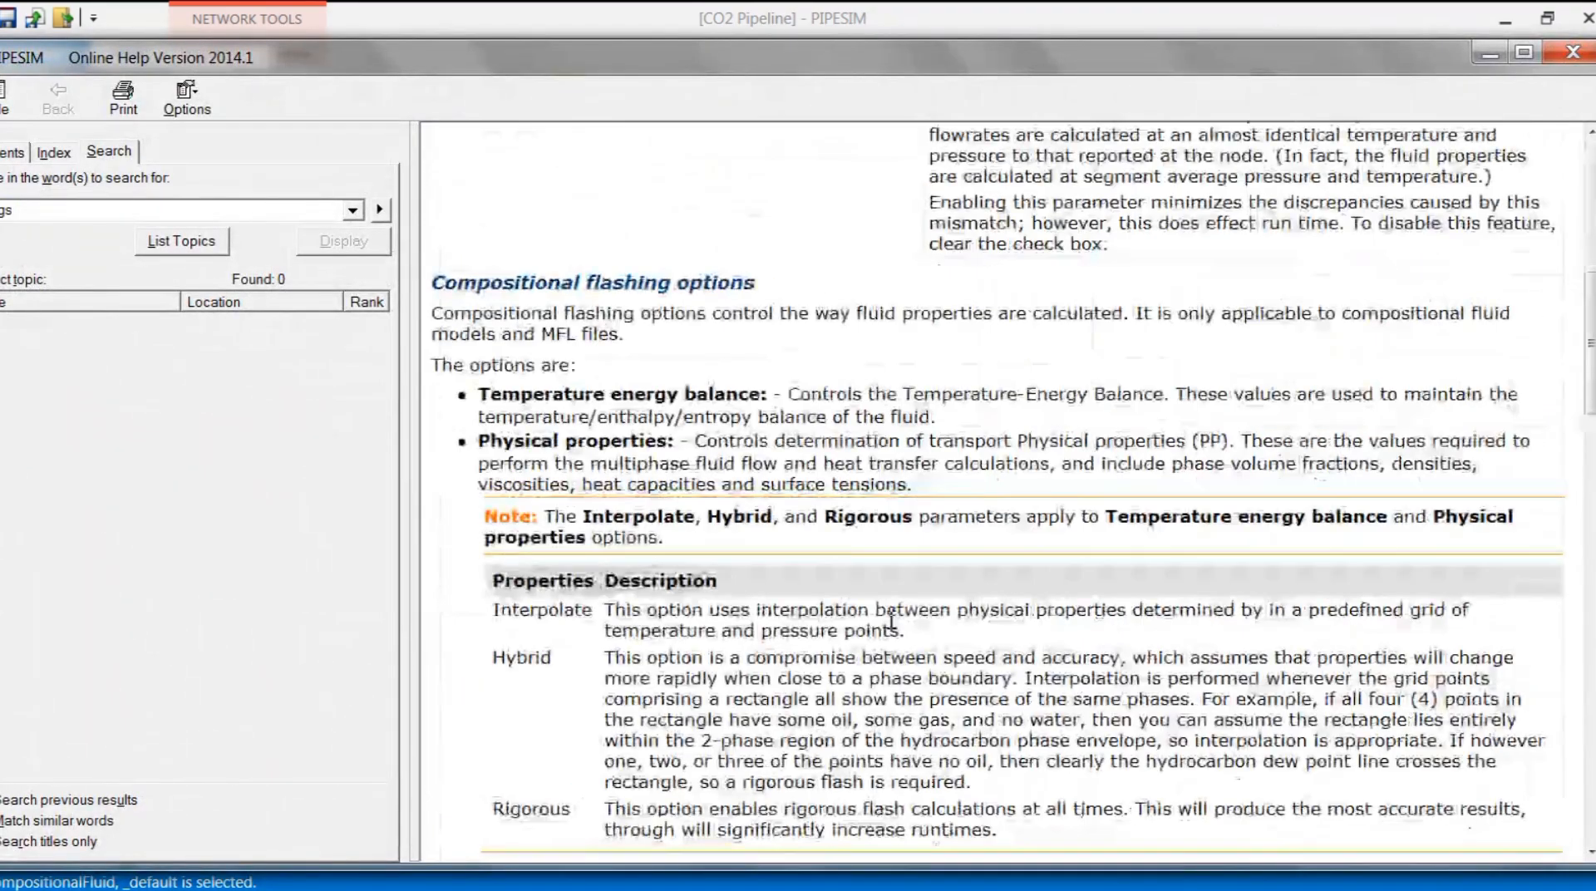
{"action": "scroll", "scroll_direction": "down", "scroll_amount": 3}
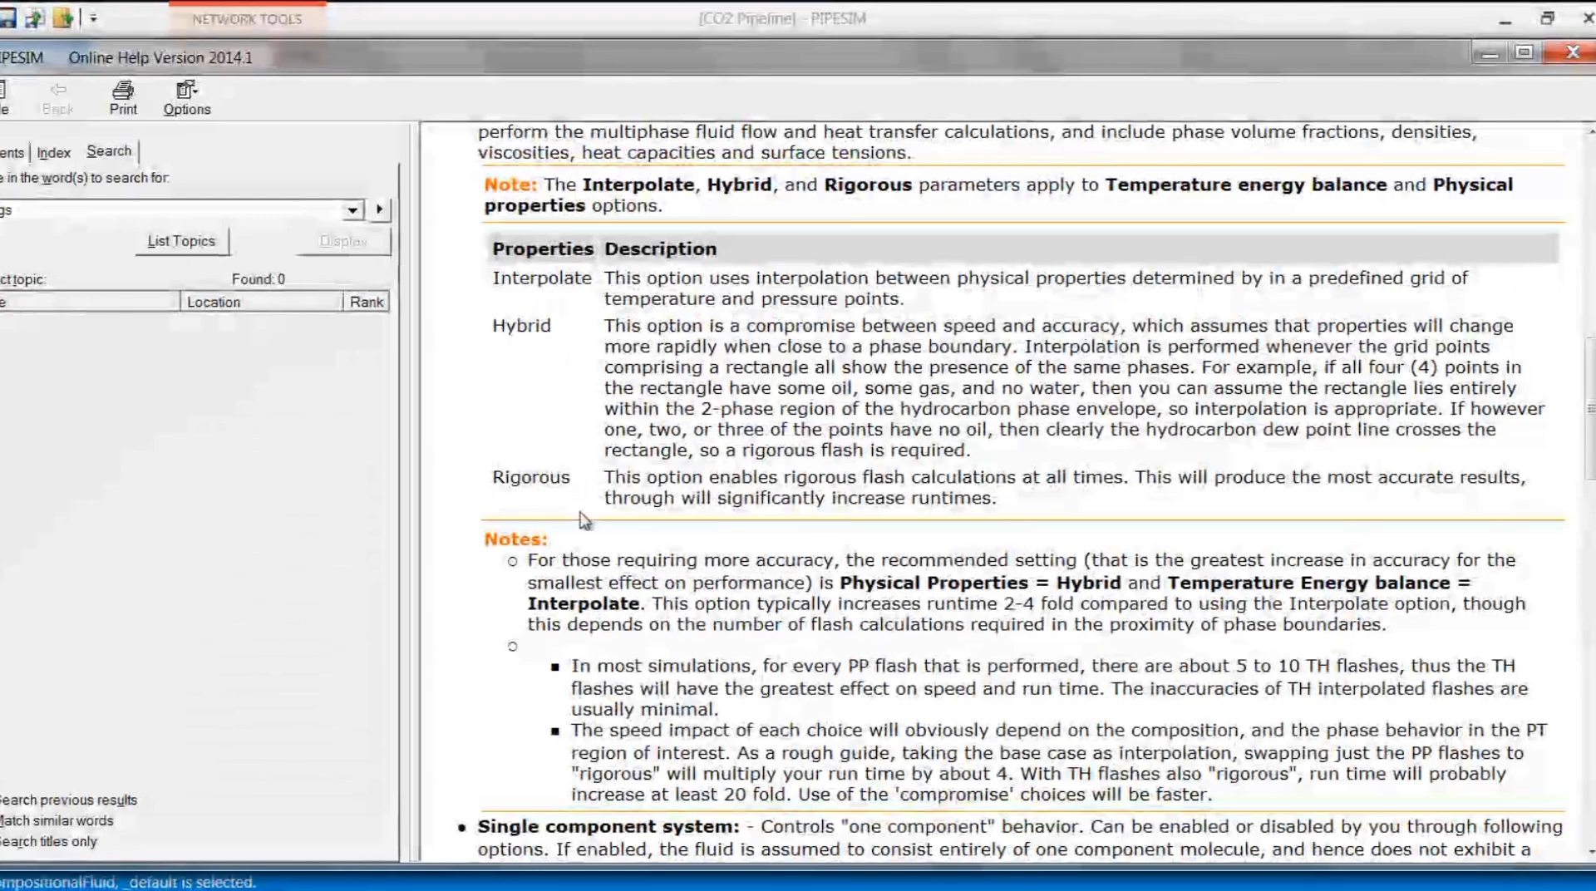
{"action": "scroll", "scroll_direction": "down", "scroll_amount": 3}
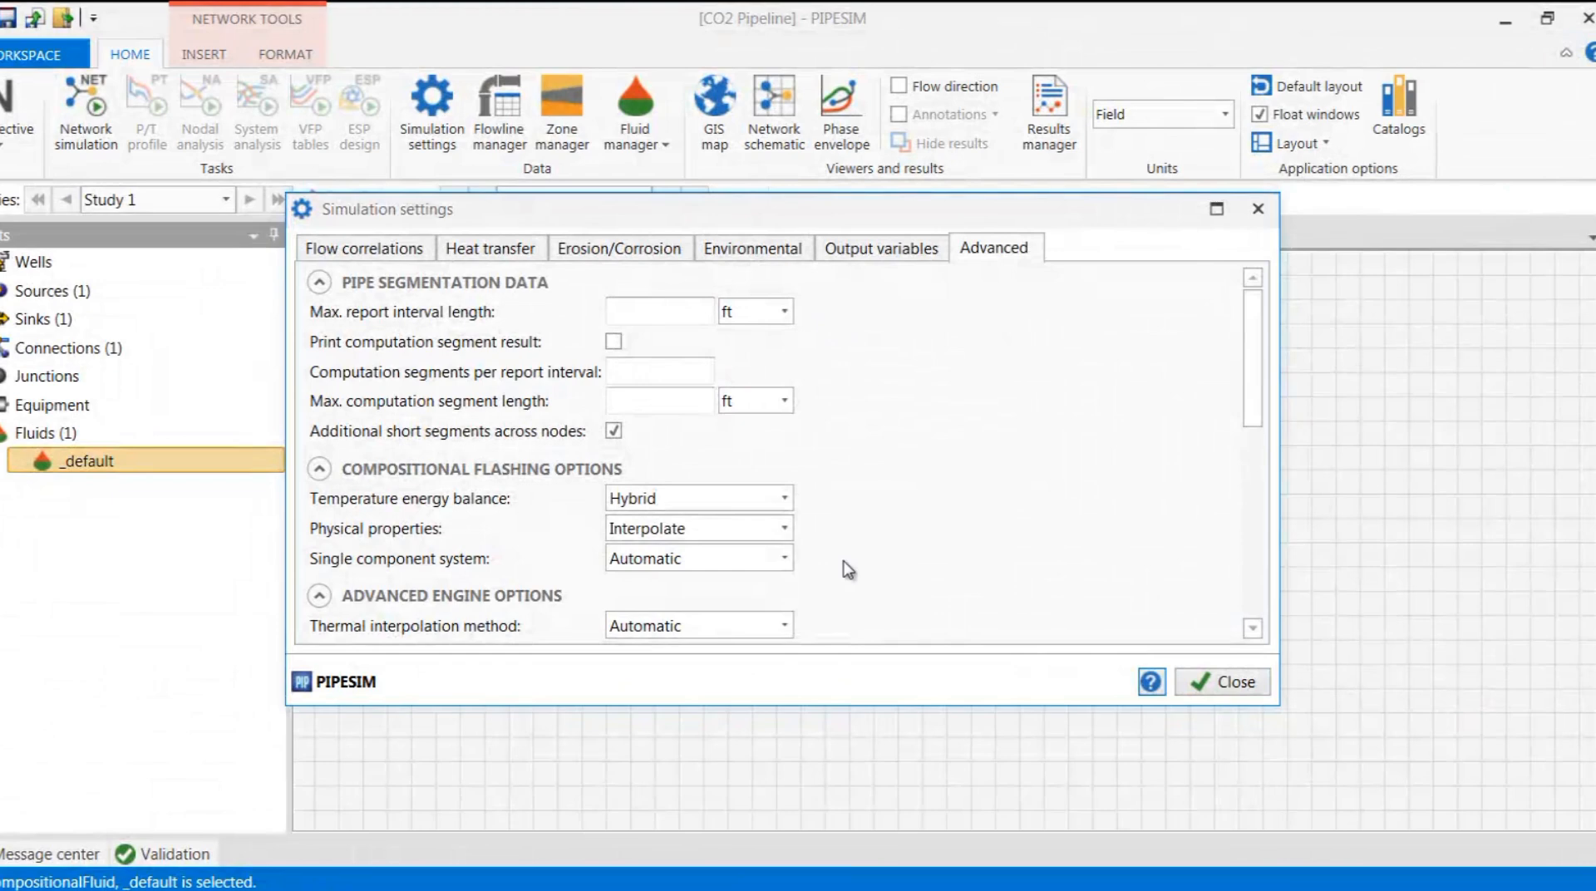
- Set Single component system to Yes before opening the Source-to-Sink P/T profile
{"action": "left_click", "coordinate": [782, 559]}
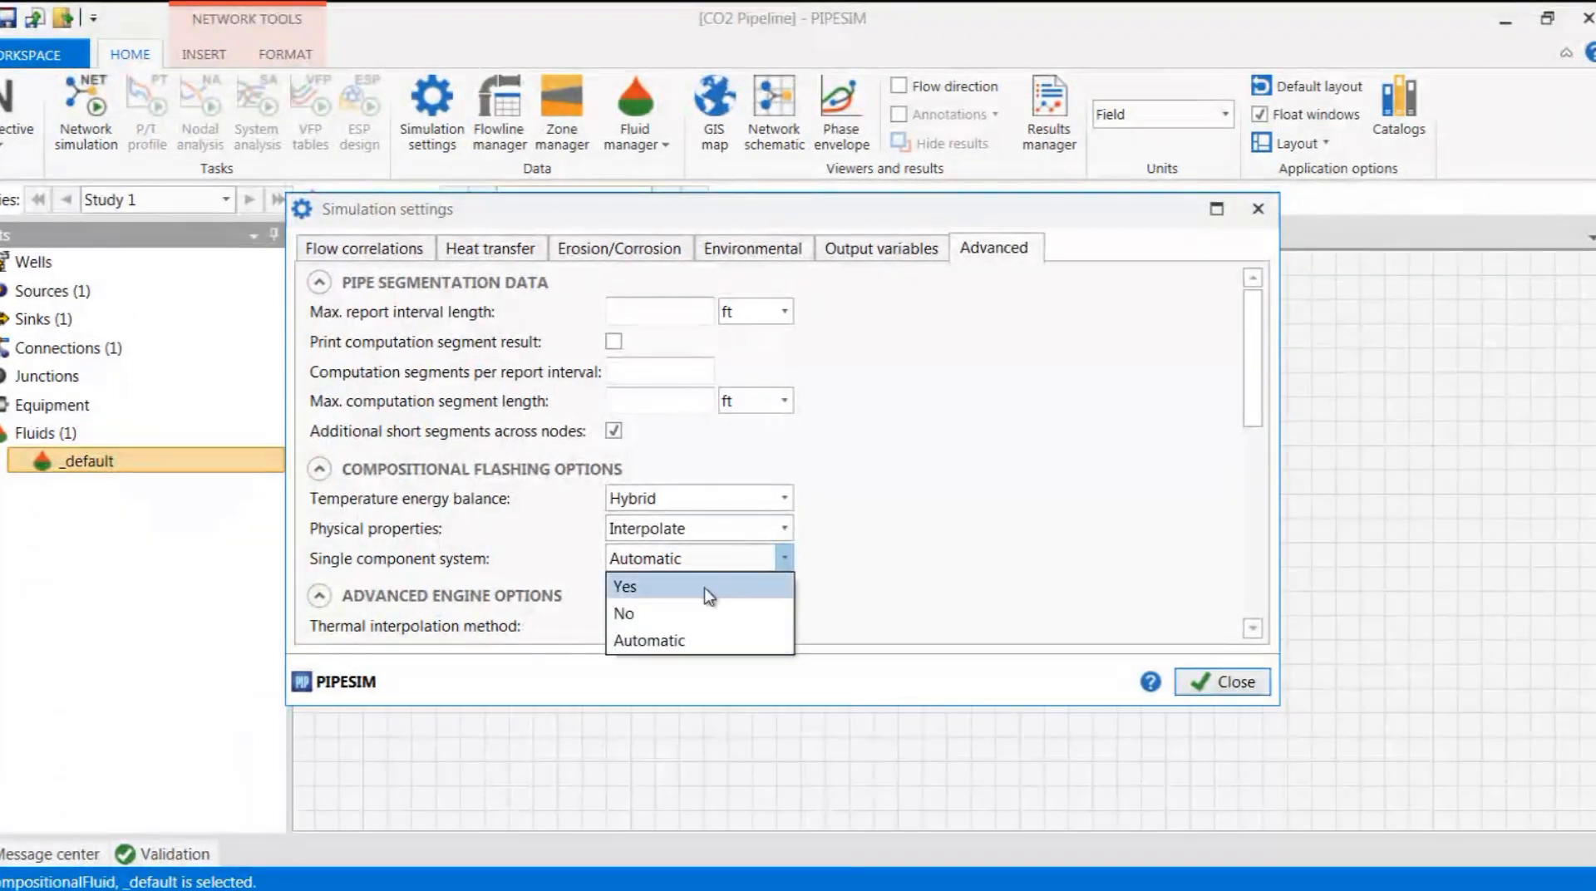
{"action": "left_click", "coordinate": [623, 614]}
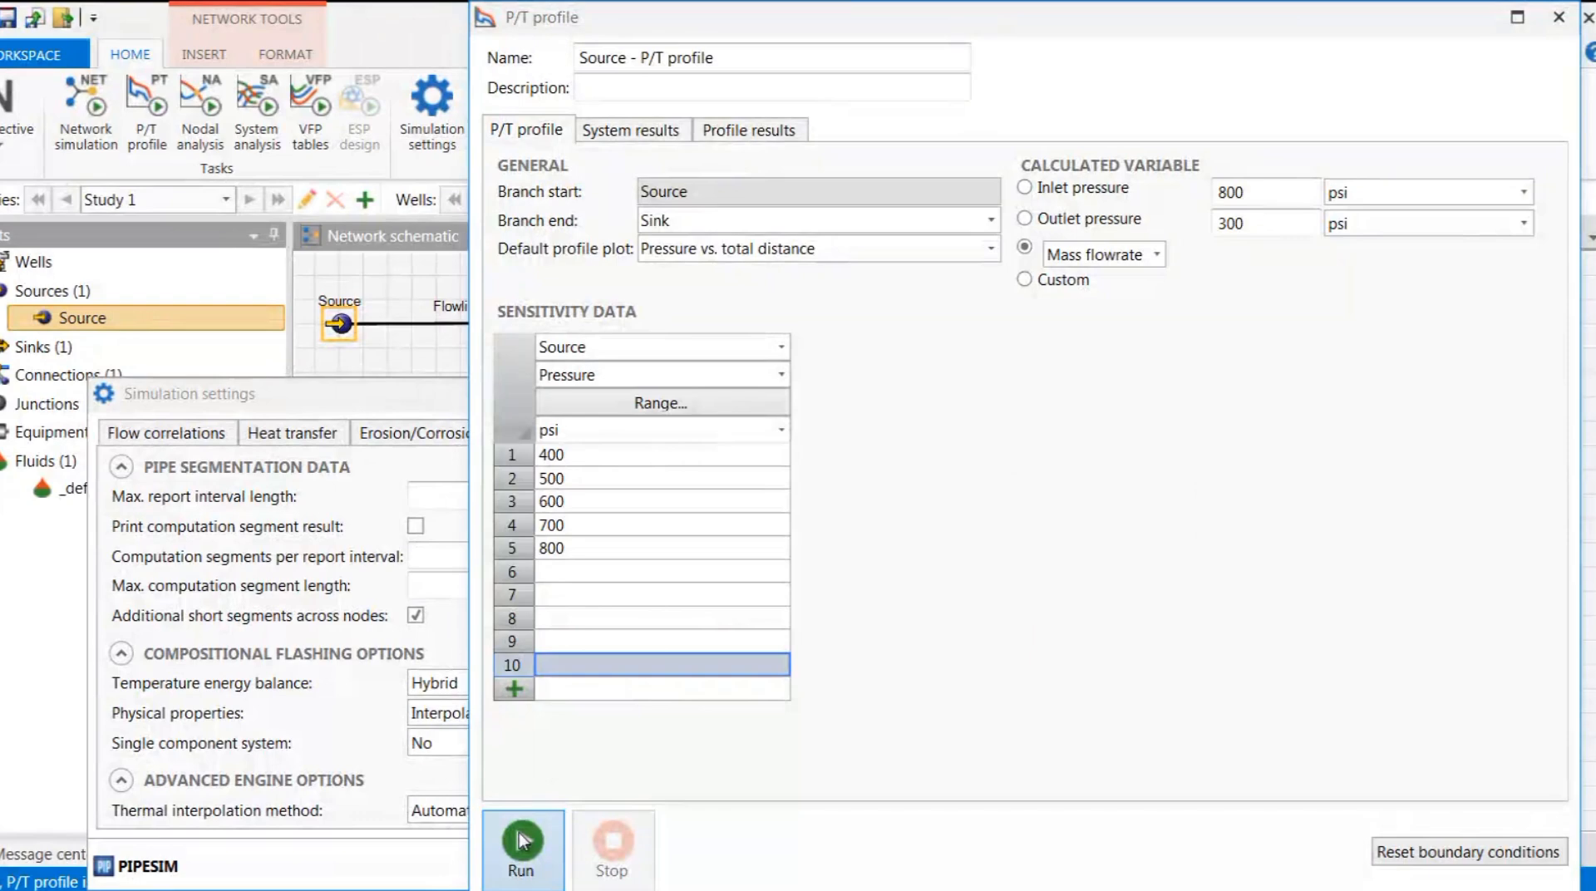
- Run the P/T profile to plot pressure versus total distance for each source-pressure case
{"action": "left_click", "coordinate": [522, 848]}
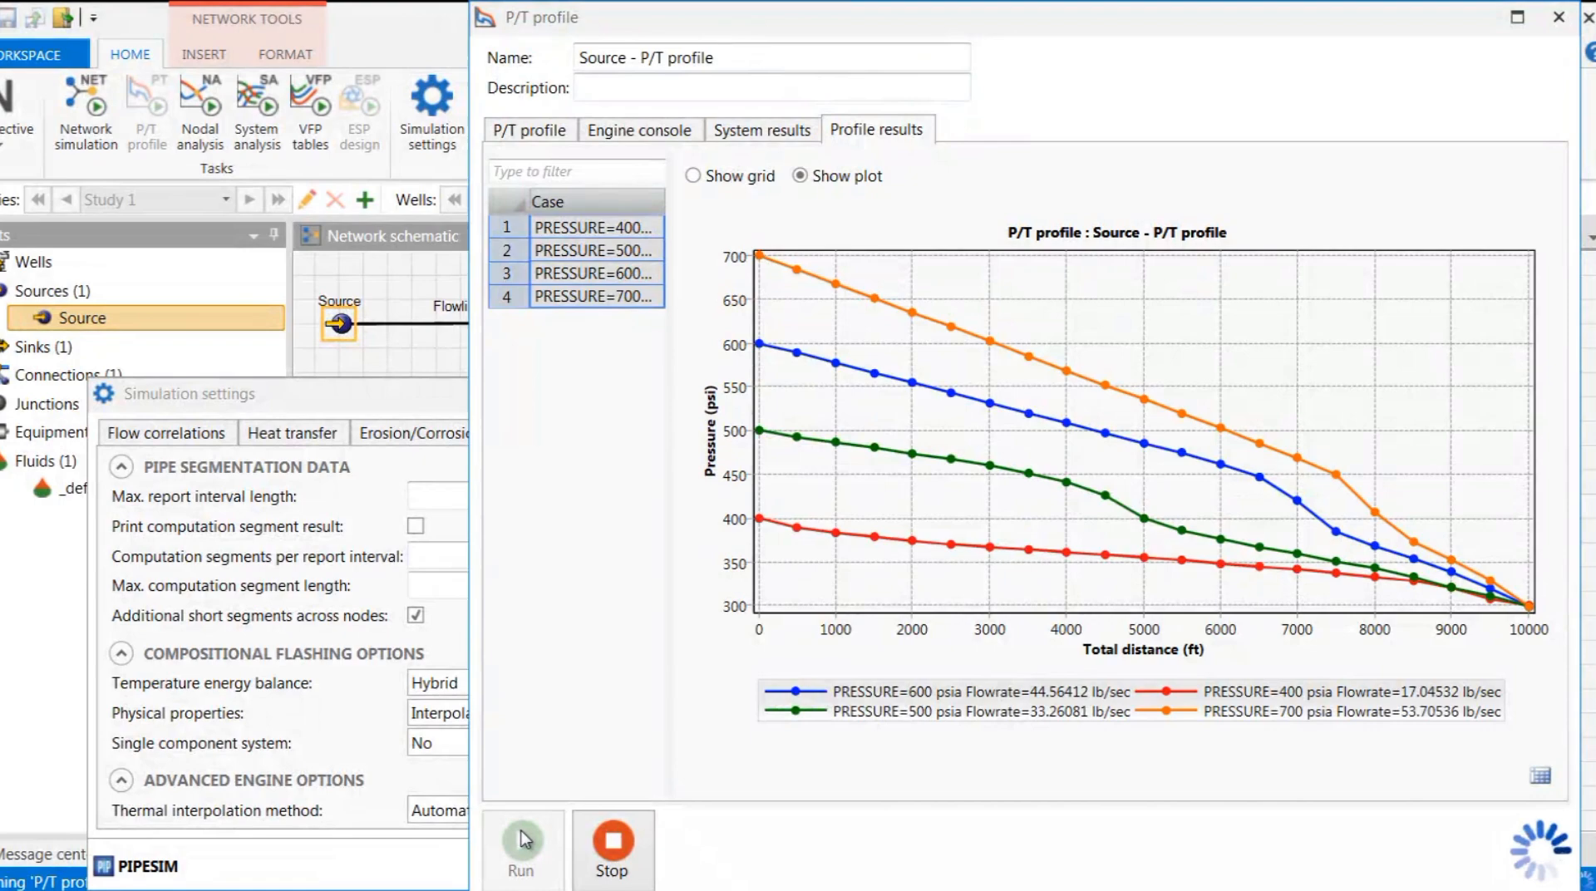
{"action": "left_click", "coordinate": [521, 844]}
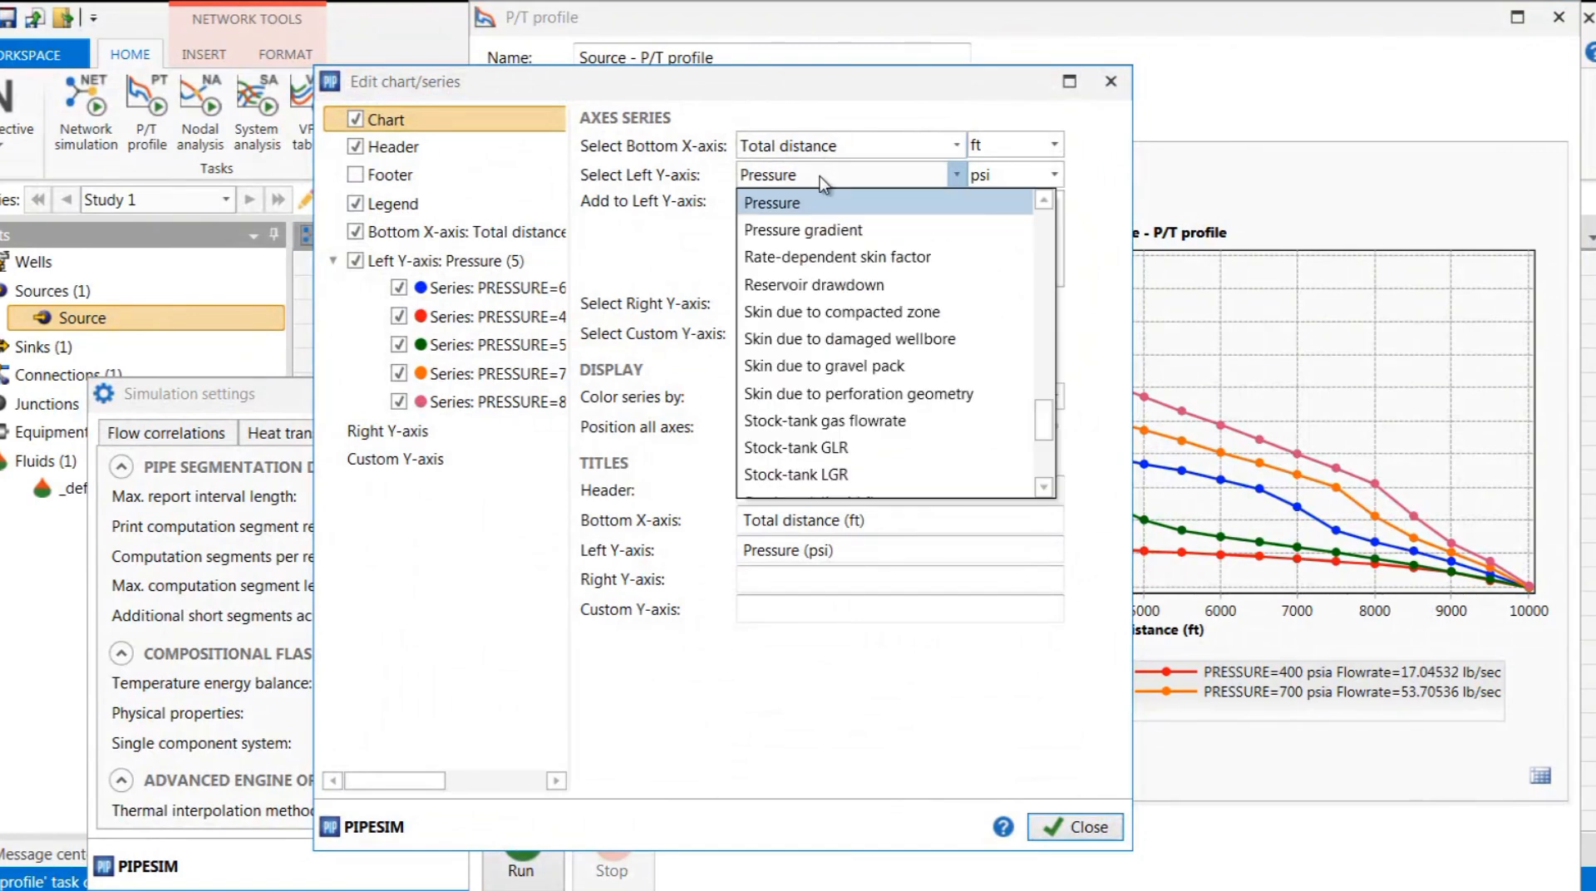
- Plot liquid holdup fraction on the left Y-axis for all five source-pressure cases
{"action": "scroll", "scroll_direction": "down", "scroll_amount": 3}
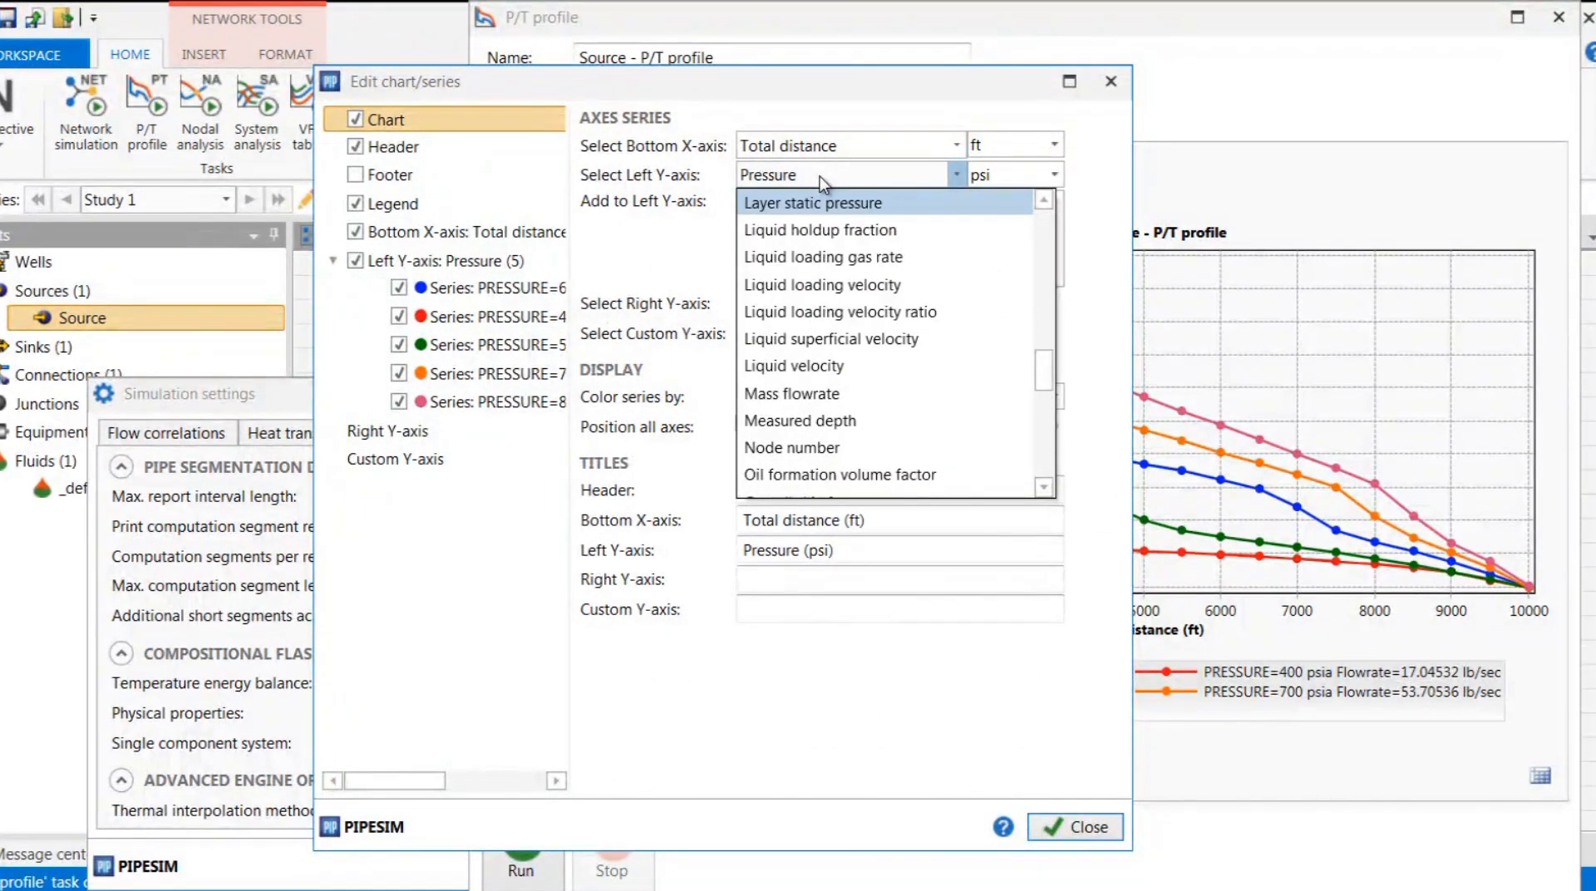
{"action": "left_click", "coordinate": [820, 229]}
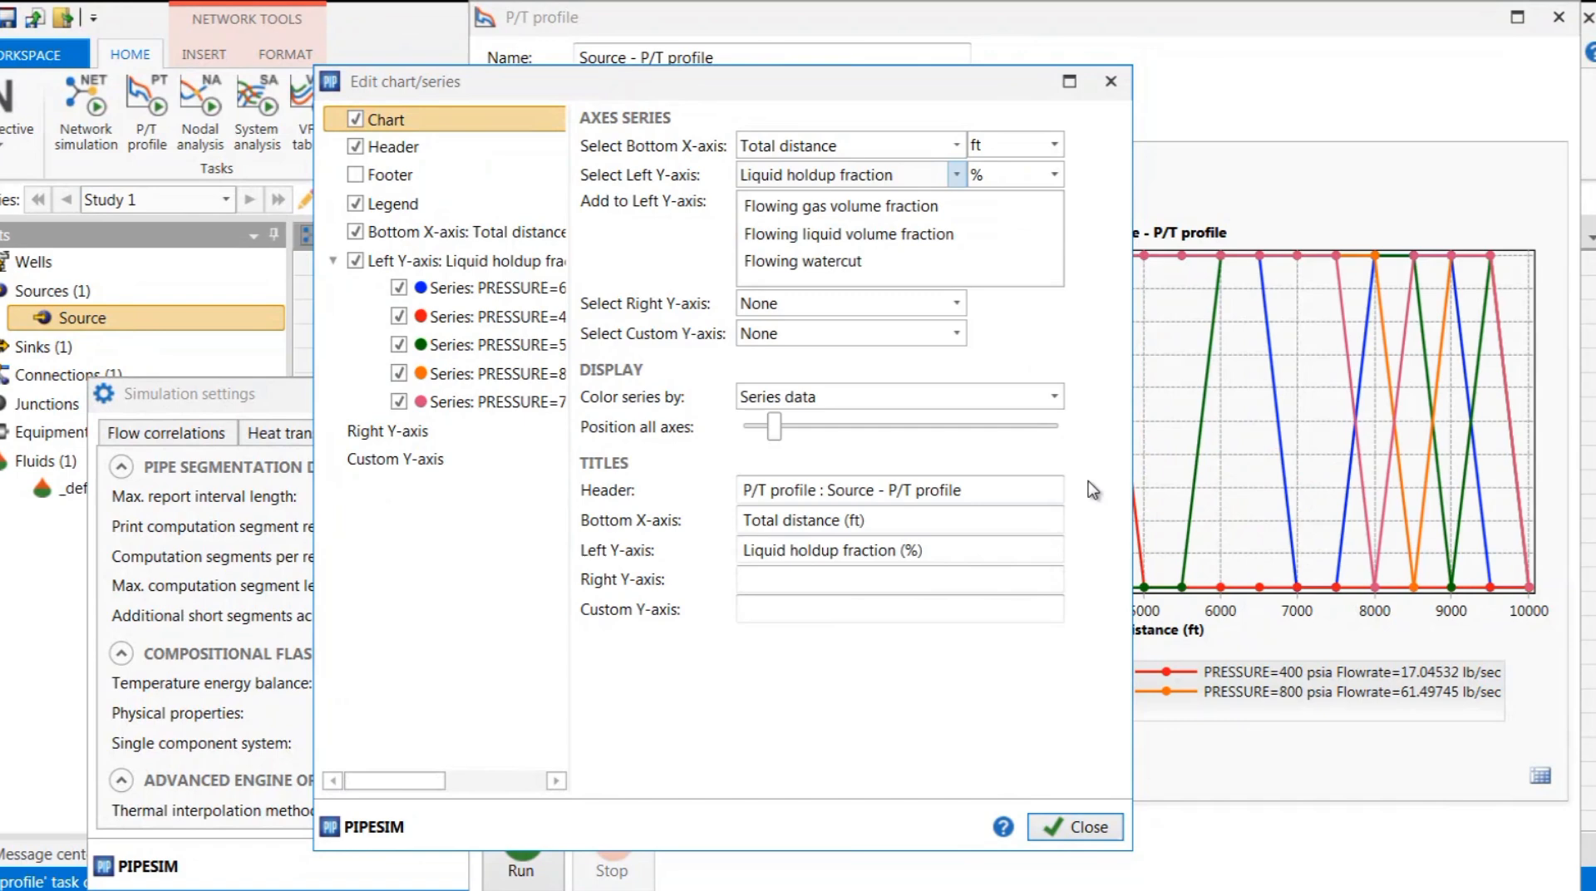
{"action": "left_click", "coordinate": [1076, 826]}
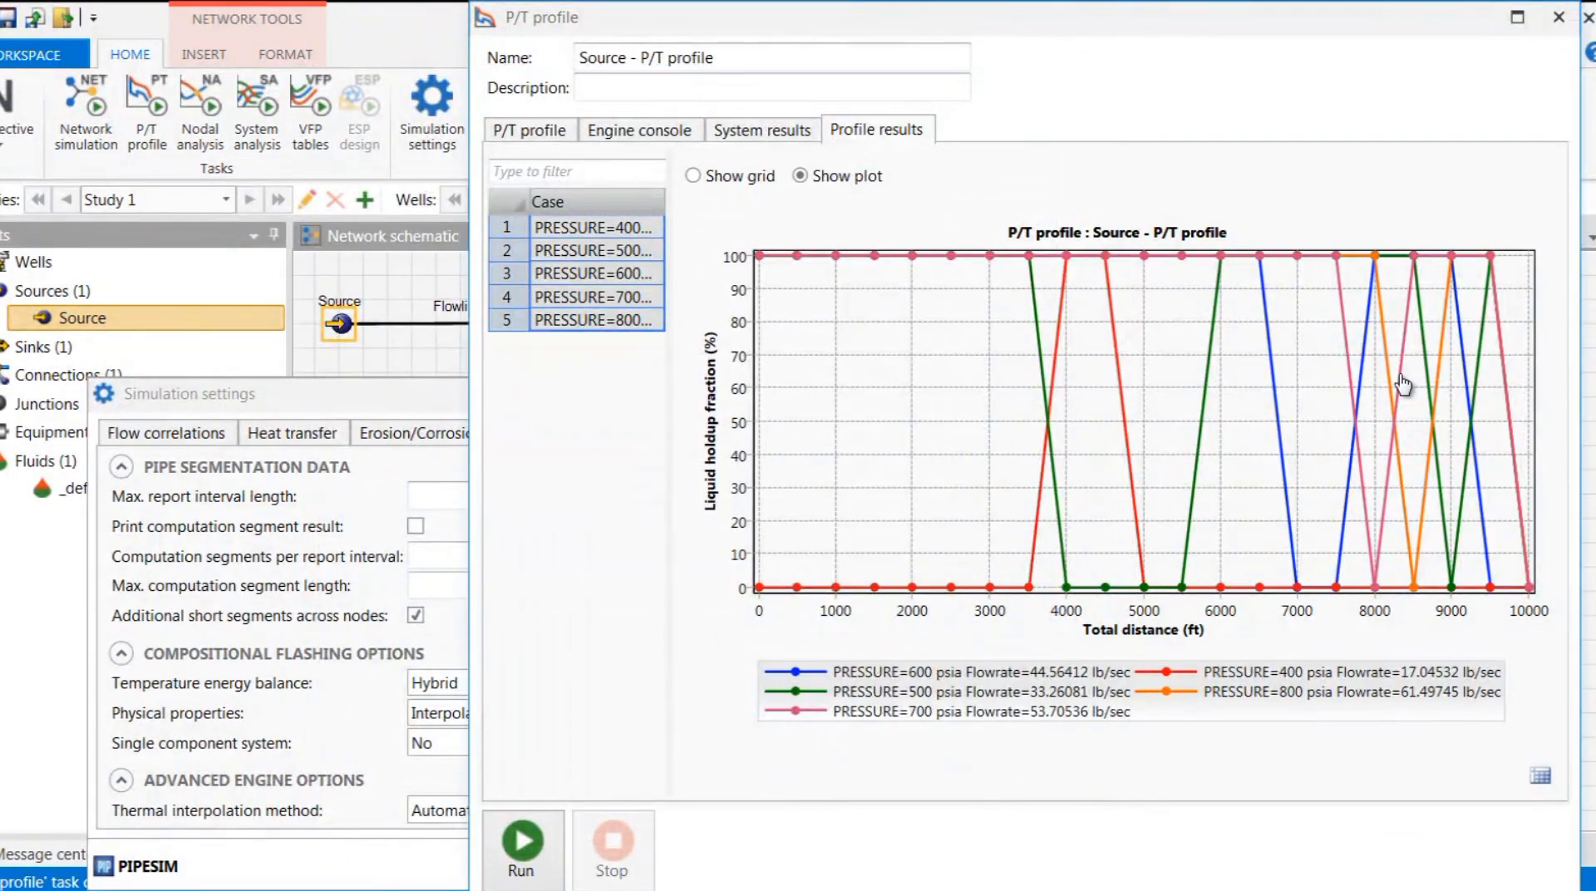
{"action": "mouse_move", "coordinate": [1320, 303]}
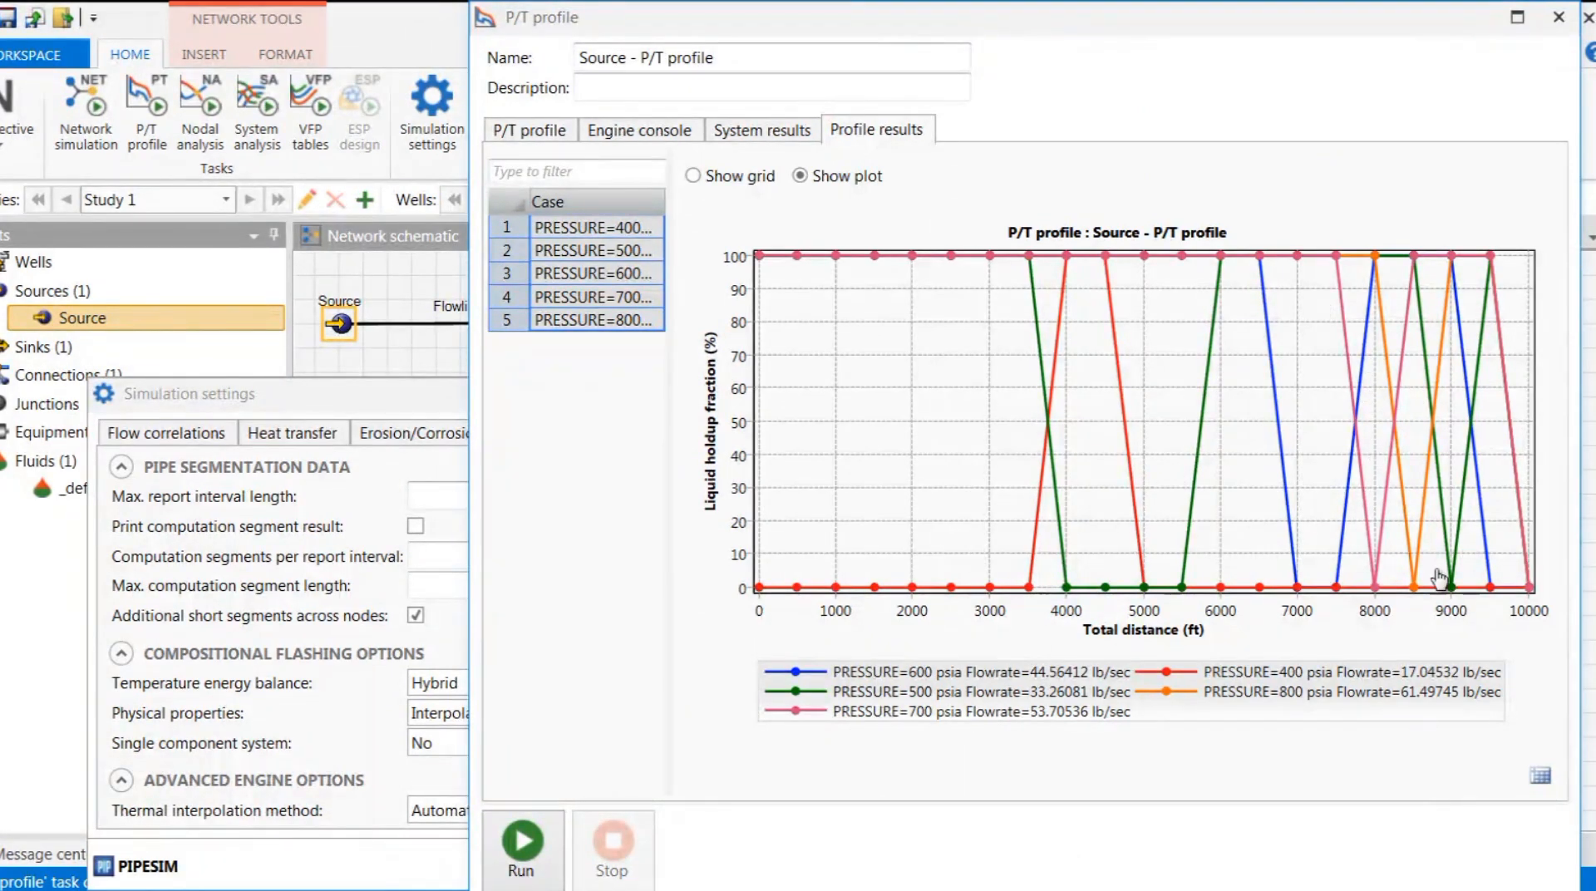
{"action": "mouse_move", "coordinate": [1463, 499]}
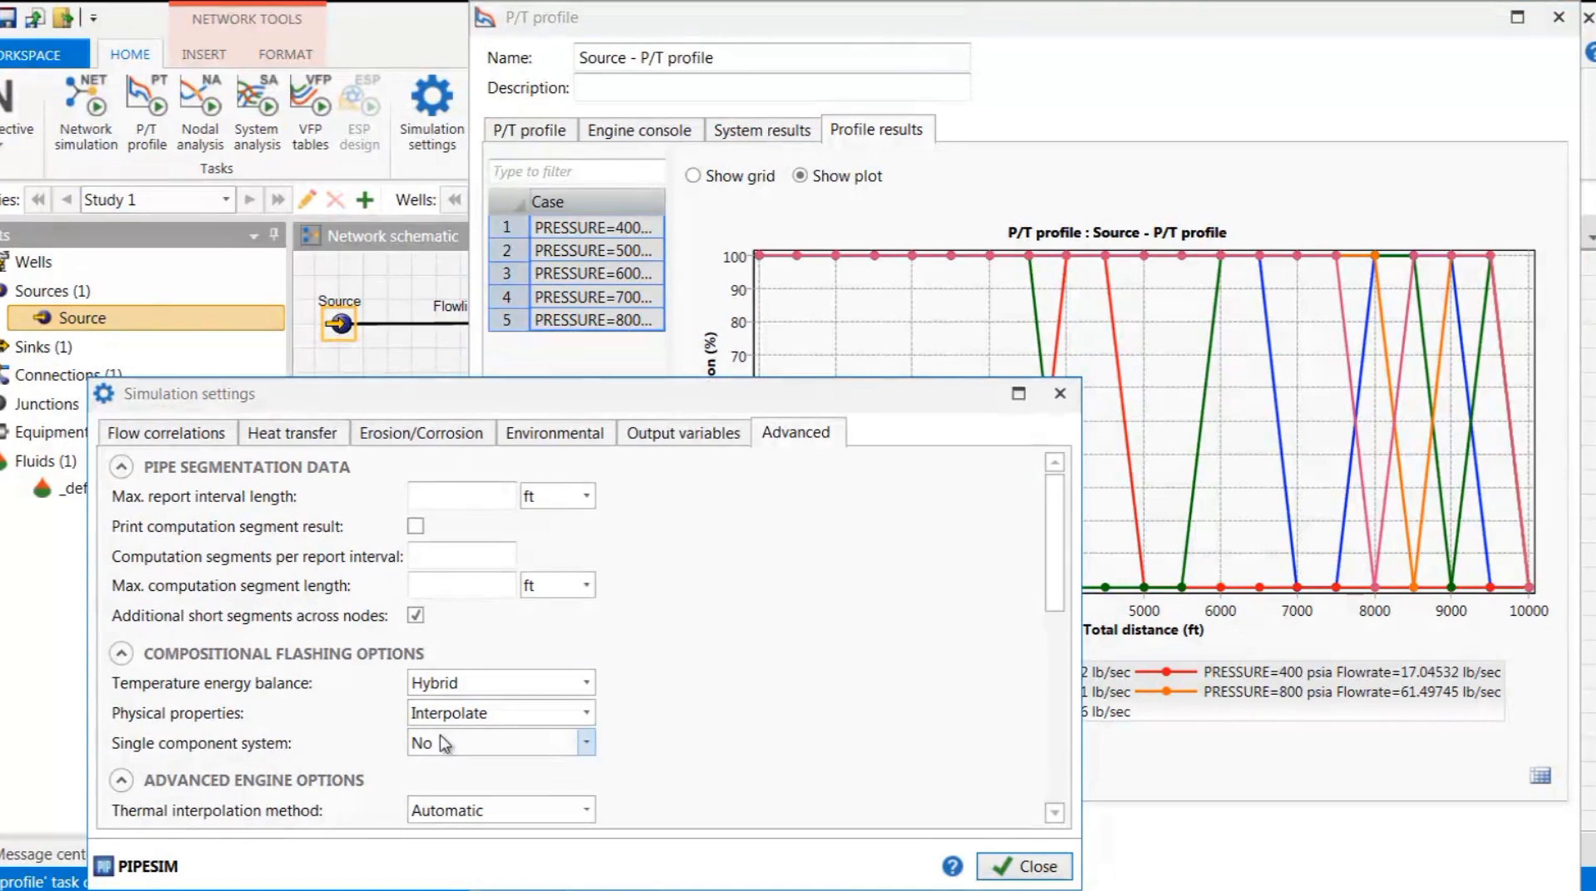
- Set single component system Automatic, temperature energy balance Rigorous and physical properties Hybrid
{"action": "left_click", "coordinate": [583, 743]}
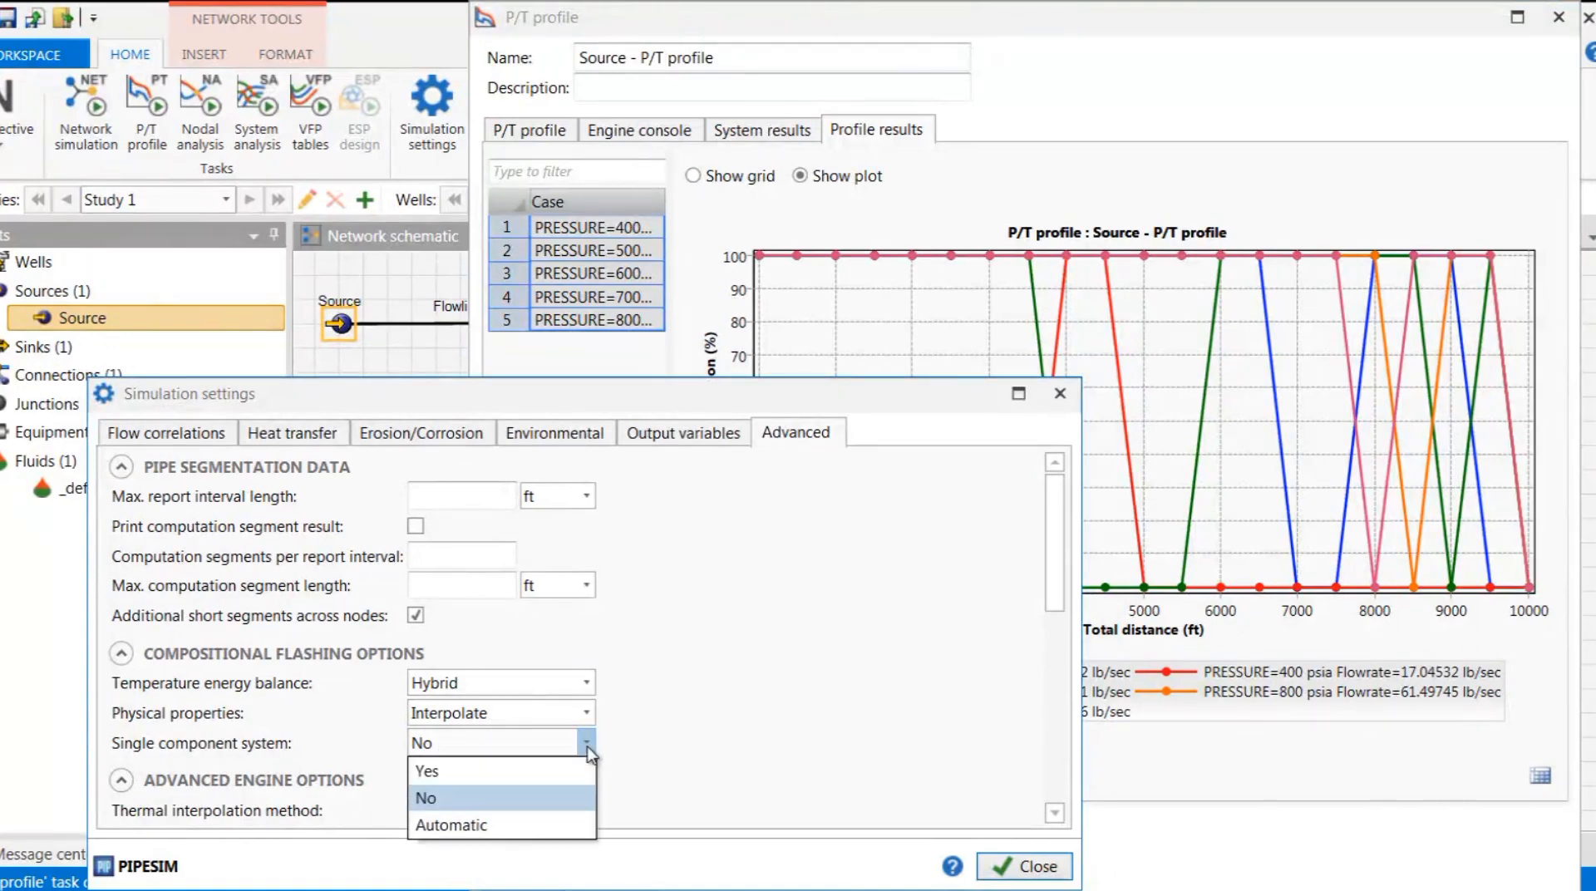
{"action": "mouse_move", "coordinate": [451, 825]}
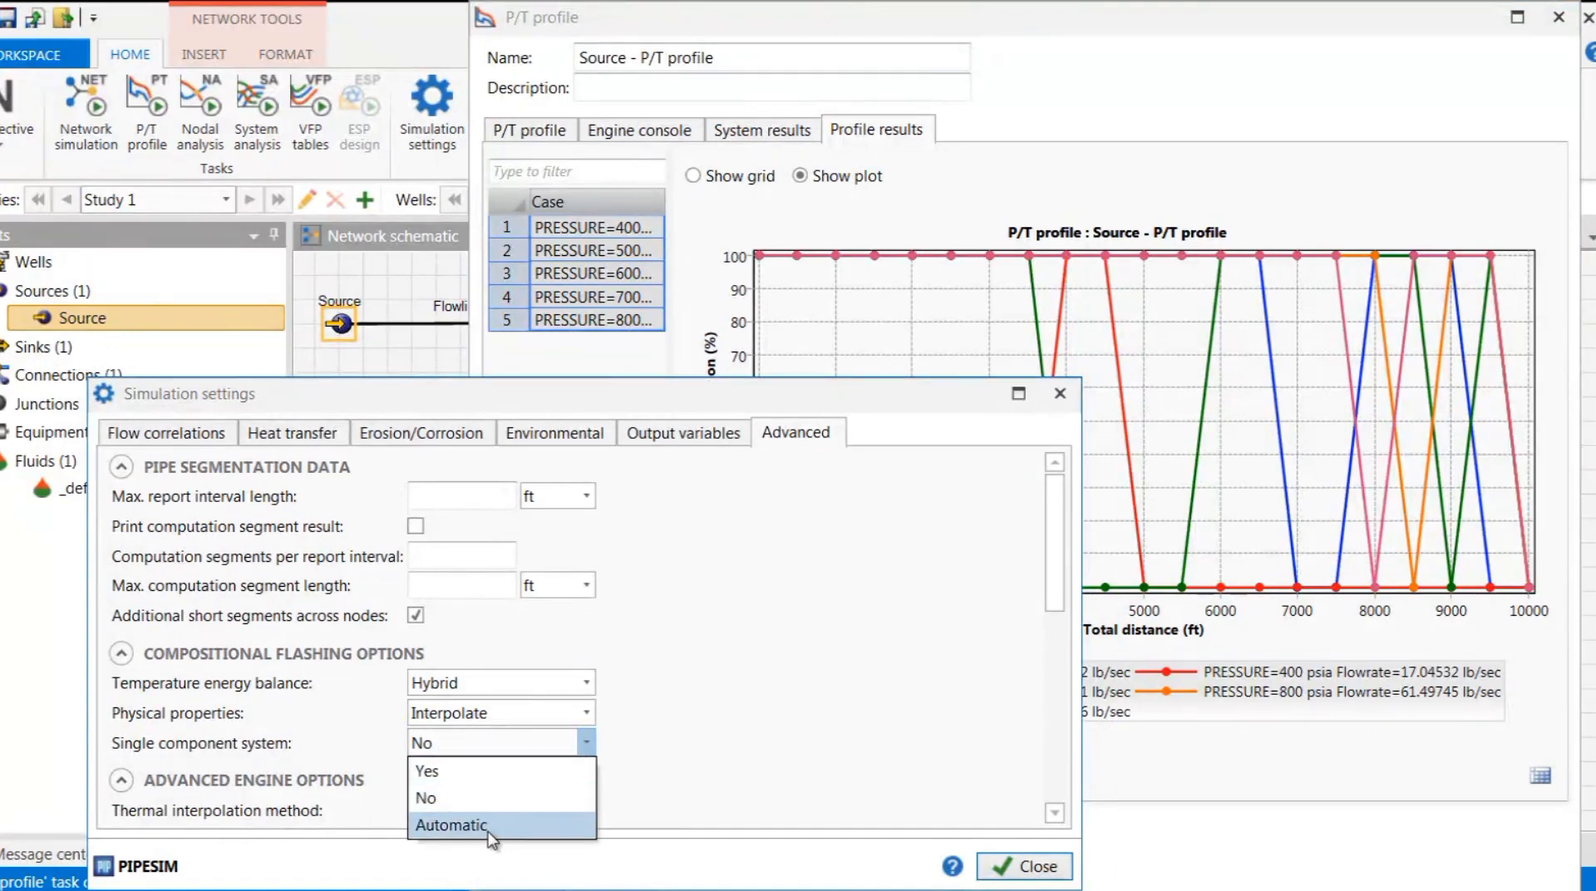
{"action": "left_click", "coordinate": [450, 825]}
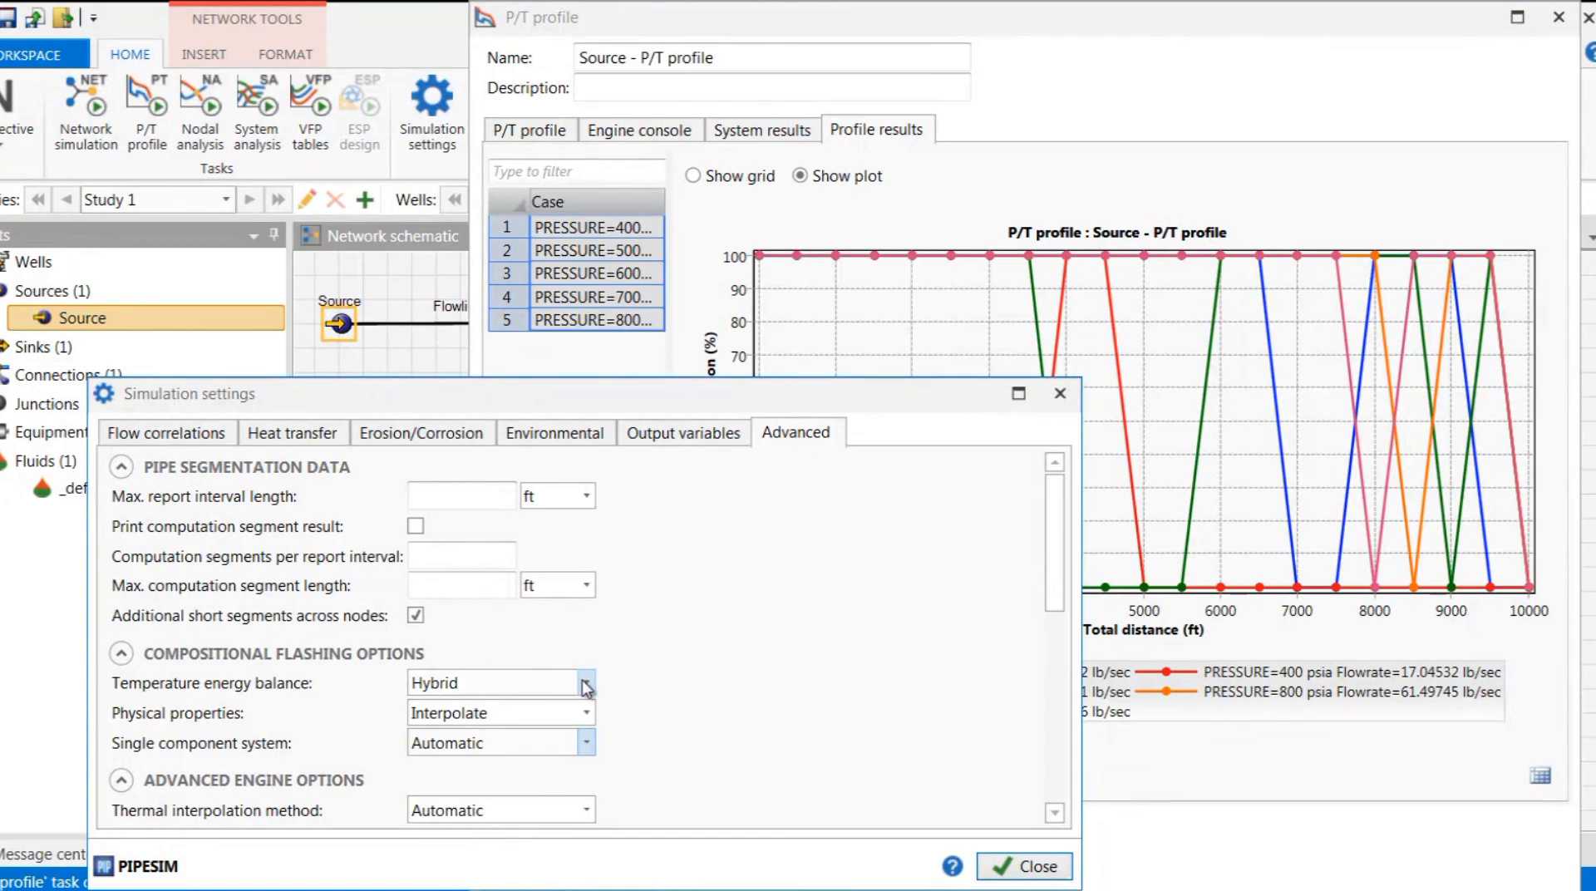
{"action": "left_click", "coordinate": [584, 682]}
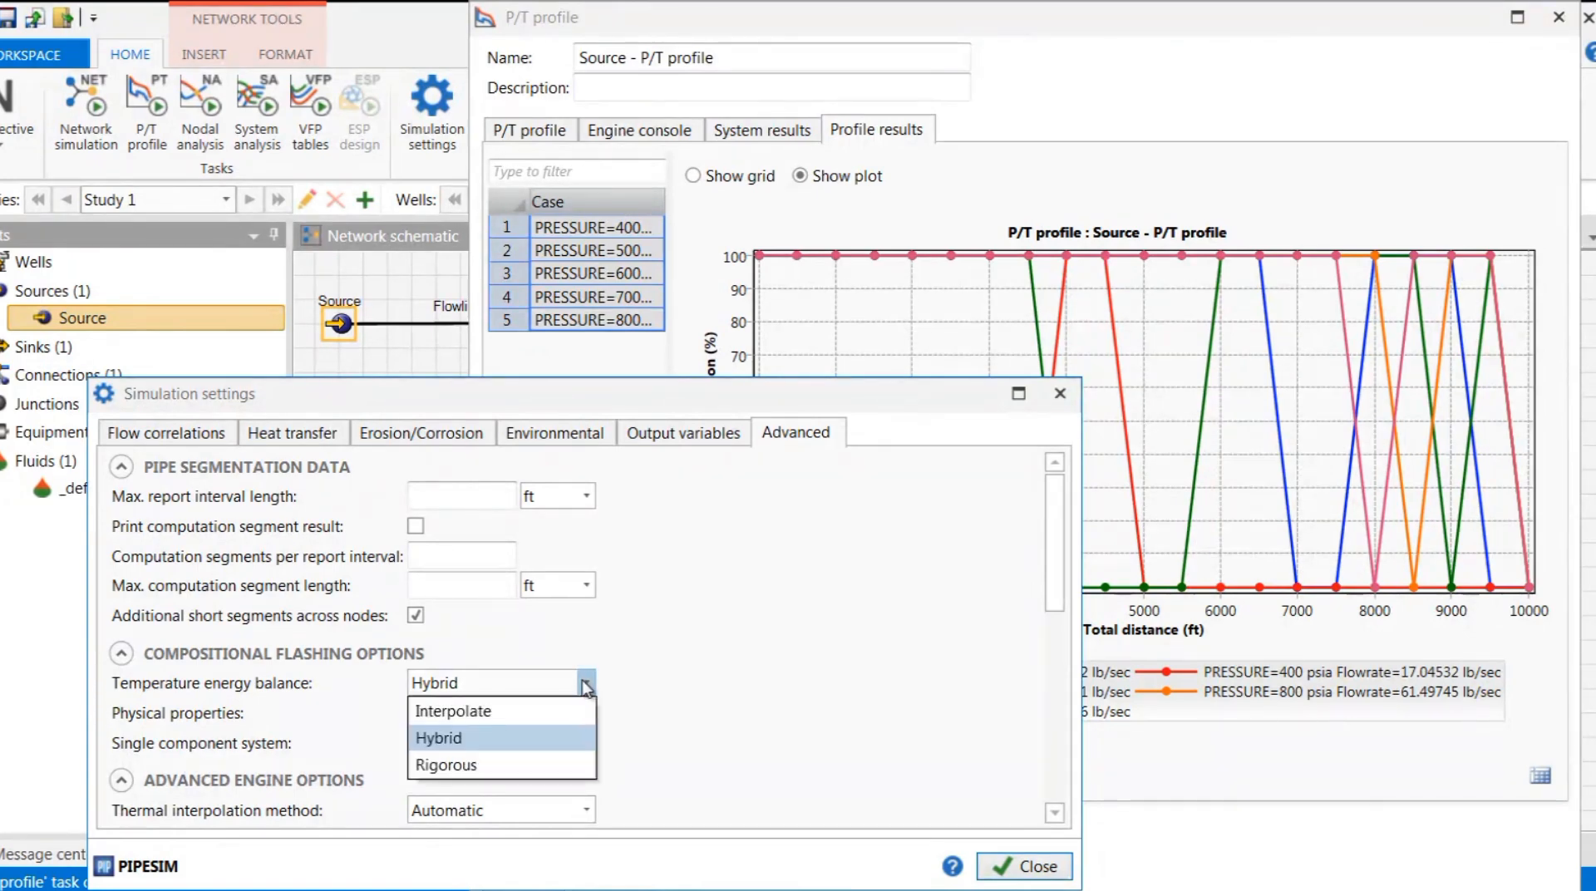
{"action": "mouse_move", "coordinate": [479, 764]}
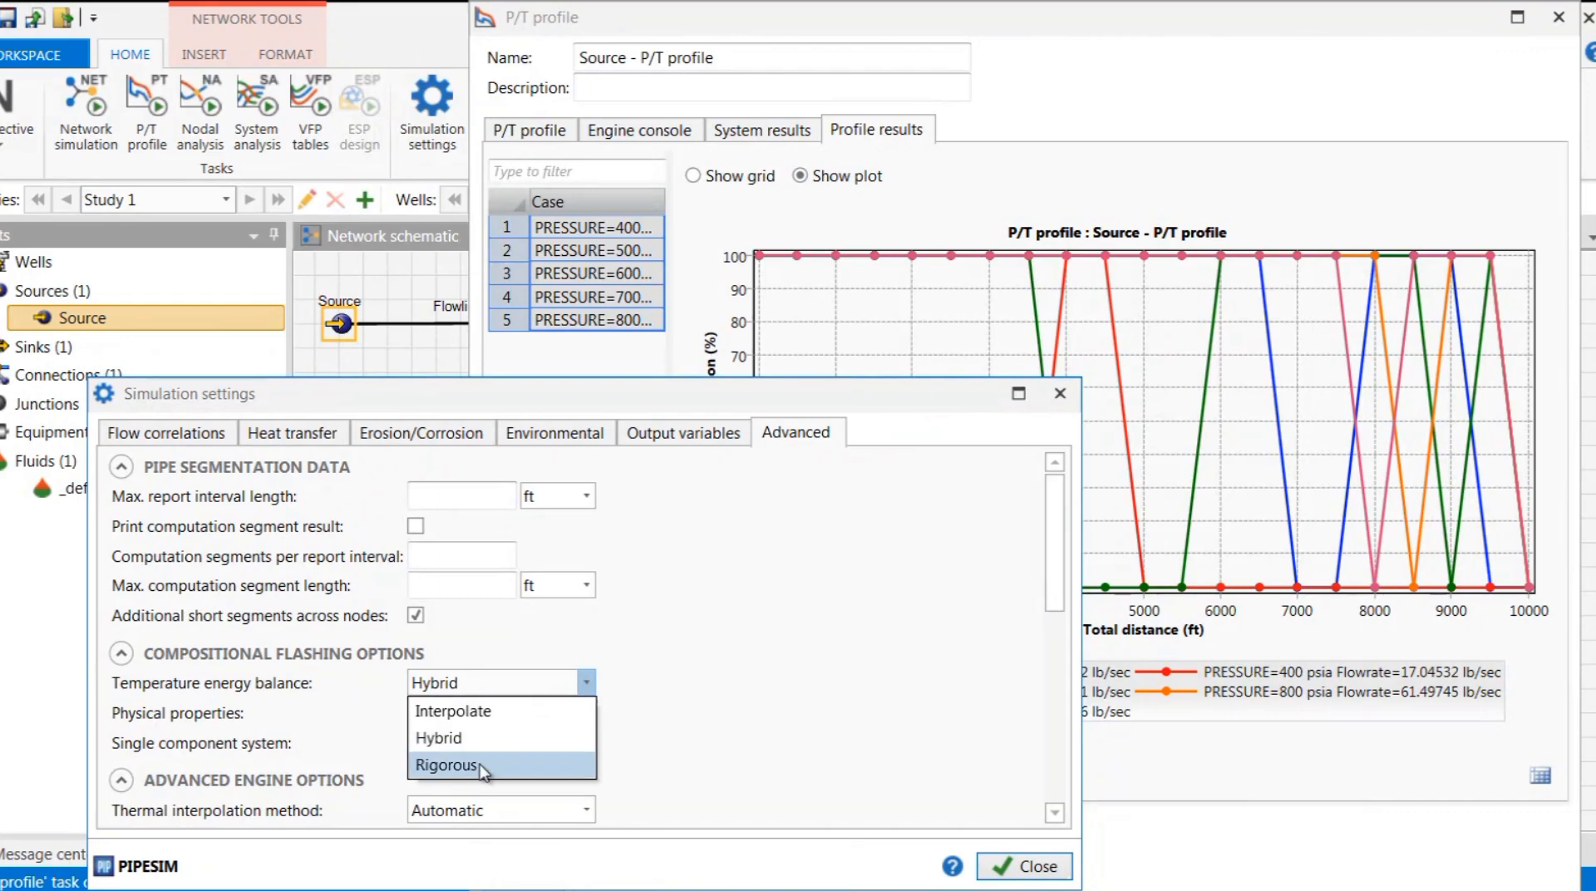
{"action": "left_click", "coordinate": [445, 765]}
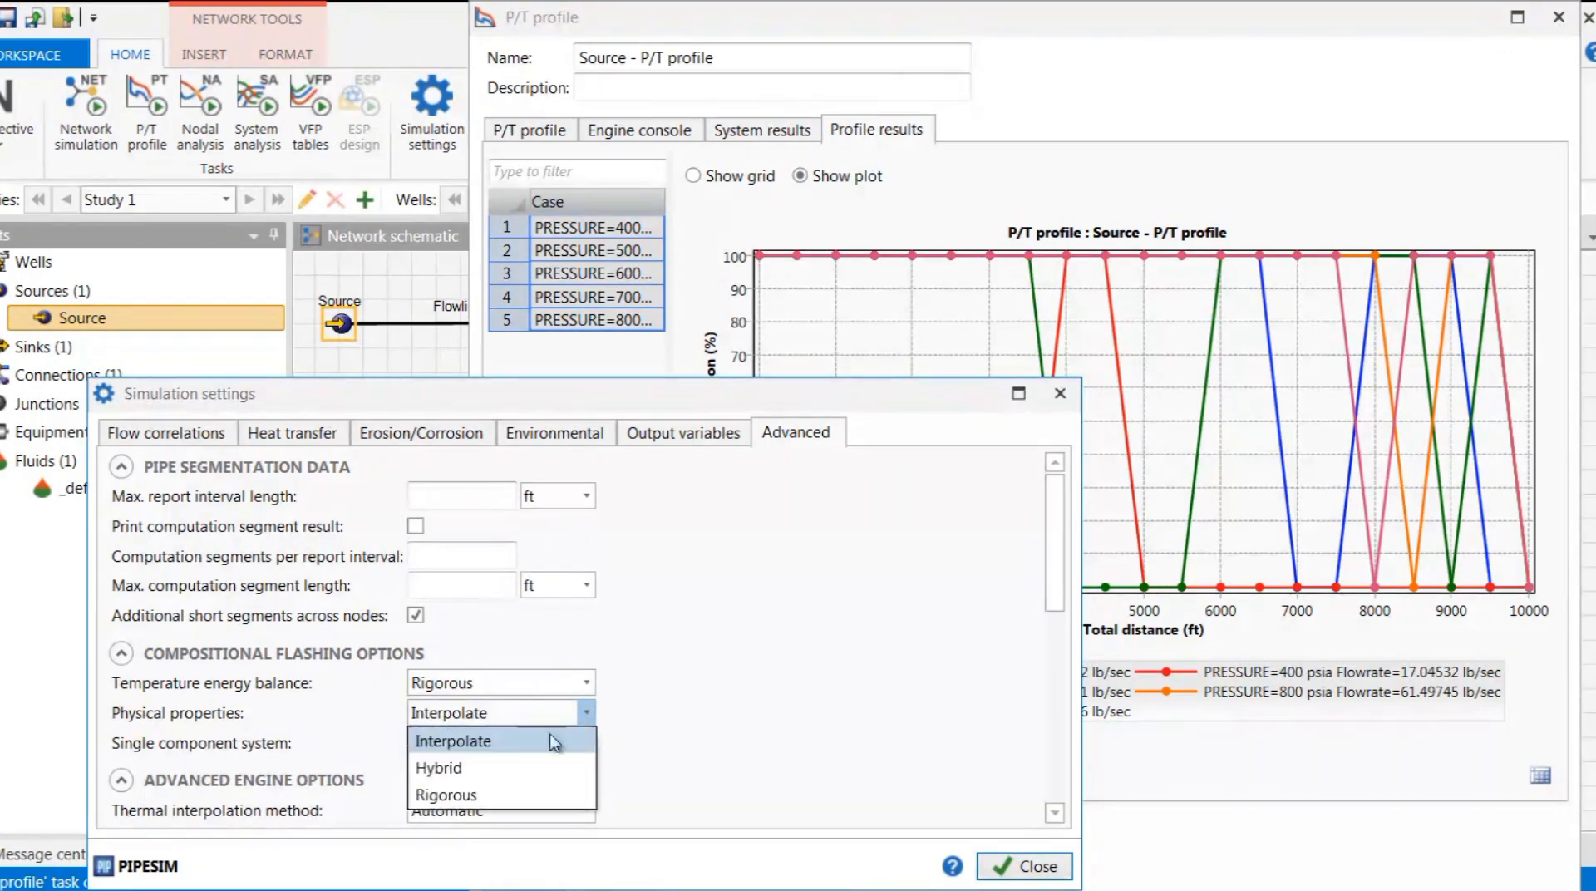
{"action": "left_click", "coordinate": [438, 768]}
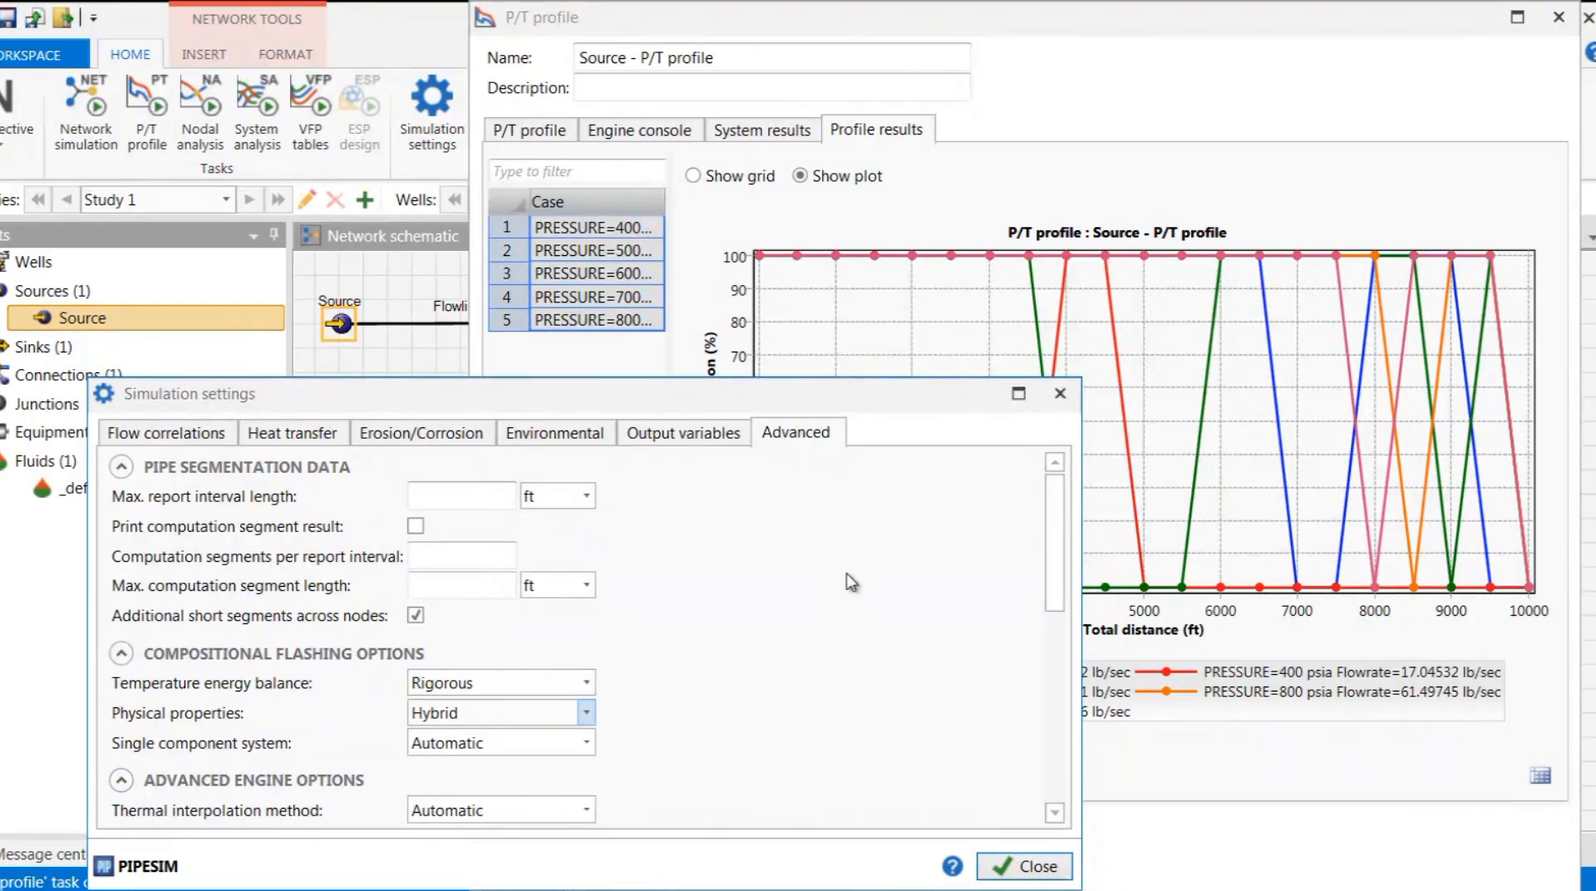
{"action": "mouse_move", "coordinate": [1024, 867]}
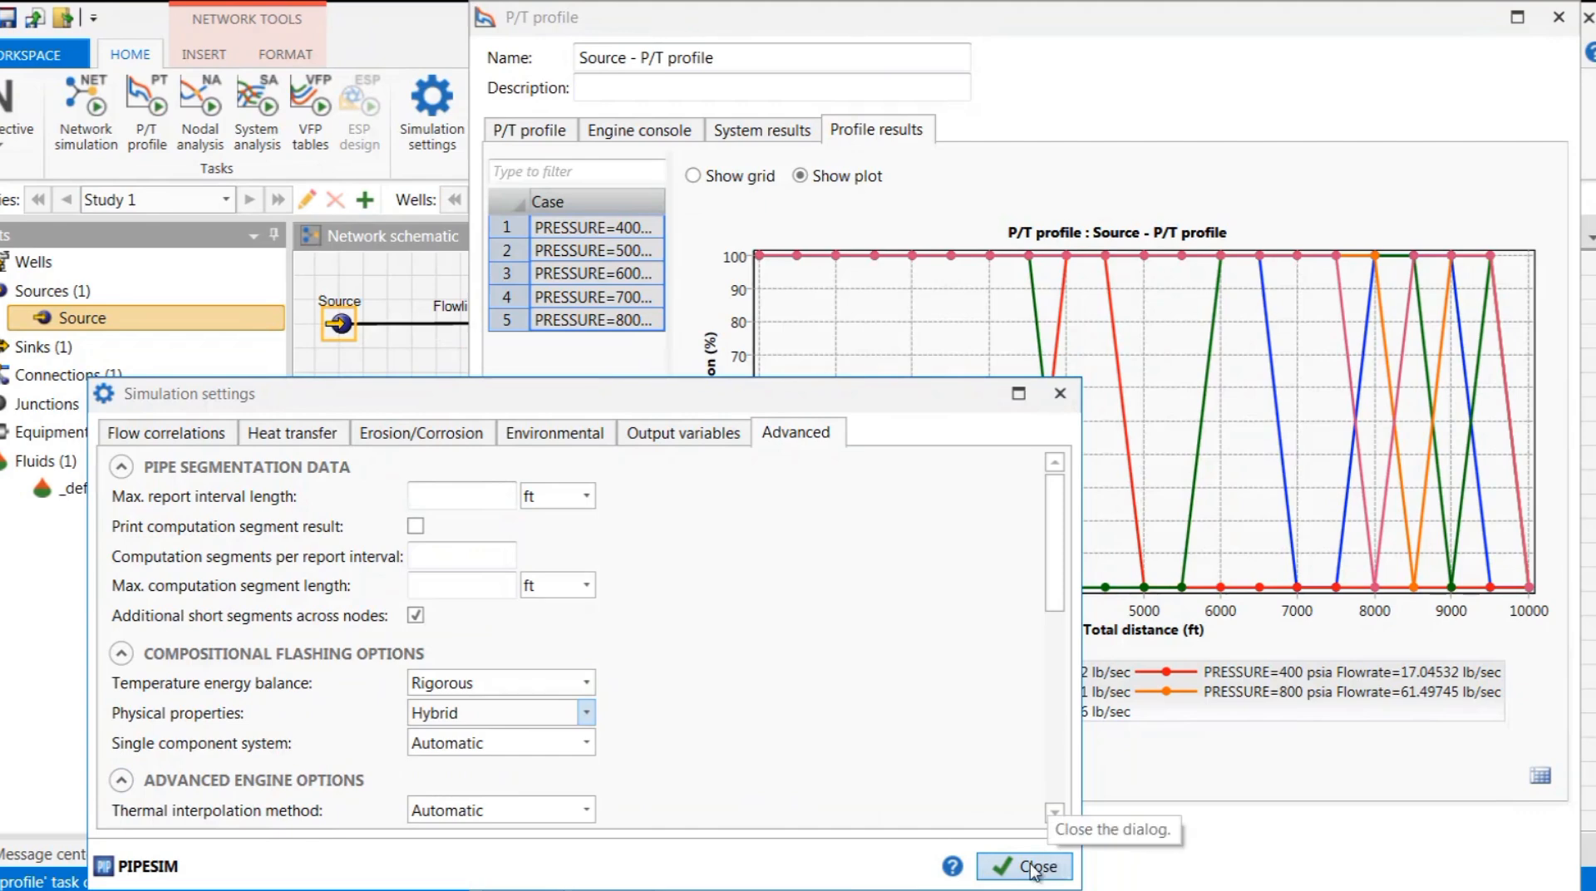
- Rerun the P/T profile with the new advanced settings
{"action": "left_click", "coordinate": [1022, 867]}
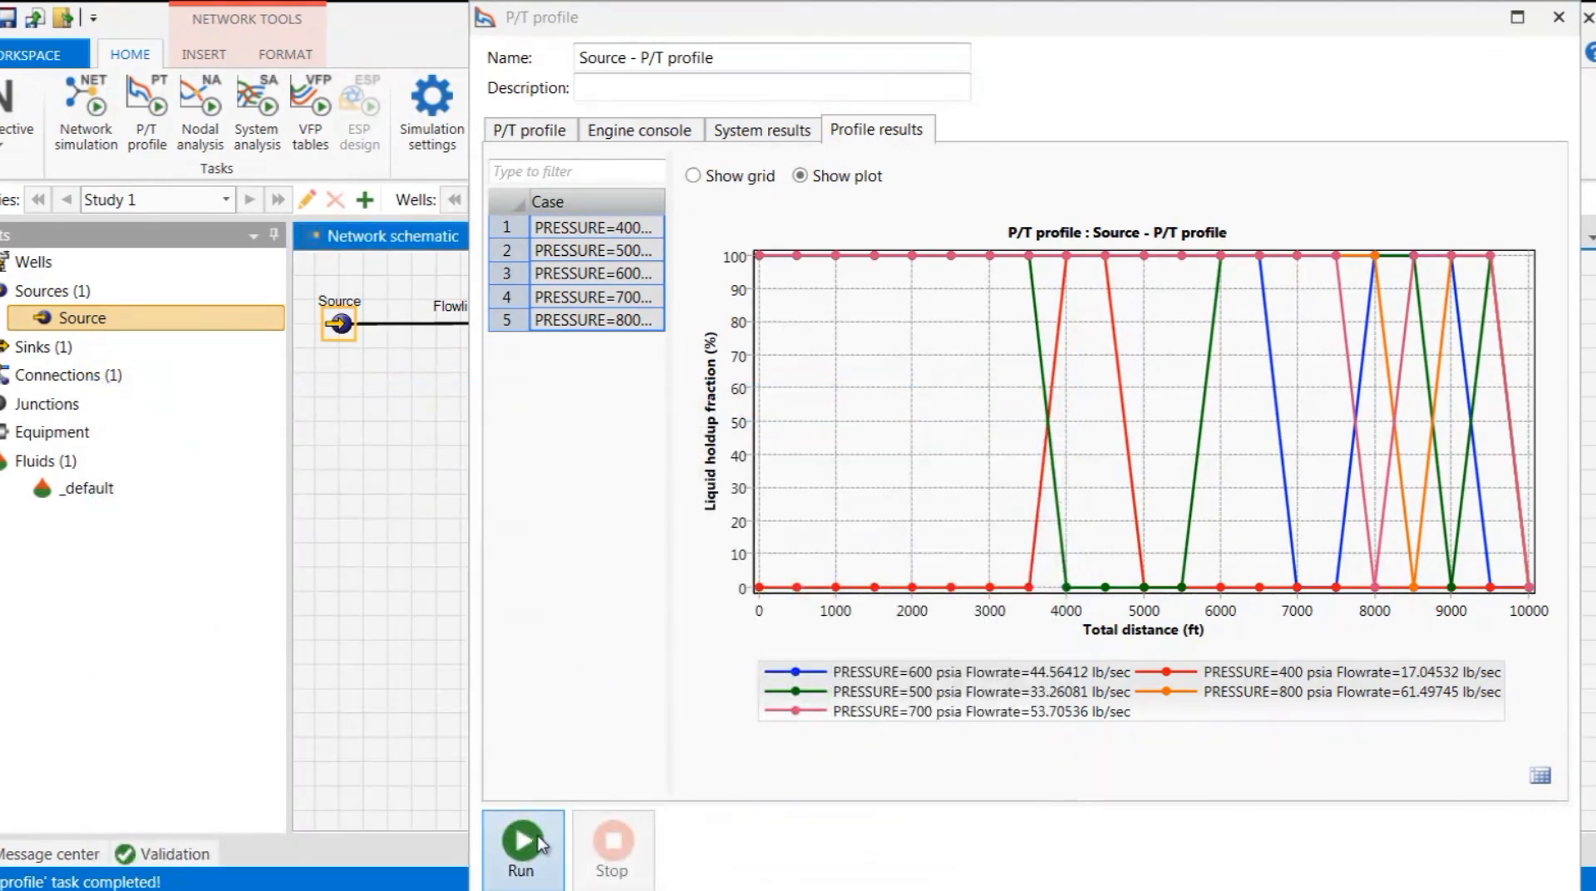
{"action": "left_click", "coordinate": [521, 843]}
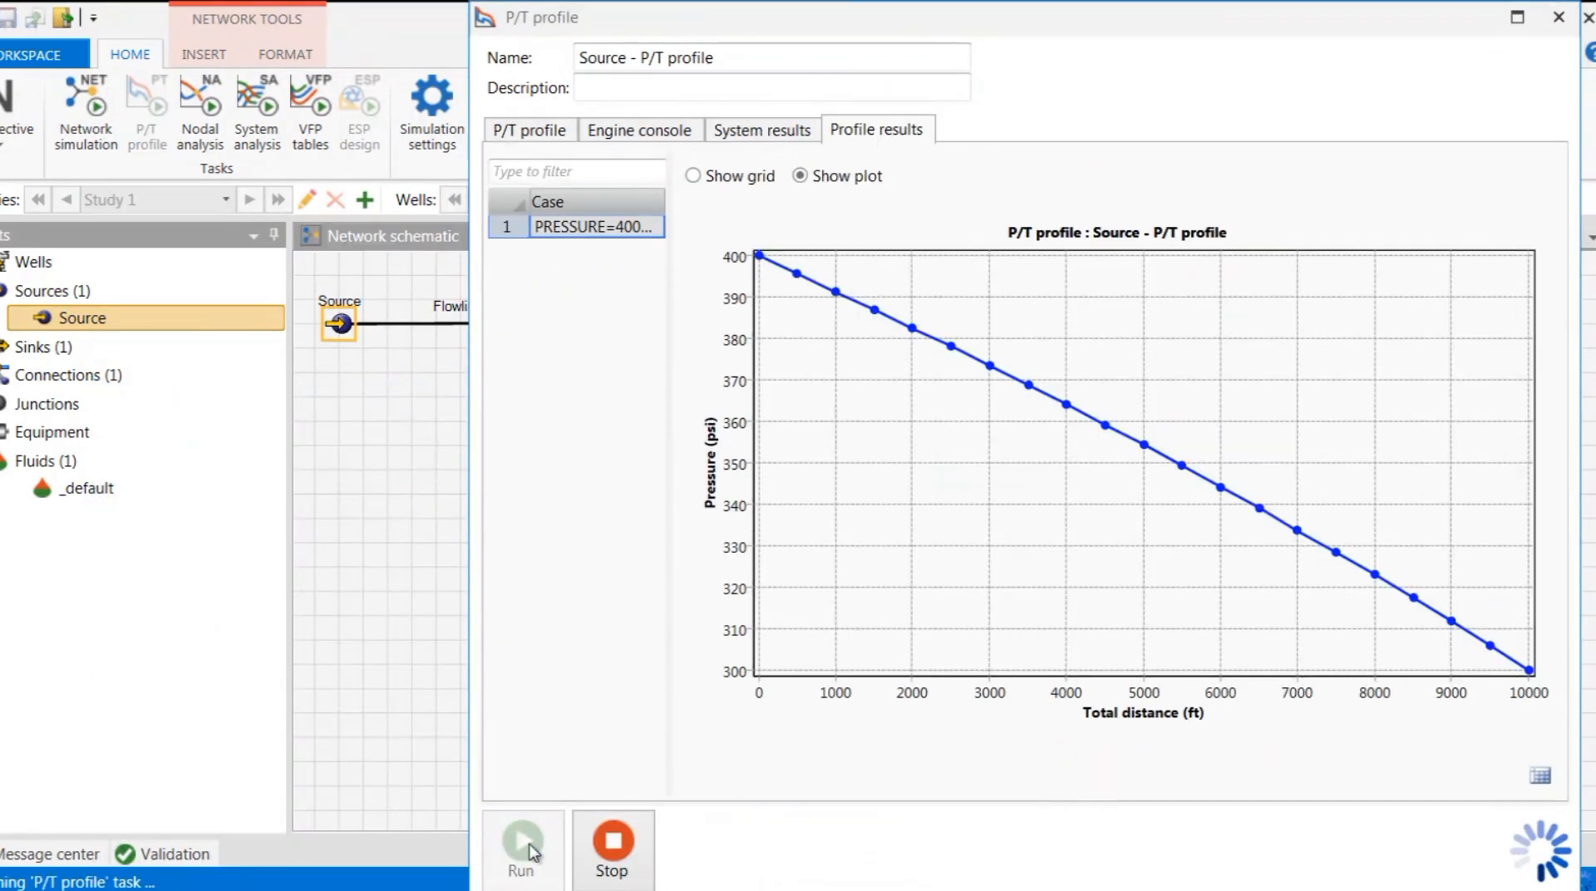
{"action": "left_click", "coordinate": [520, 849]}
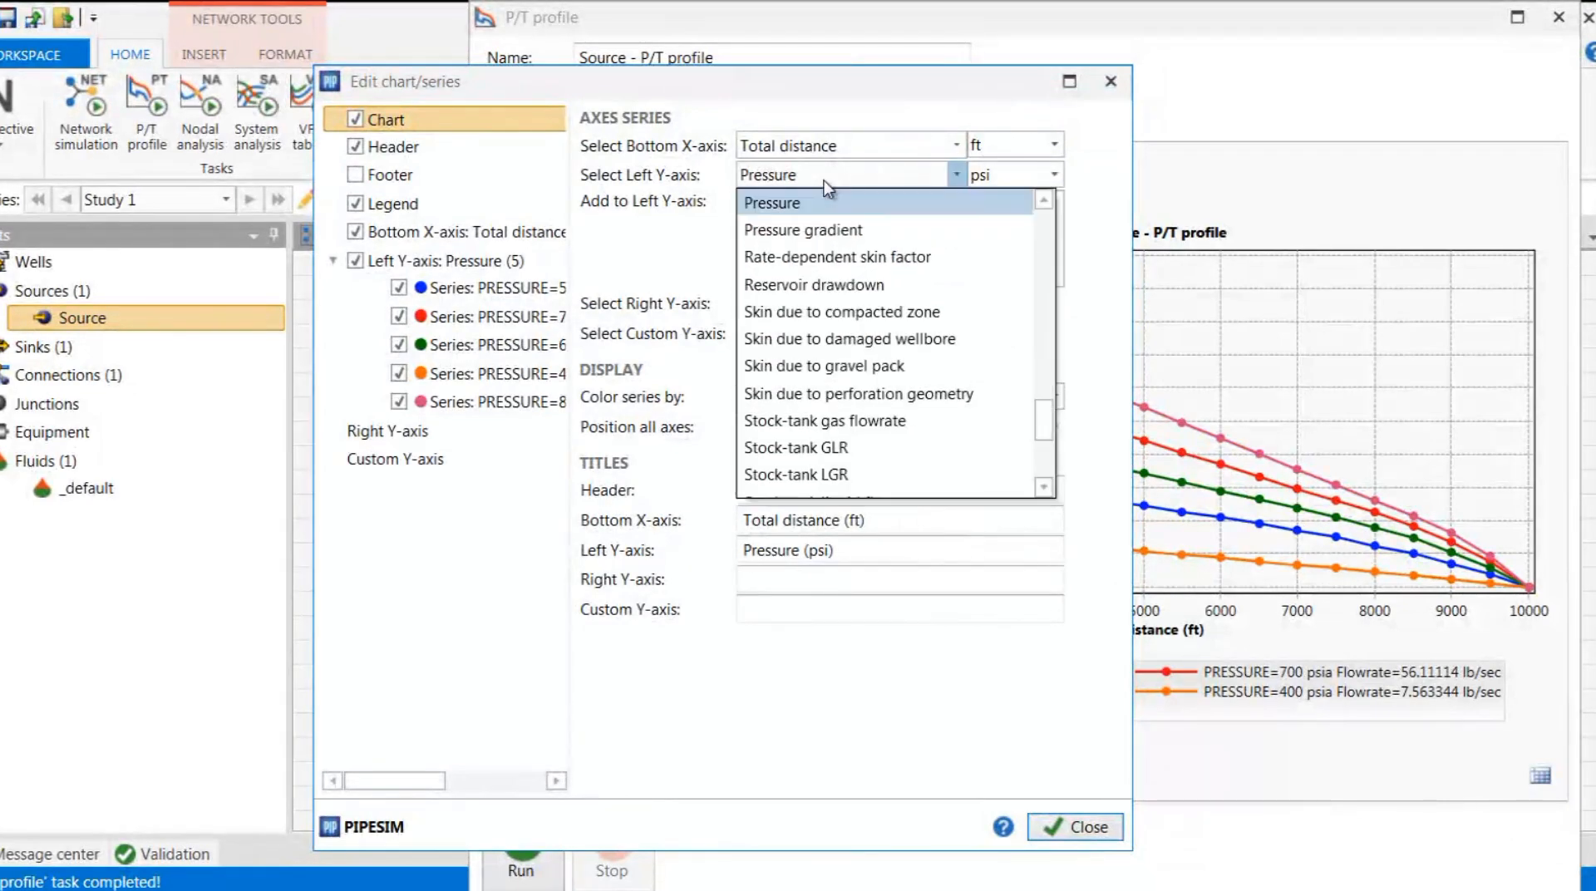
- Plot liquid holdup fraction on the left Y-axis, giving smooth declining curves
{"action": "scroll", "scroll_direction": "down", "scroll_amount": 3}
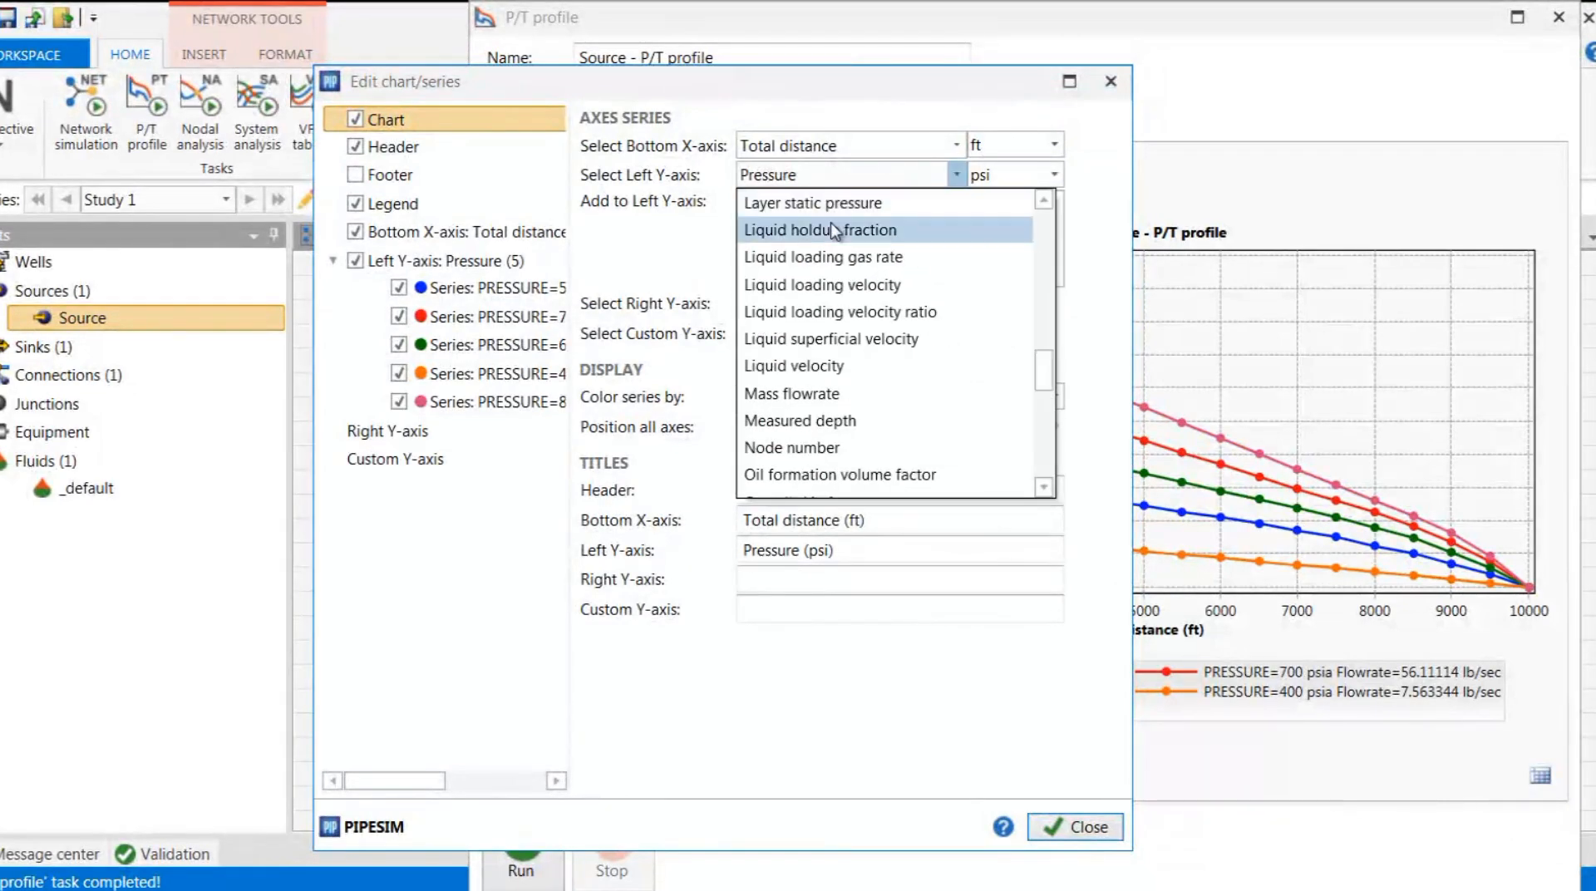
{"action": "left_click", "coordinate": [818, 229]}
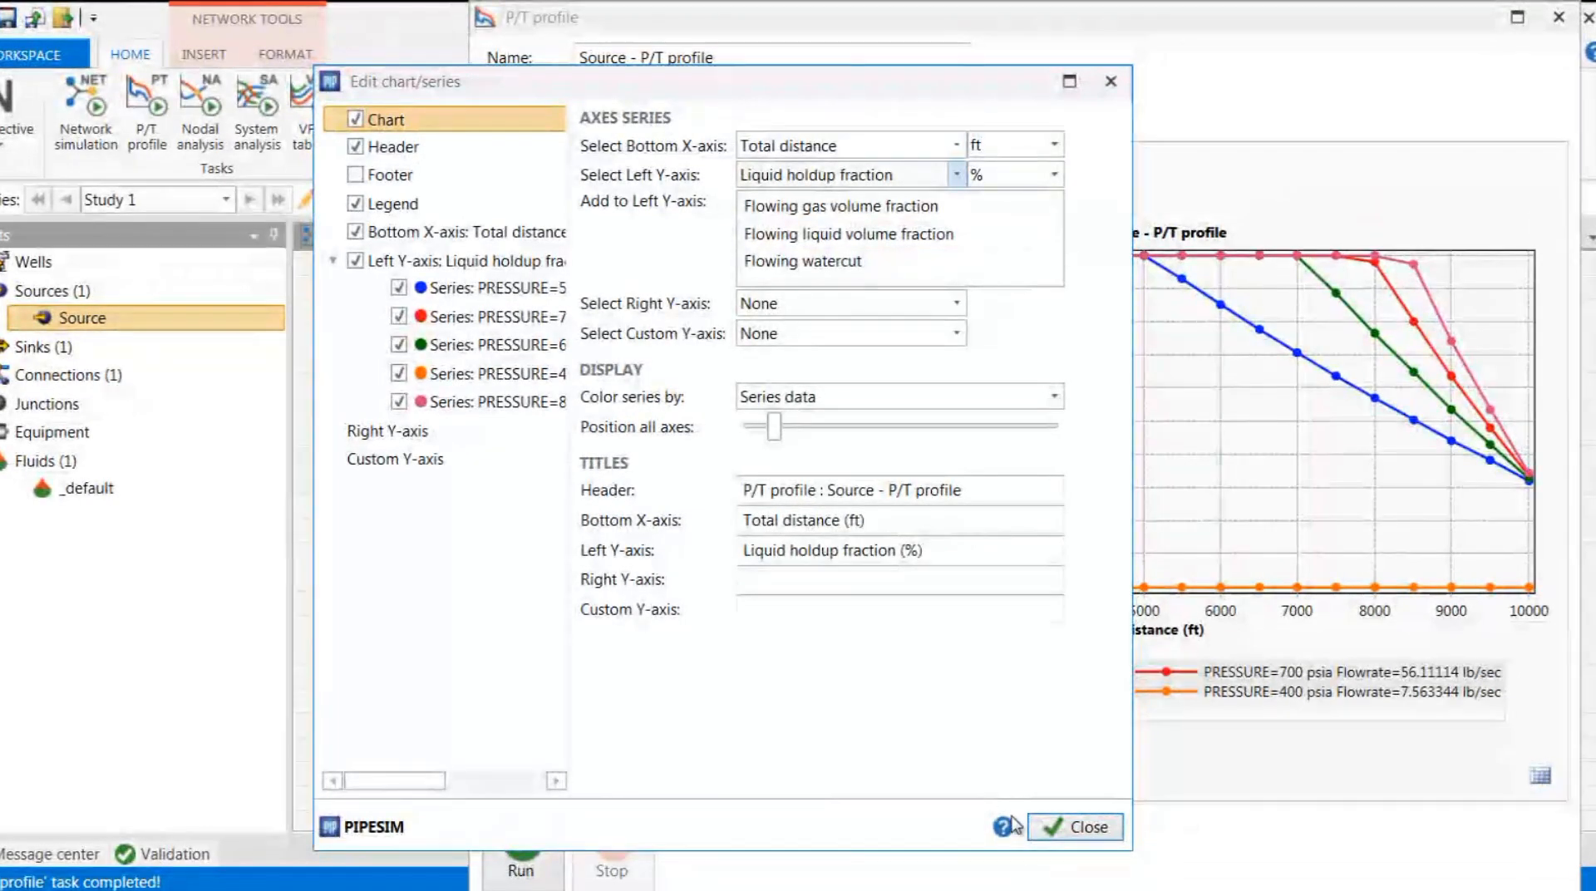
{"action": "left_click", "coordinate": [1074, 827]}
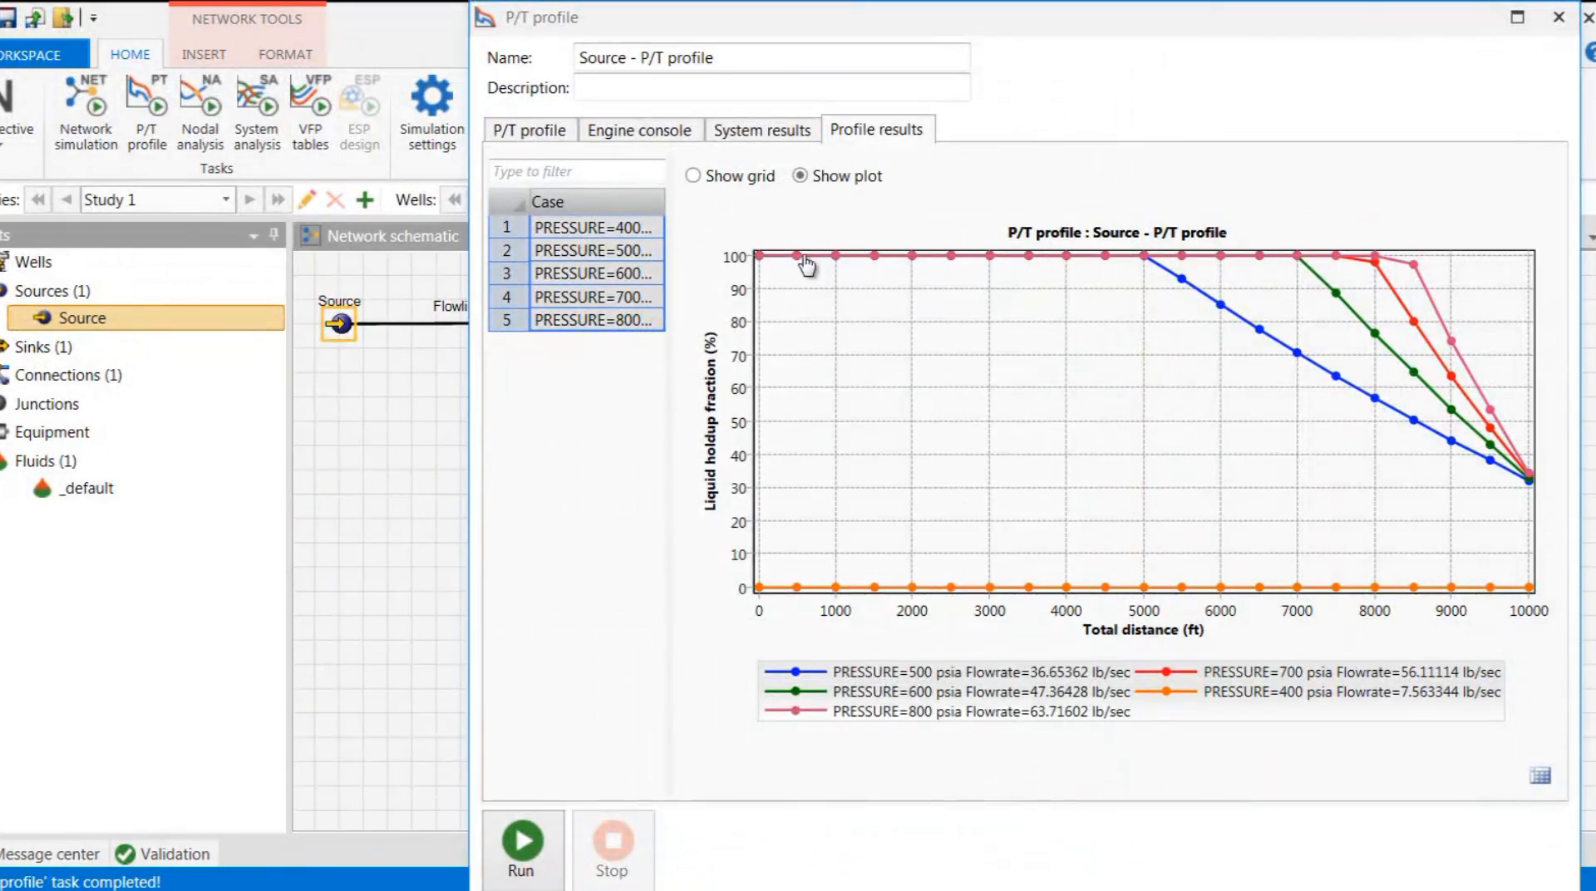
{"action": "mouse_move", "coordinate": [1147, 268]}
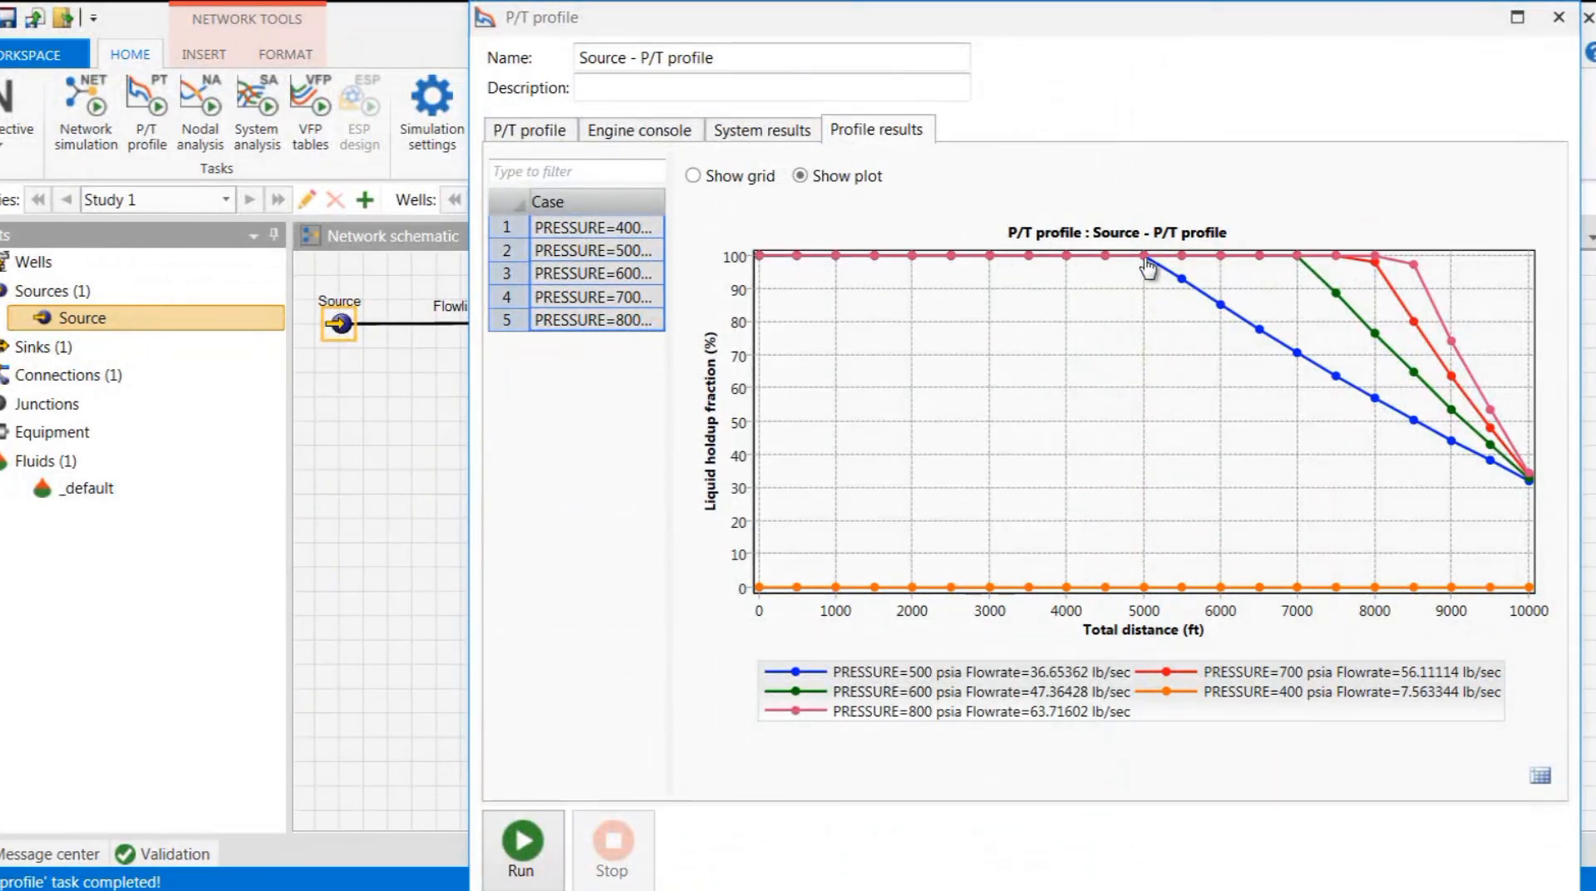
{"action": "mouse_move", "coordinate": [1254, 524]}
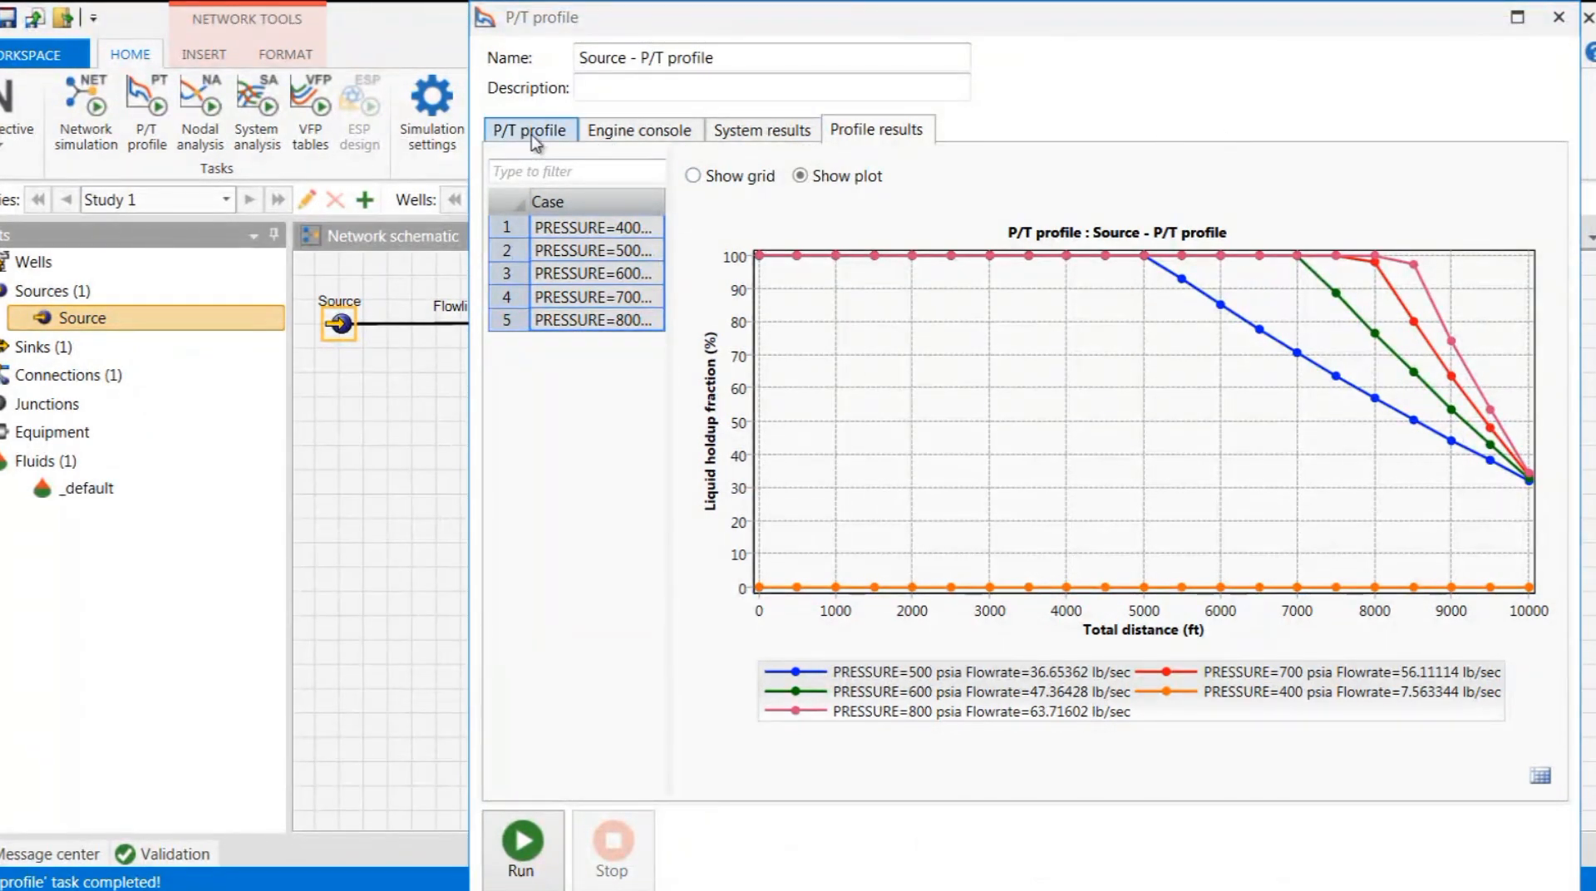
- Rerun the P/T profile as a single 800 psi inlet-pressure case
{"action": "left_click", "coordinate": [528, 129]}
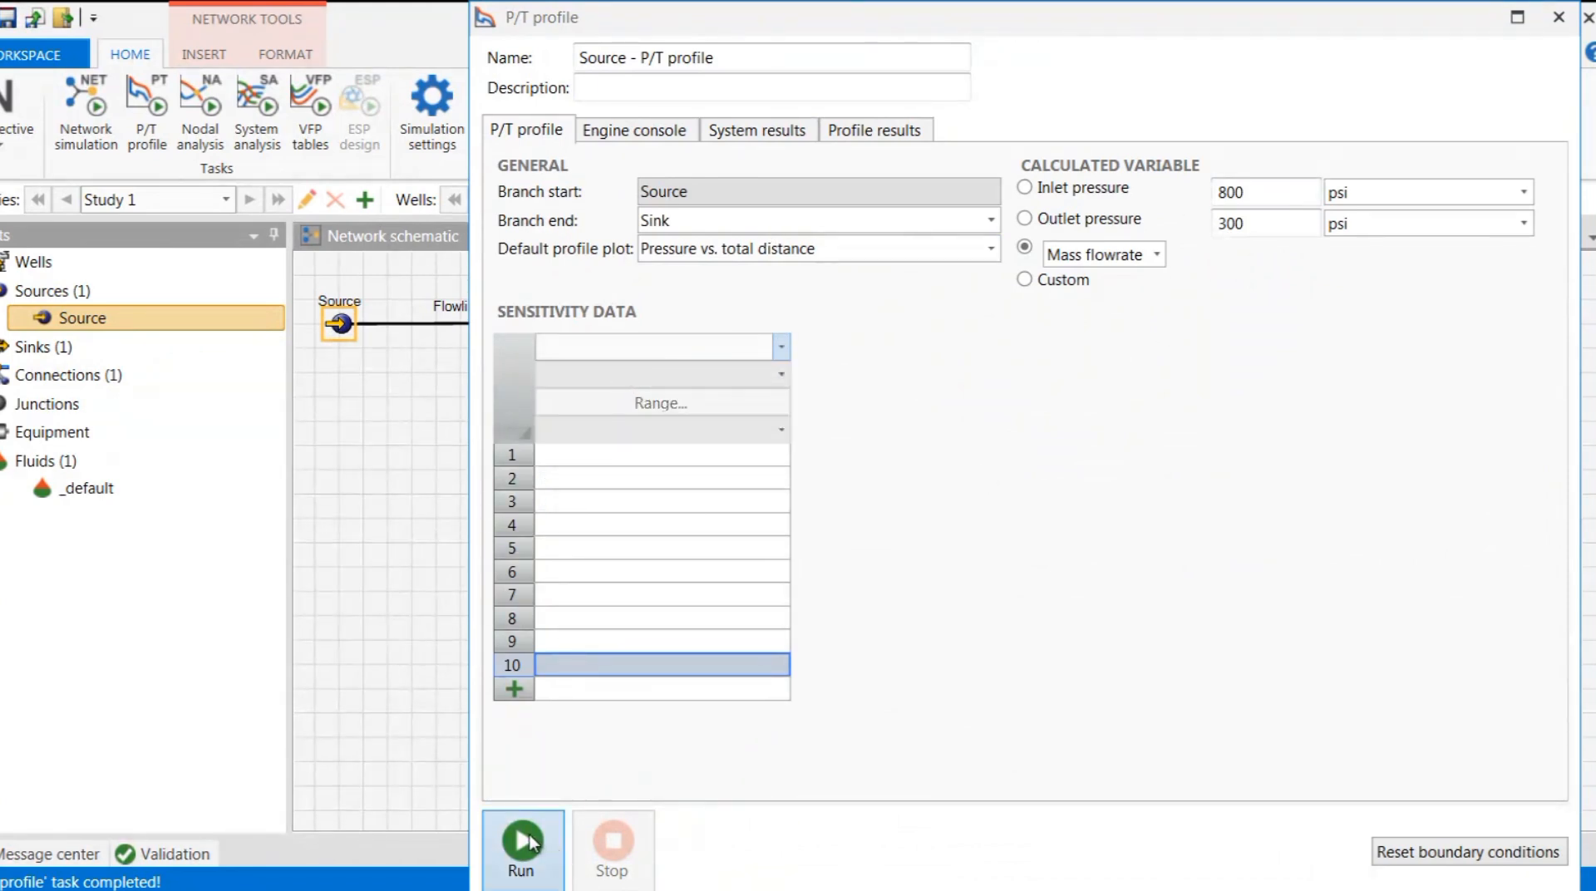
{"action": "left_click", "coordinate": [521, 839]}
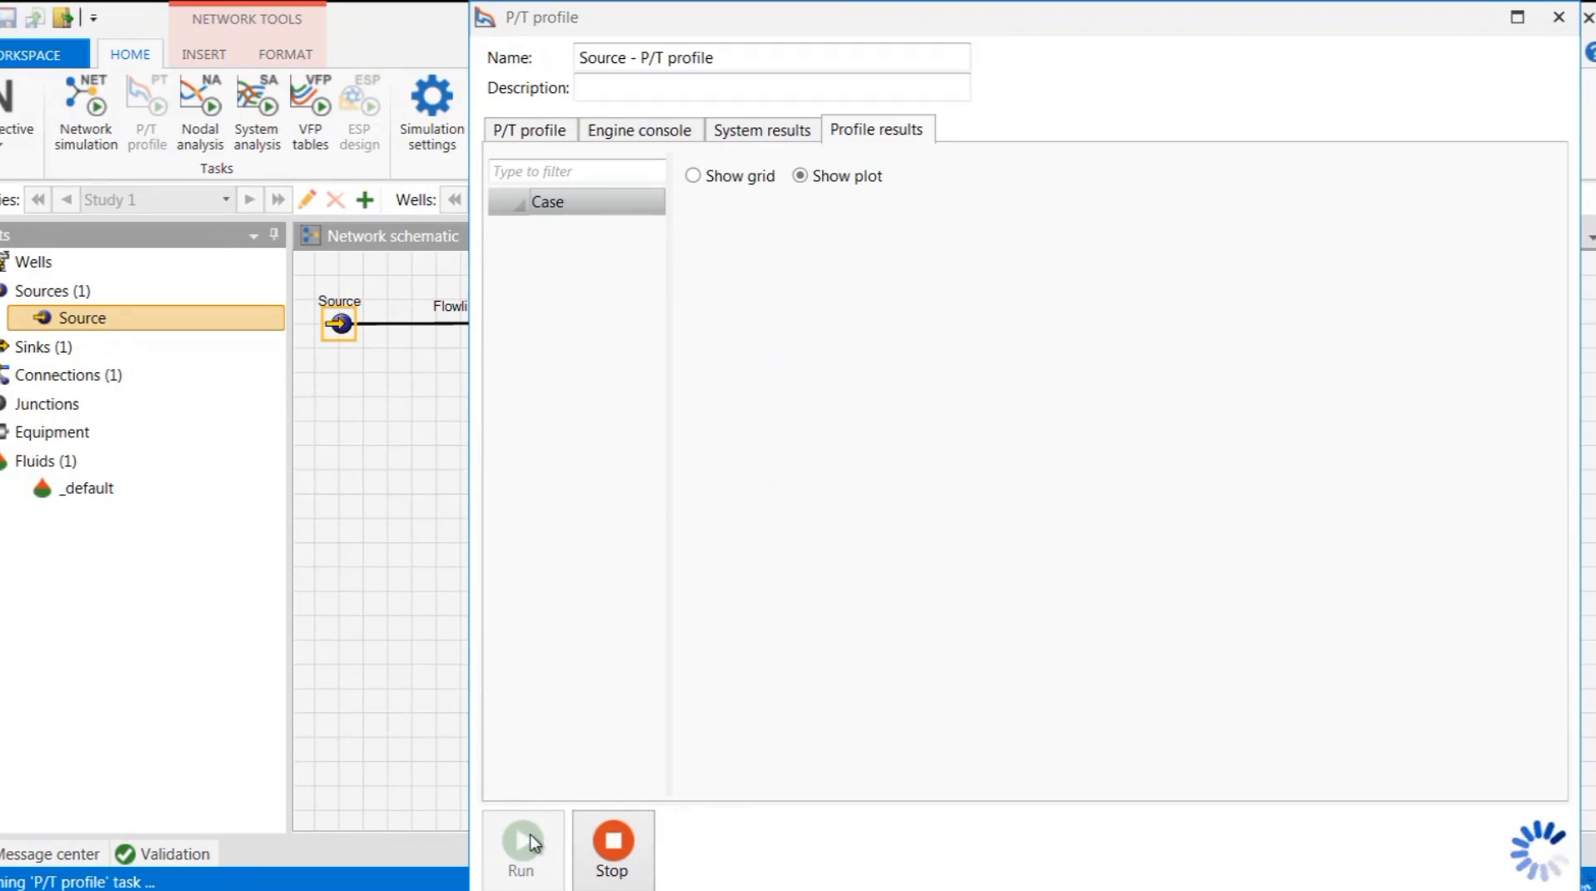
{"action": "left_click", "coordinate": [520, 840]}
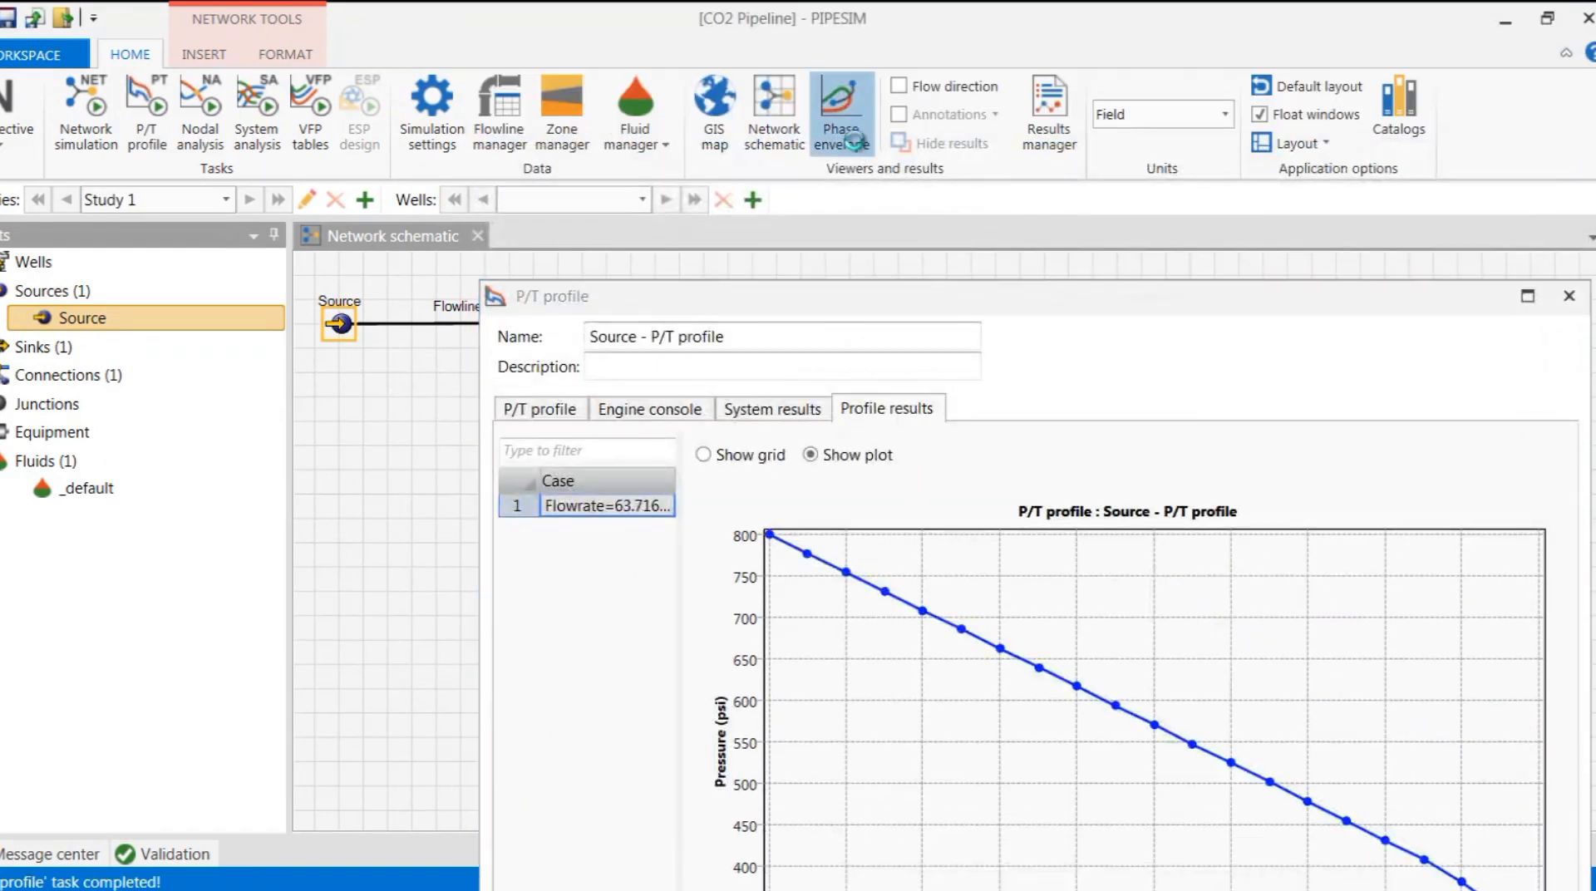
- Display the CO2 phase envelope with the 800 psi P/T profile overlaid on the bubble line
{"action": "left_click", "coordinate": [840, 107]}
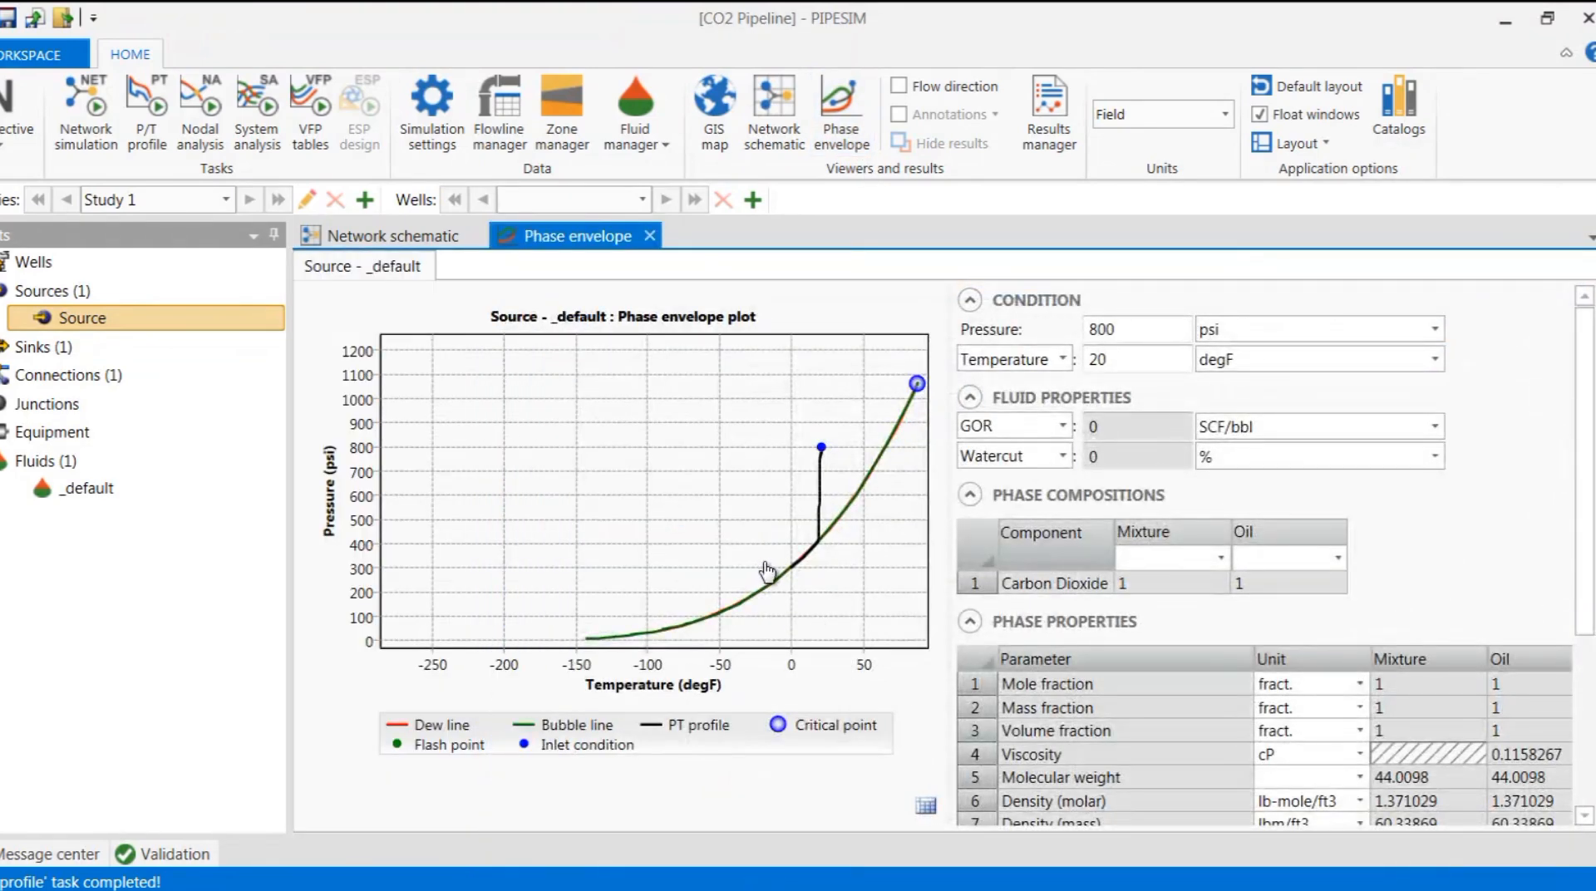
{"action": "mouse_move", "coordinate": [824, 482]}
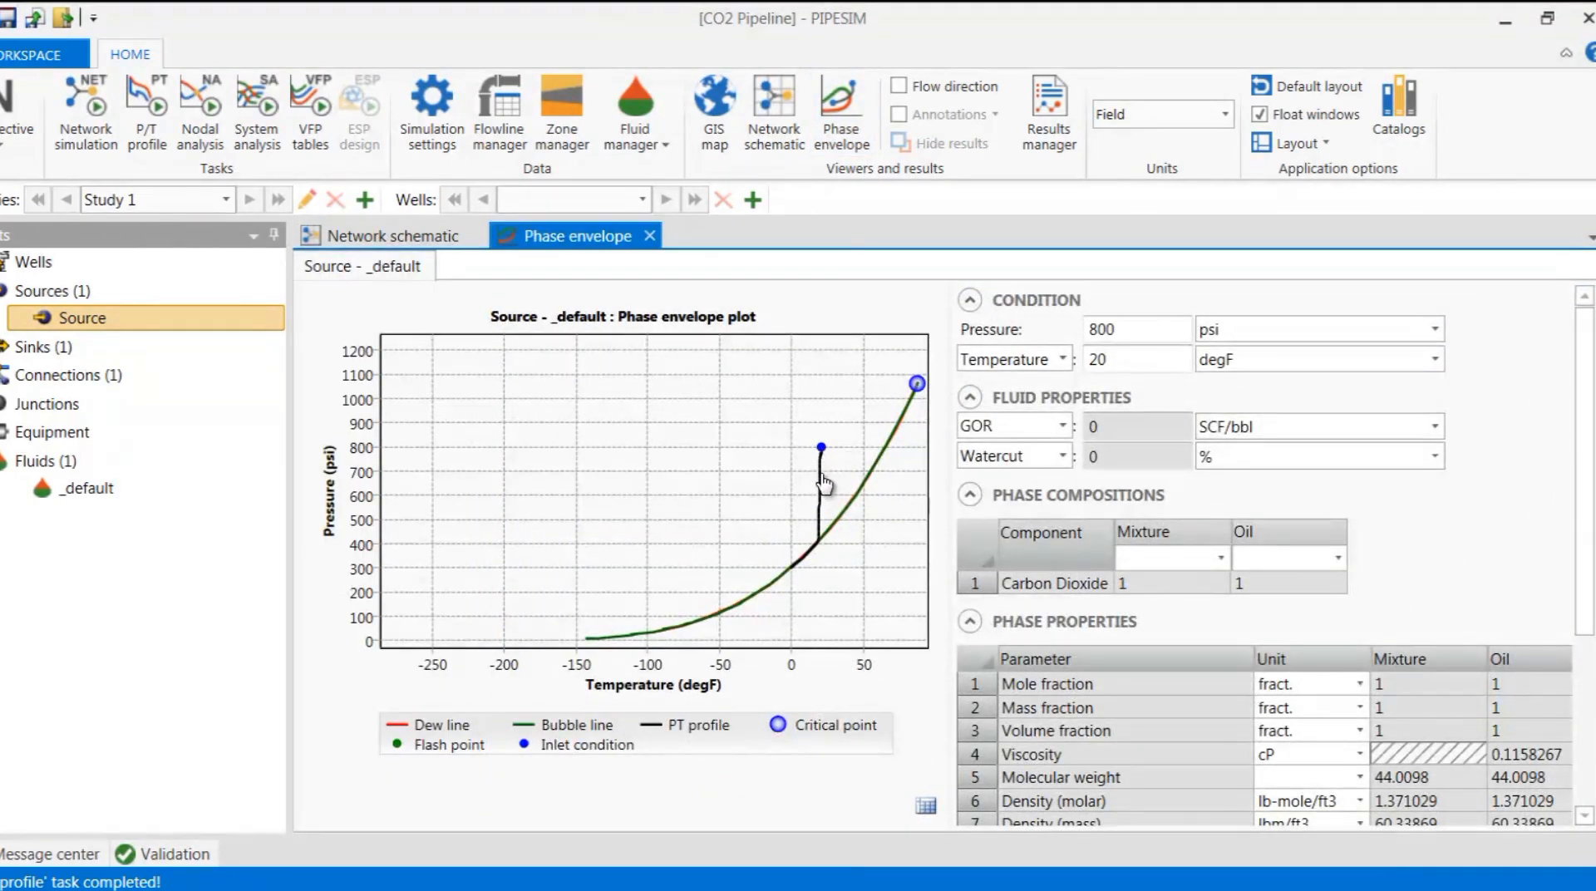
{"action": "mouse_move", "coordinate": [805, 572]}
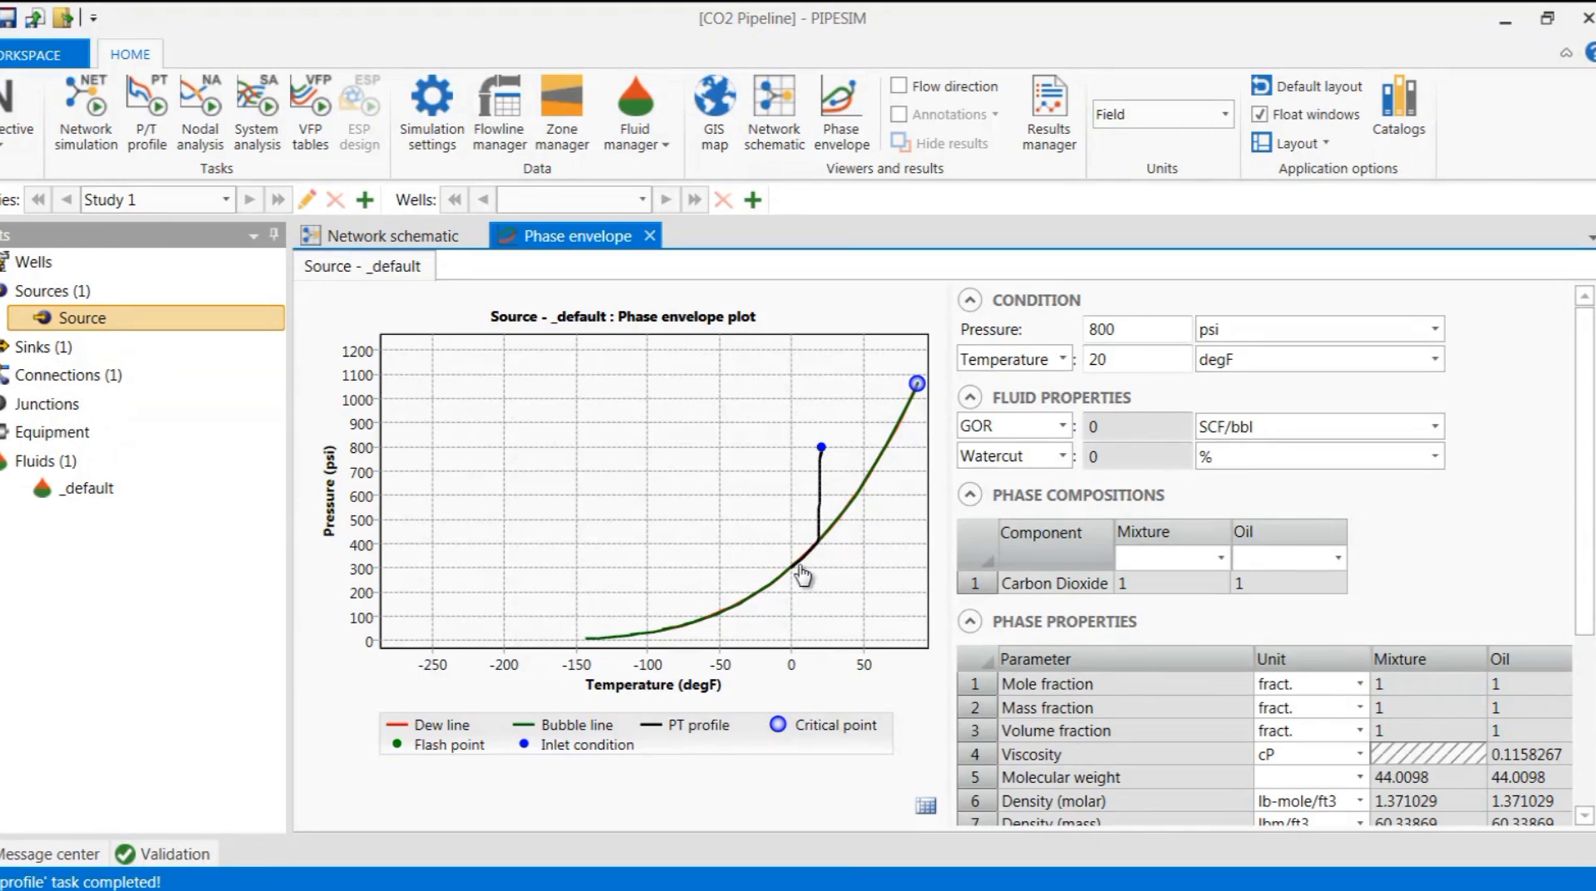
{"action": "mouse_move", "coordinate": [783, 557]}
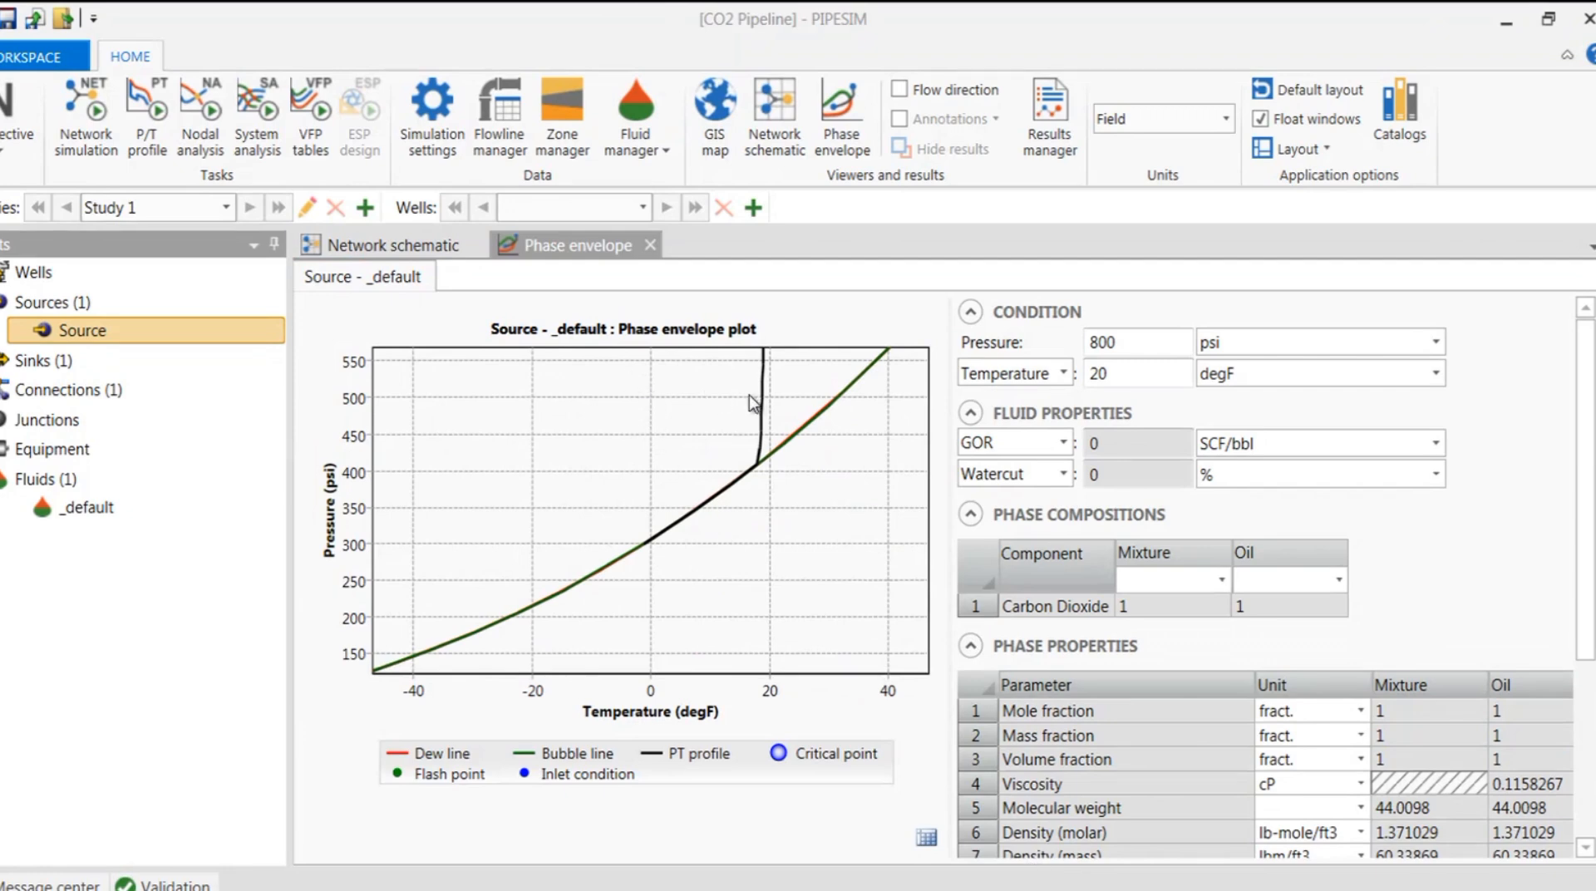
{"action": "mouse_move", "coordinate": [761, 477]}
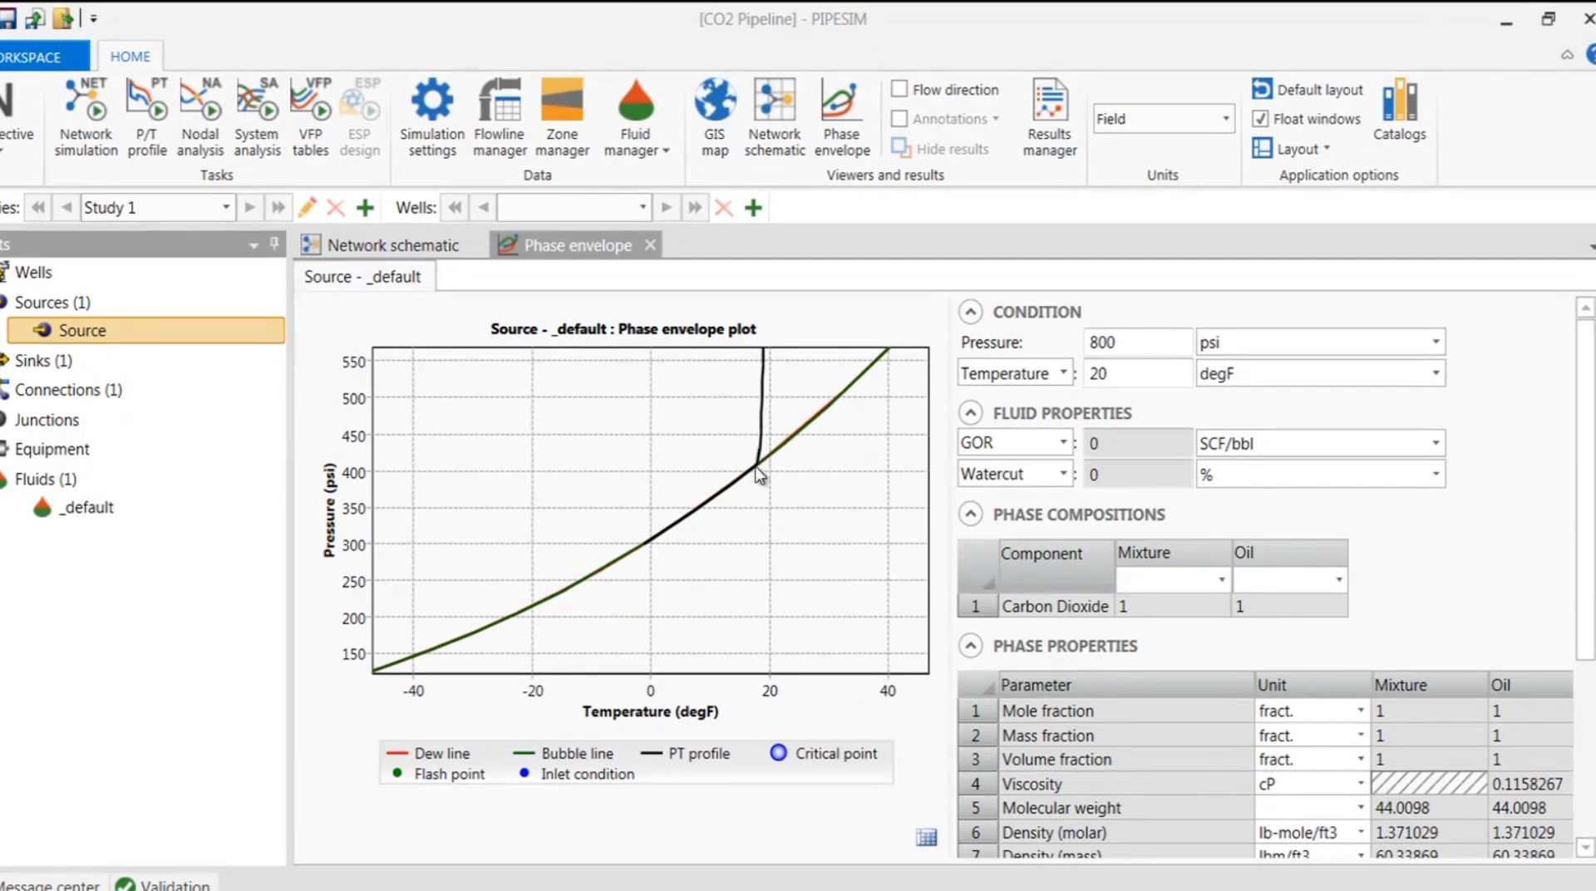
{"action": "mouse_move", "coordinate": [642, 559]}
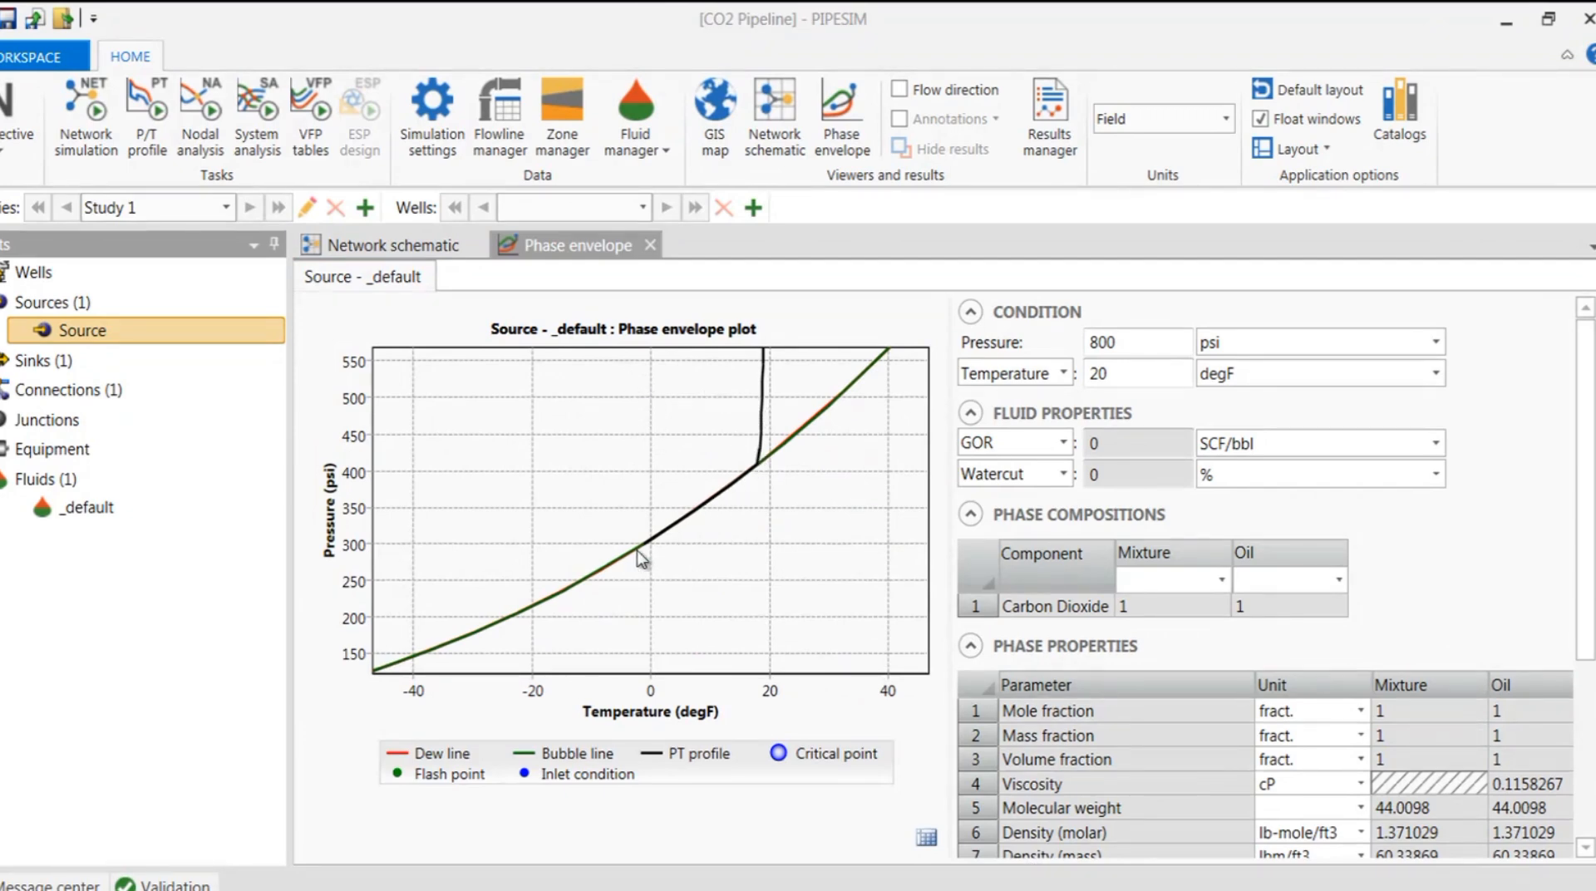